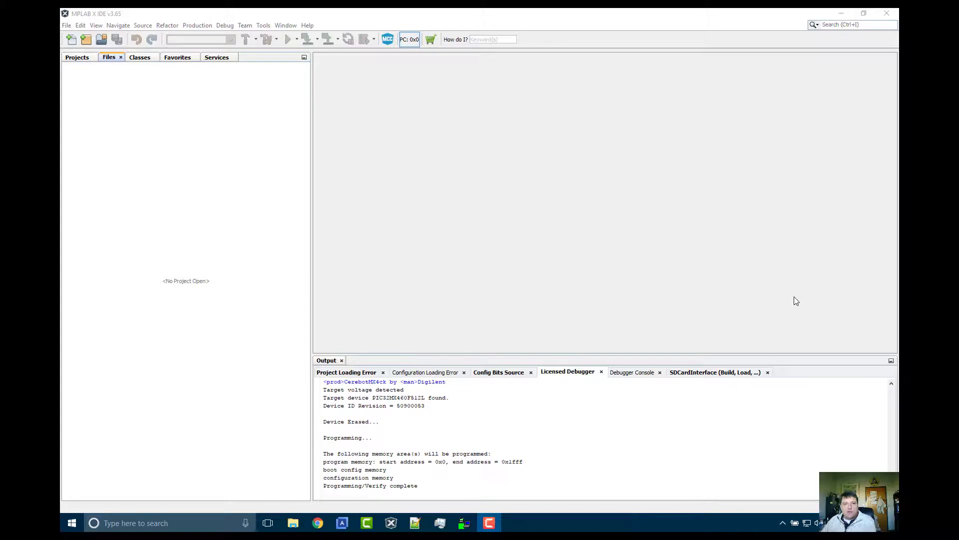
{"action": "mouse_move", "coordinate": [830, 298]}
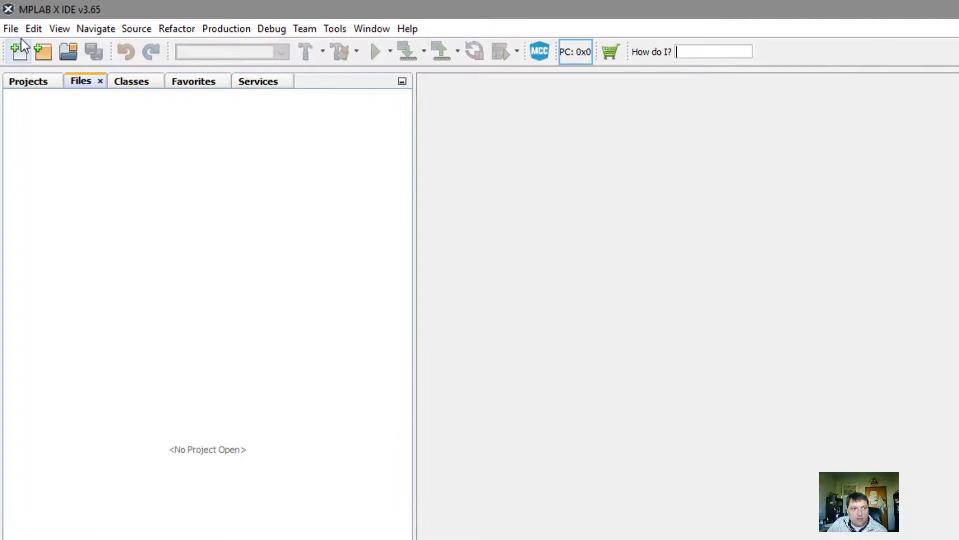
Start a standalone project targeting the PIC32MX460F512L device
{"action": "left_click", "coordinate": [19, 48]}
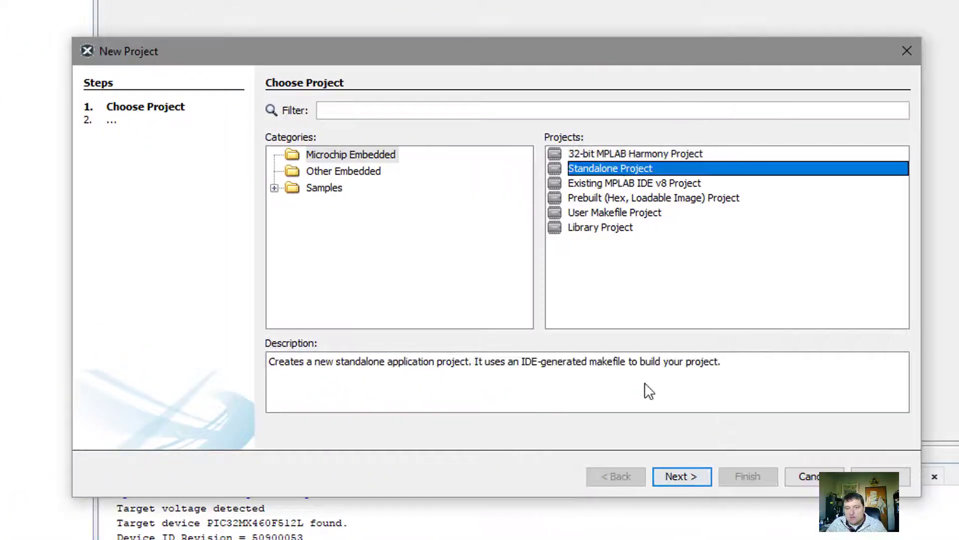
{"action": "left_click", "coordinate": [682, 476]}
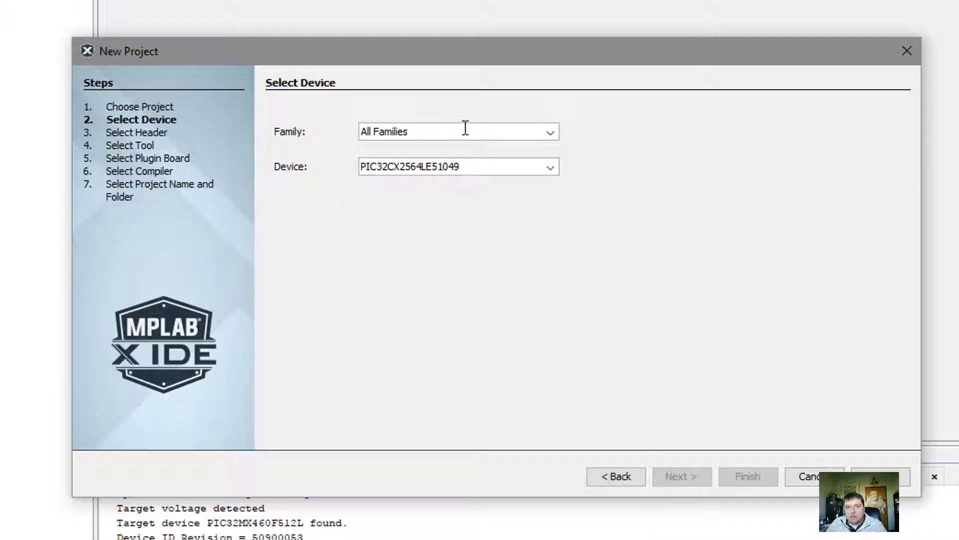
{"action": "type", "text": "PIC32MX460F512L"}
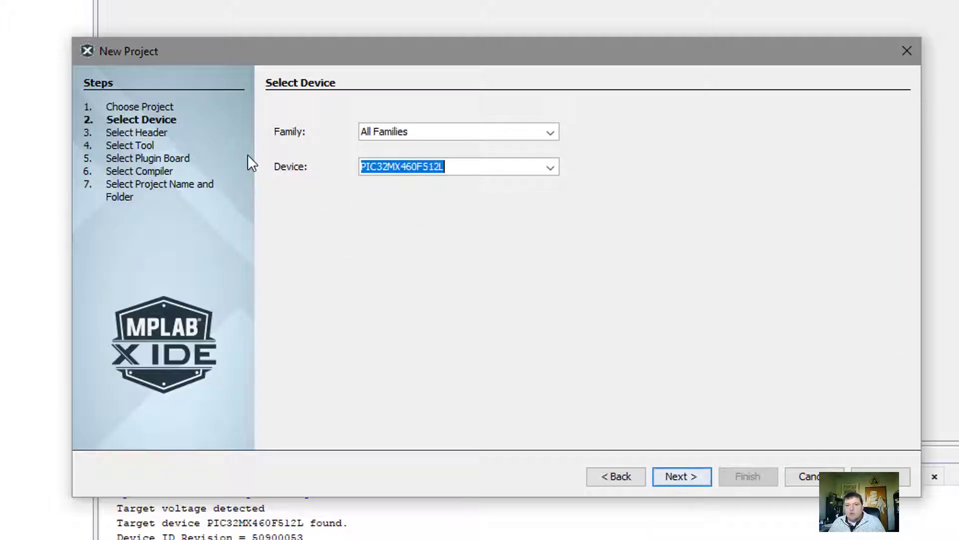
{"action": "left_click", "coordinate": [681, 475]}
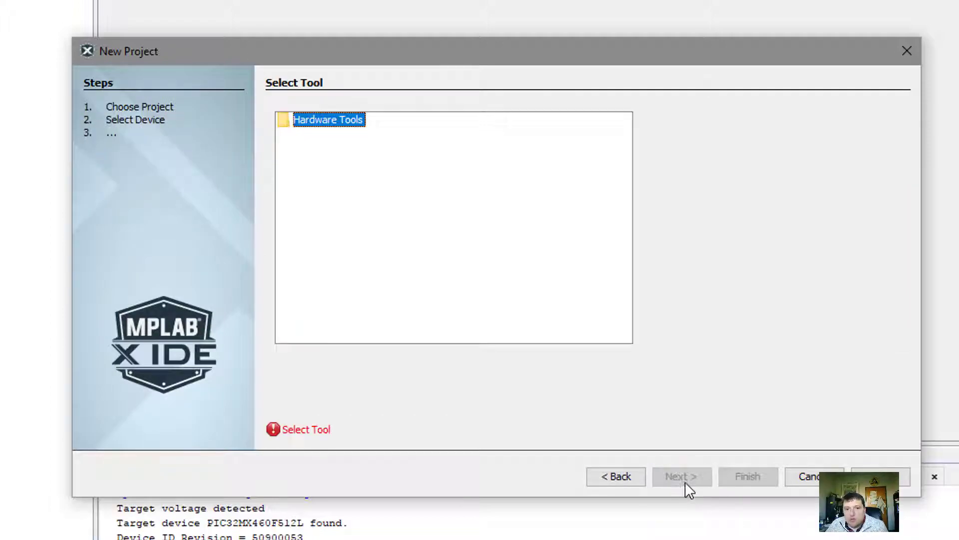
Choose the CerebotMX4ck debugger and XC32 compiler, name the project SDCardTest and finish
{"action": "left_click", "coordinate": [393, 336]}
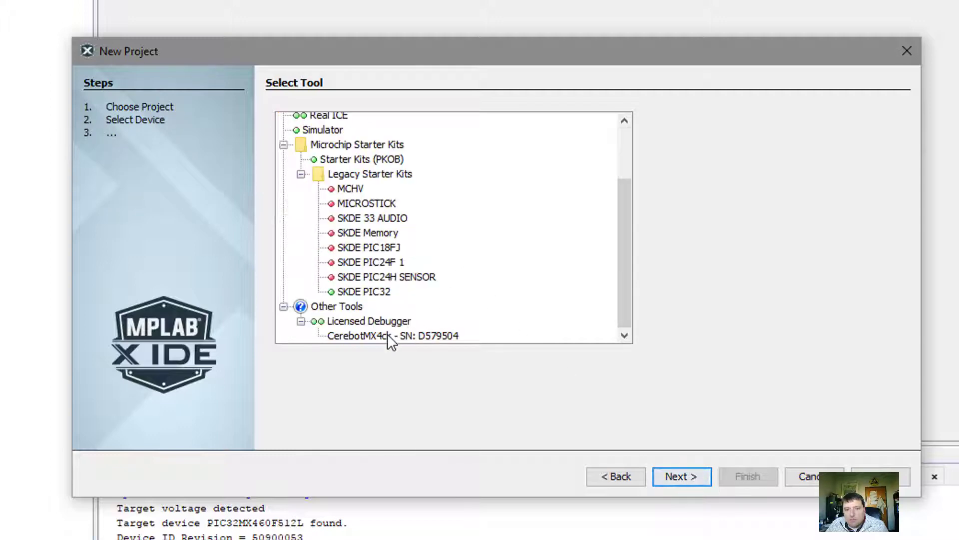
{"action": "left_click", "coordinate": [382, 335]}
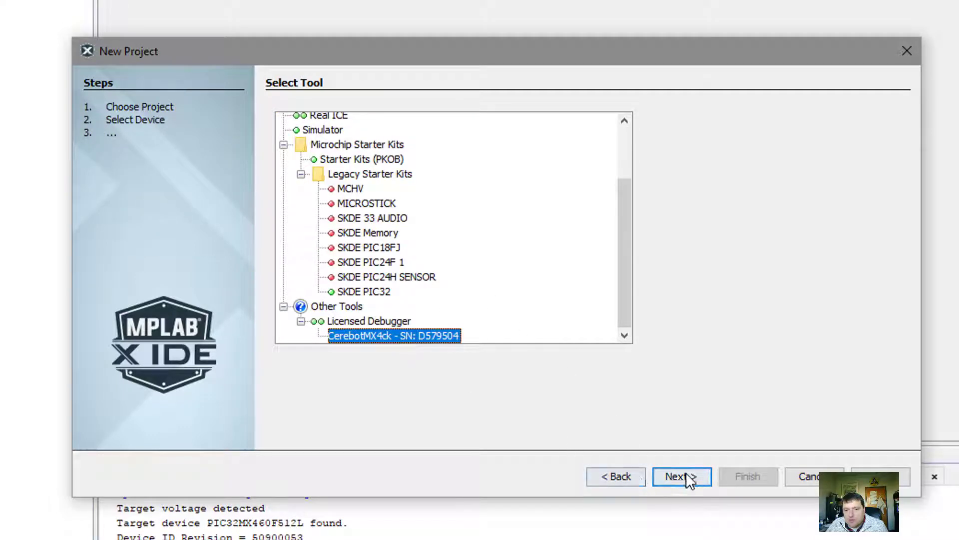
{"action": "left_click", "coordinate": [682, 475]}
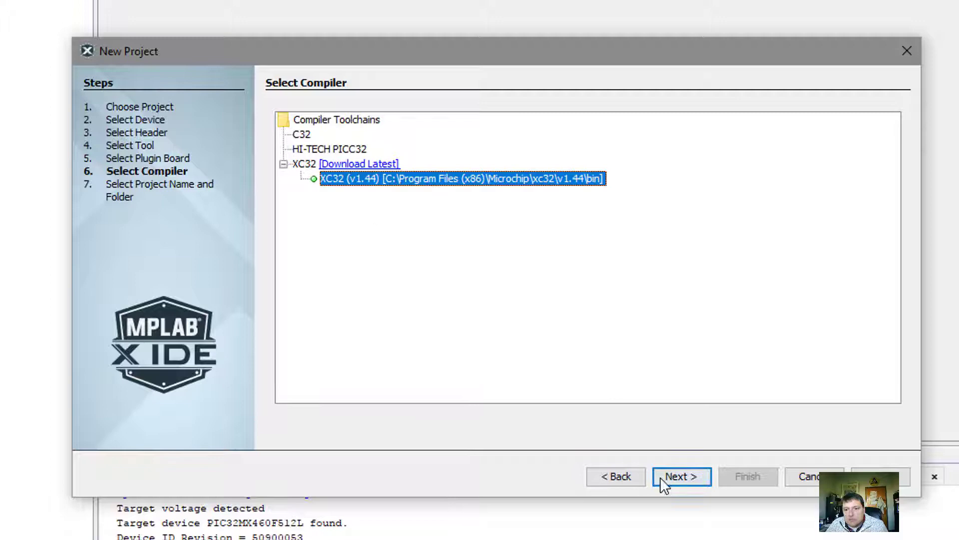
{"action": "left_click", "coordinate": [681, 476]}
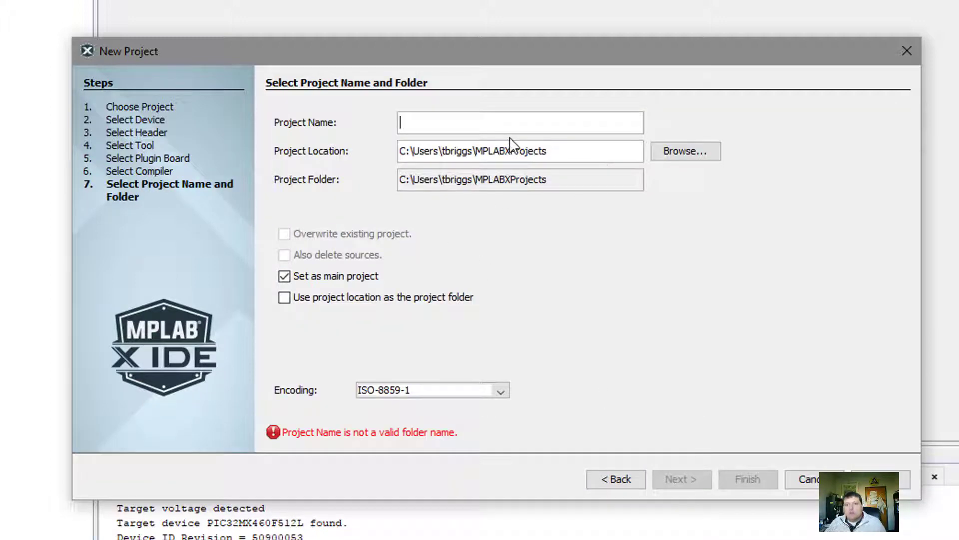
{"action": "type", "text": "SDCardTest"}
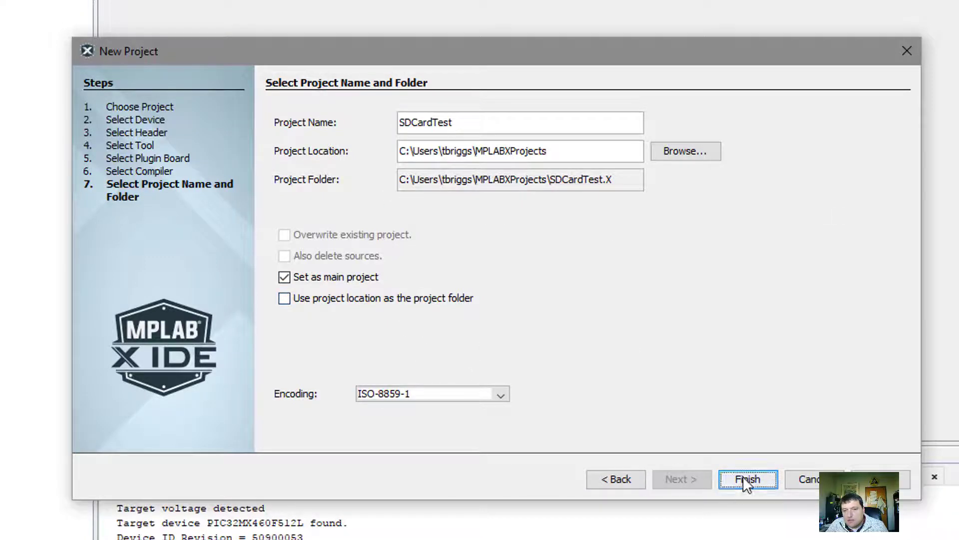
{"action": "left_click", "coordinate": [748, 480]}
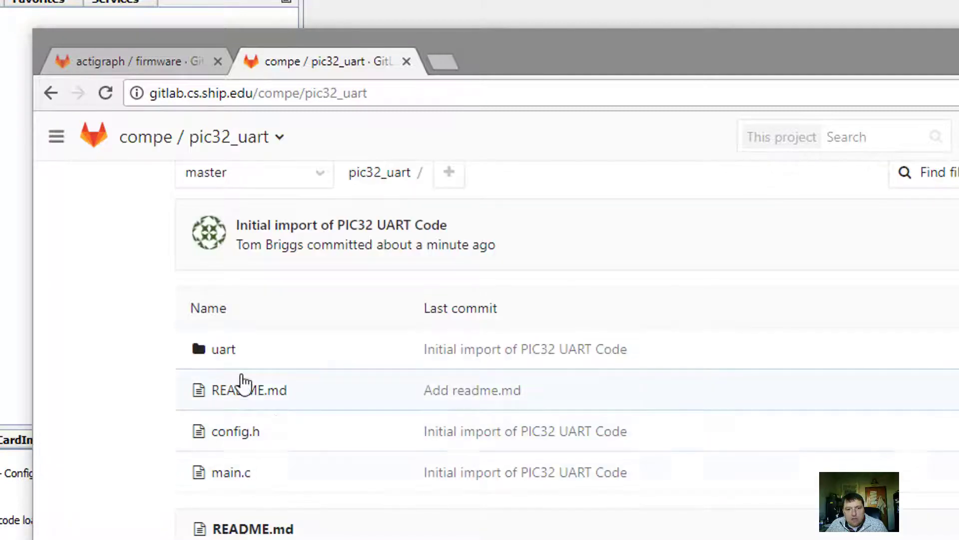
{"action": "mouse_move", "coordinate": [531, 170]}
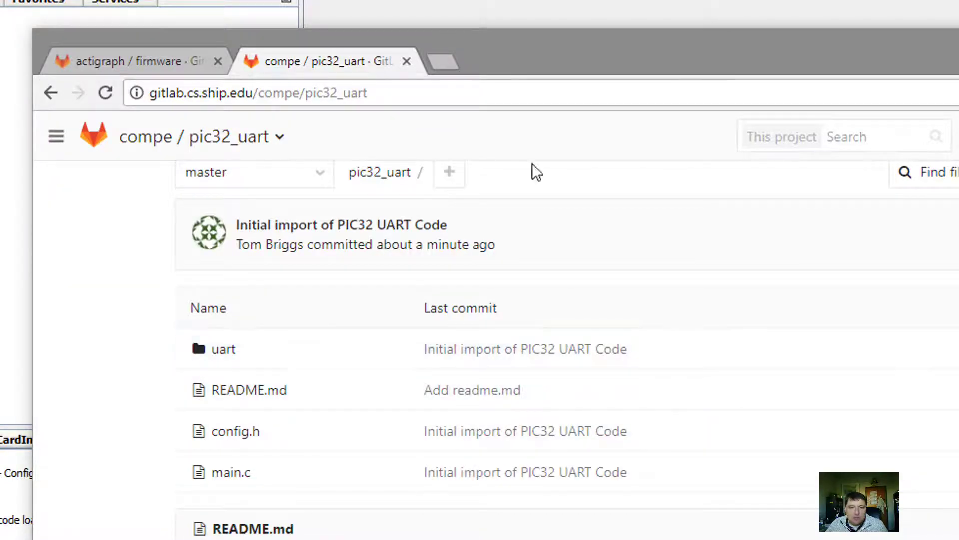
{"action": "mouse_move", "coordinate": [237, 471]}
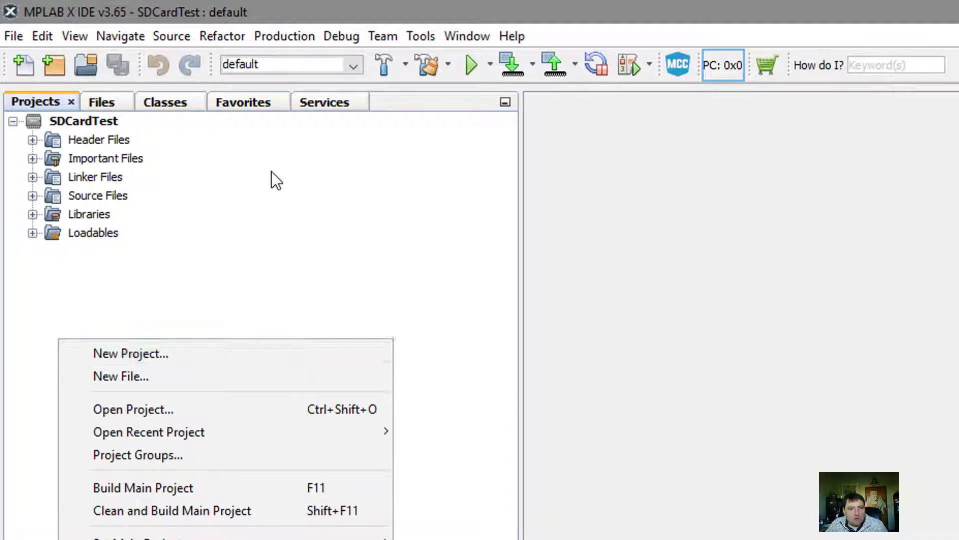
{"action": "left_click", "coordinate": [383, 36]}
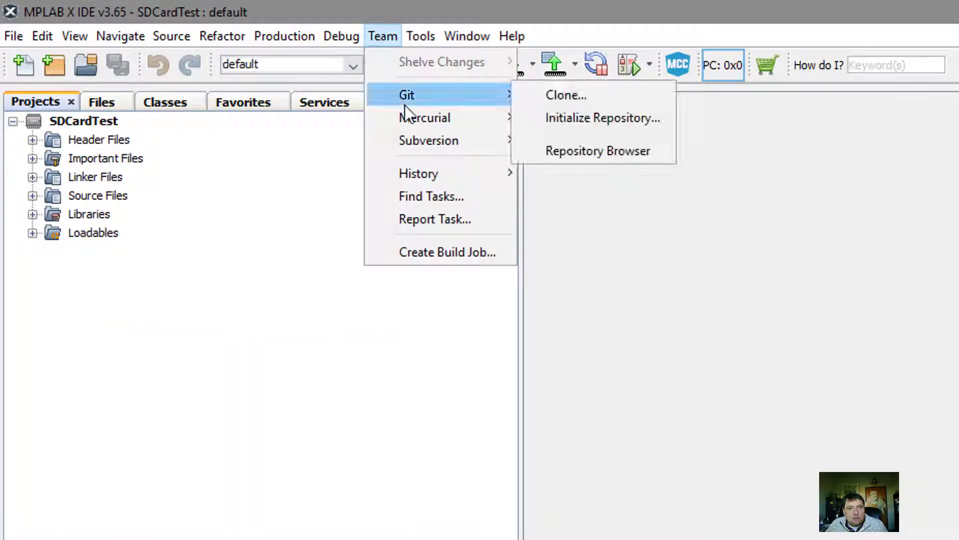
{"action": "left_click", "coordinate": [566, 95]}
{"action": "type", "text": "gitlab"}
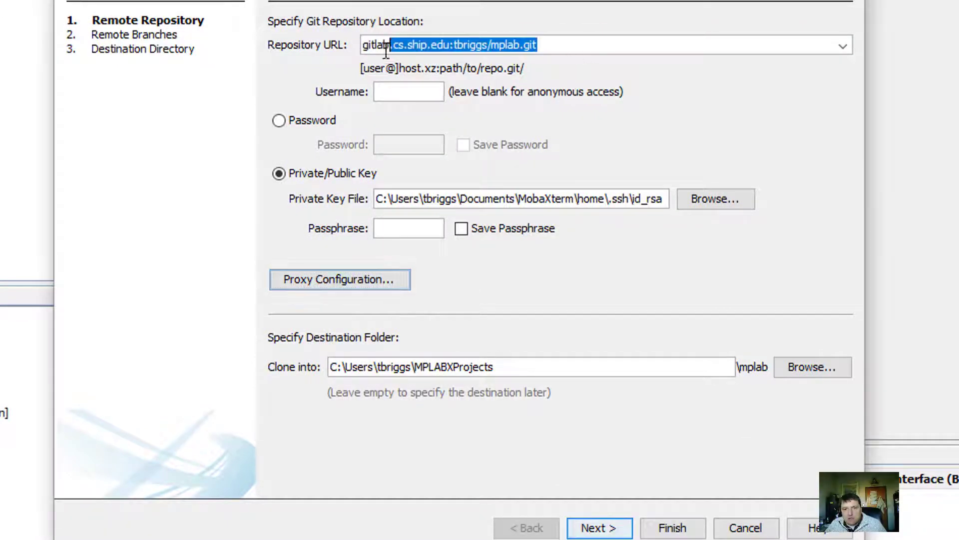
{"action": "type", "text": "http://gitlab.cs.ship.edu/compe/pic32_uart.git"}
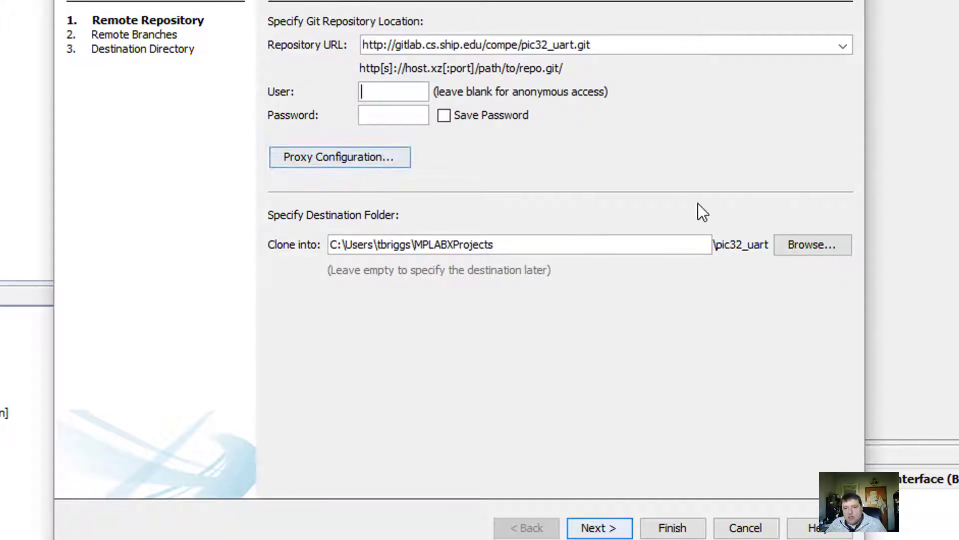
{"action": "mouse_move", "coordinate": [425, 116]}
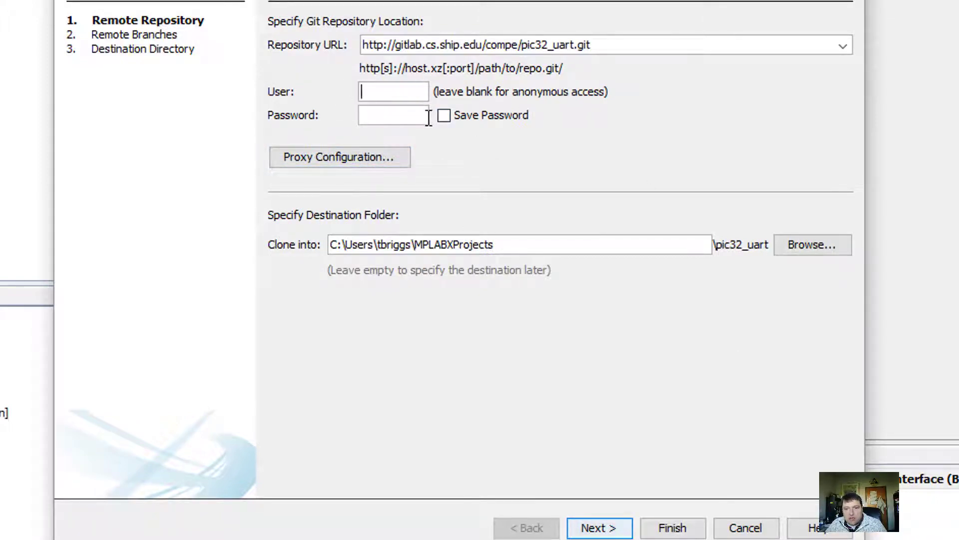
{"action": "mouse_move", "coordinate": [676, 505]}
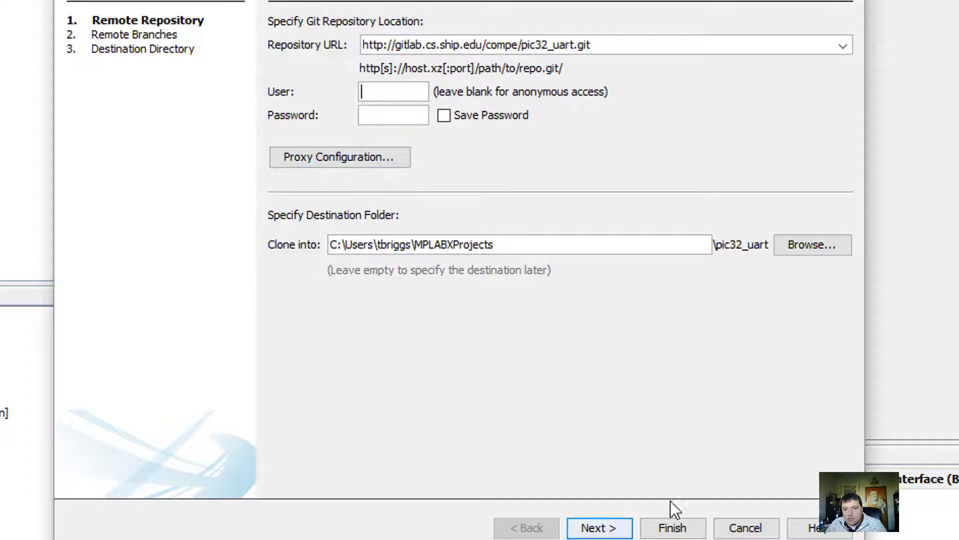
{"action": "left_click", "coordinate": [598, 528]}
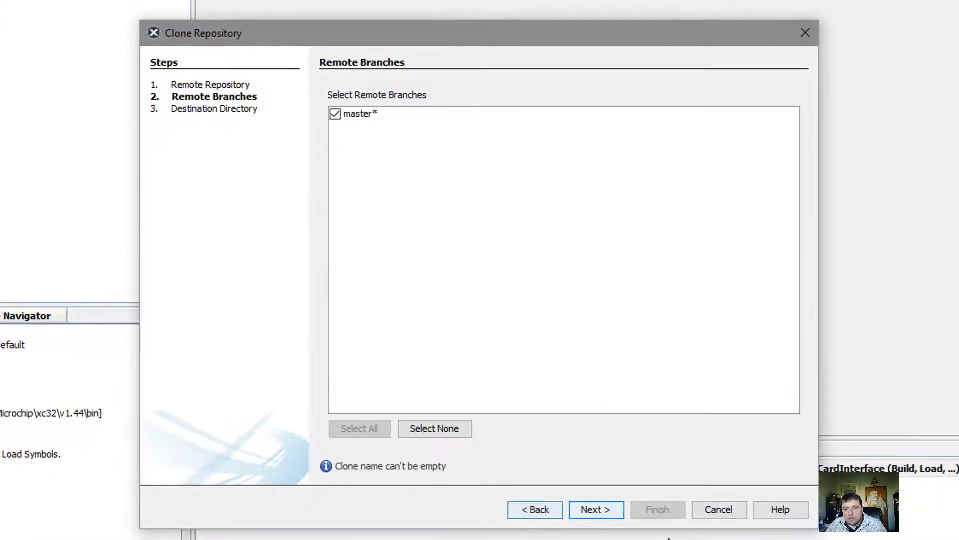
{"action": "left_click", "coordinate": [595, 509]}
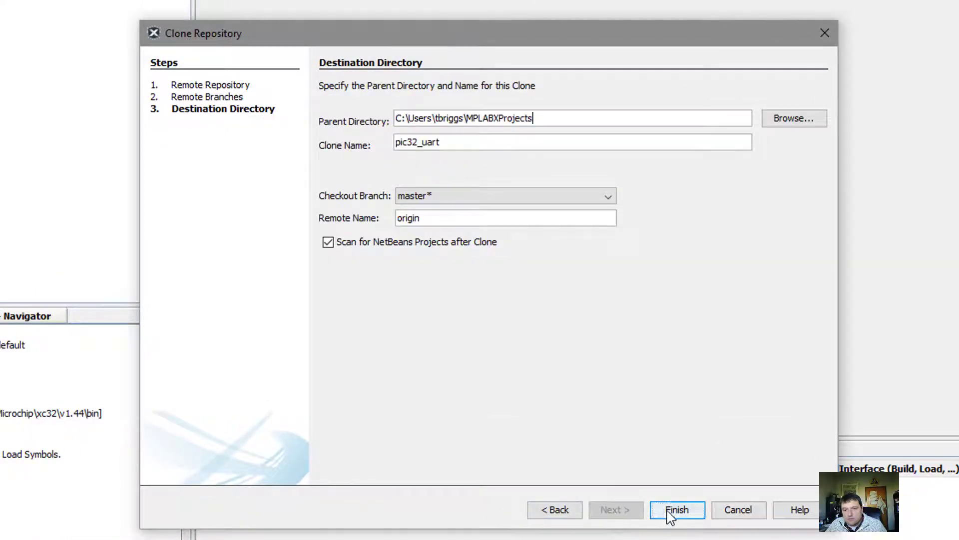
{"action": "left_click", "coordinate": [677, 508]}
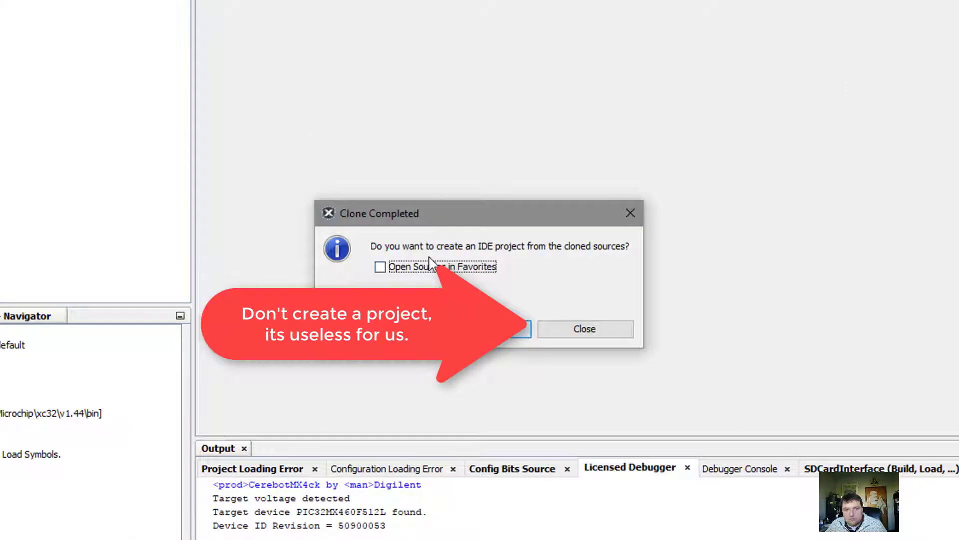
Dismiss the clone prompt and start adding an existing folder to SDCardTest Source Files
{"action": "left_click", "coordinate": [585, 328]}
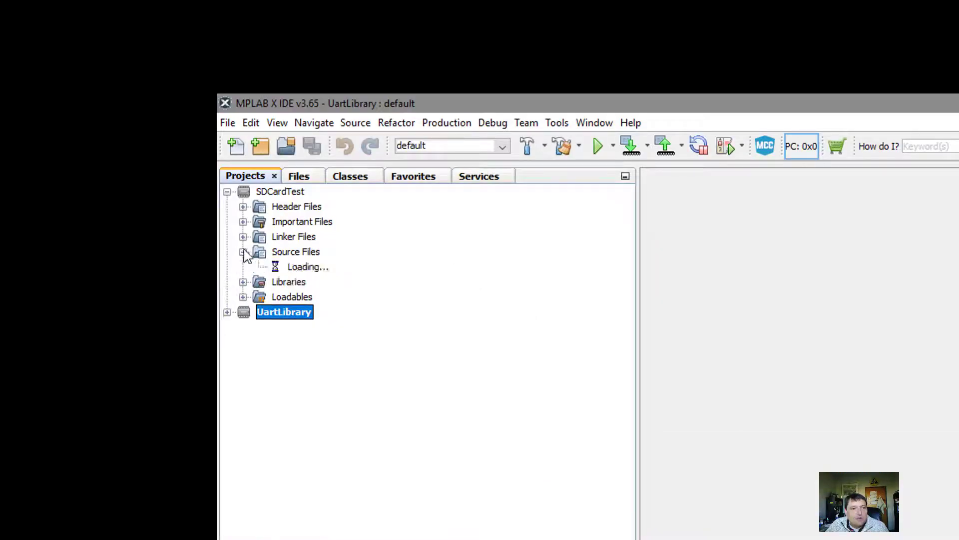
{"action": "right_click", "coordinate": [296, 252]}
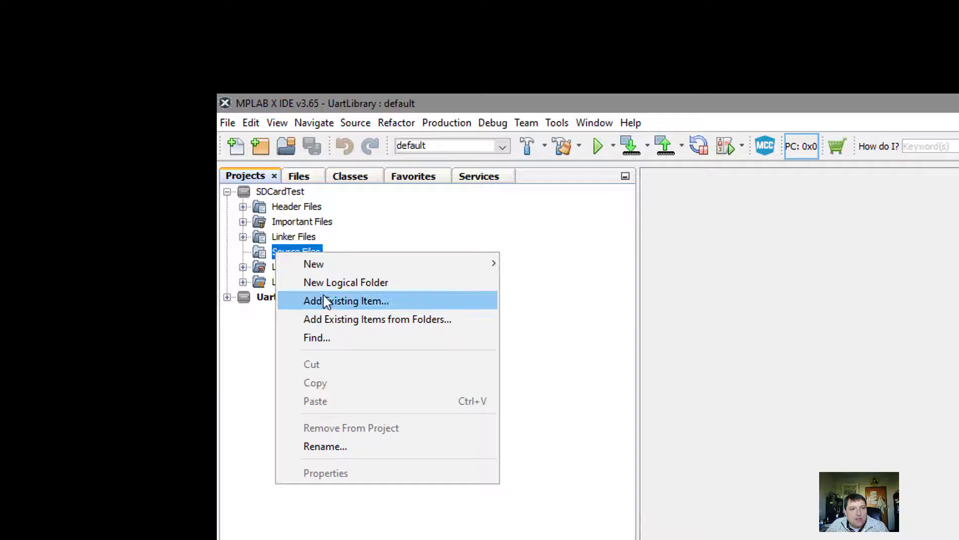
{"action": "left_click", "coordinate": [377, 320]}
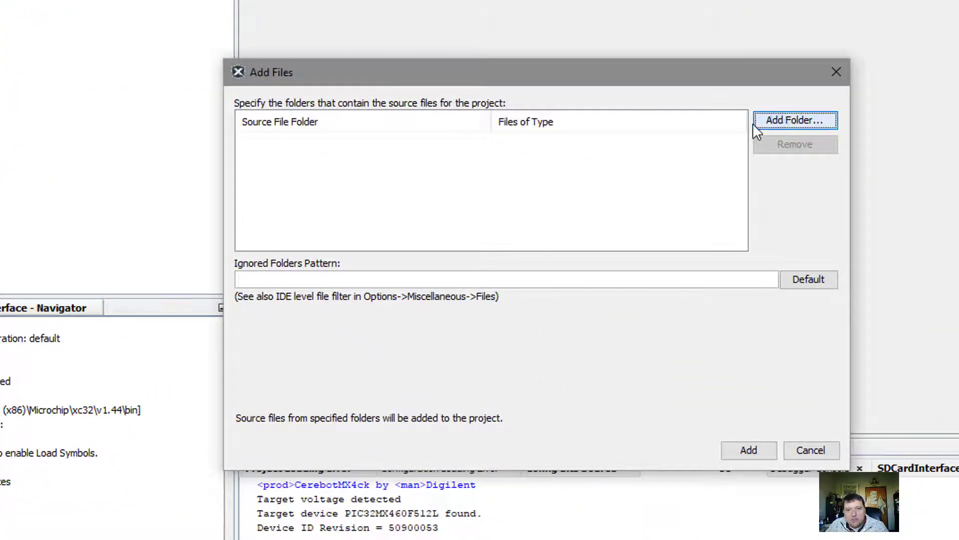
{"action": "left_click", "coordinate": [796, 121]}
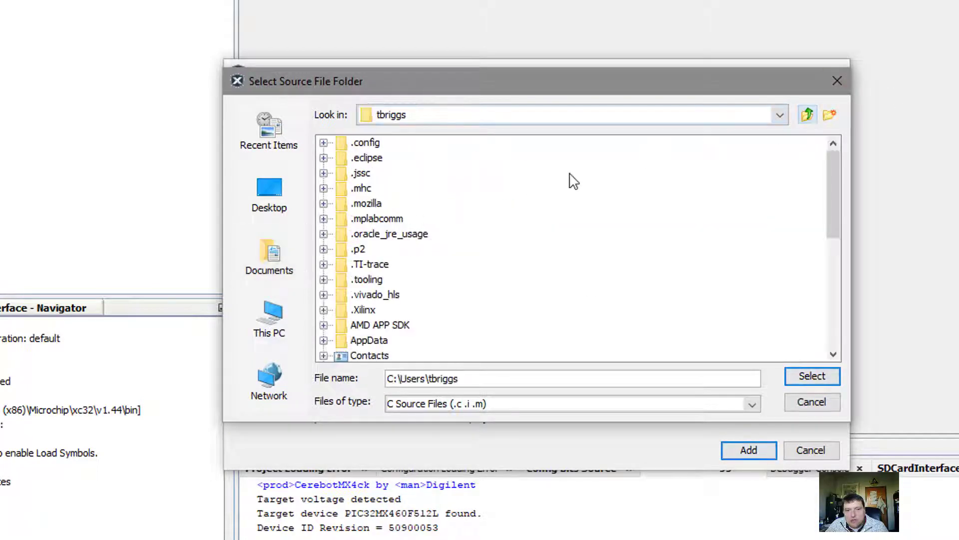
Select MPLABXProjects\pic32_uart\uart as the source folder and add it
{"action": "scroll", "scroll_direction": "down", "scroll_amount": 3}
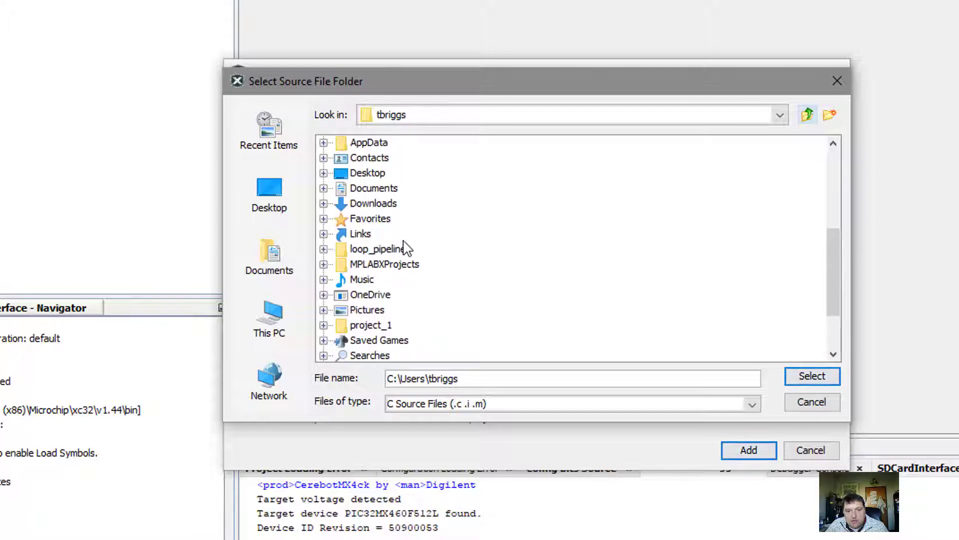
{"action": "double_click", "coordinate": [384, 264]}
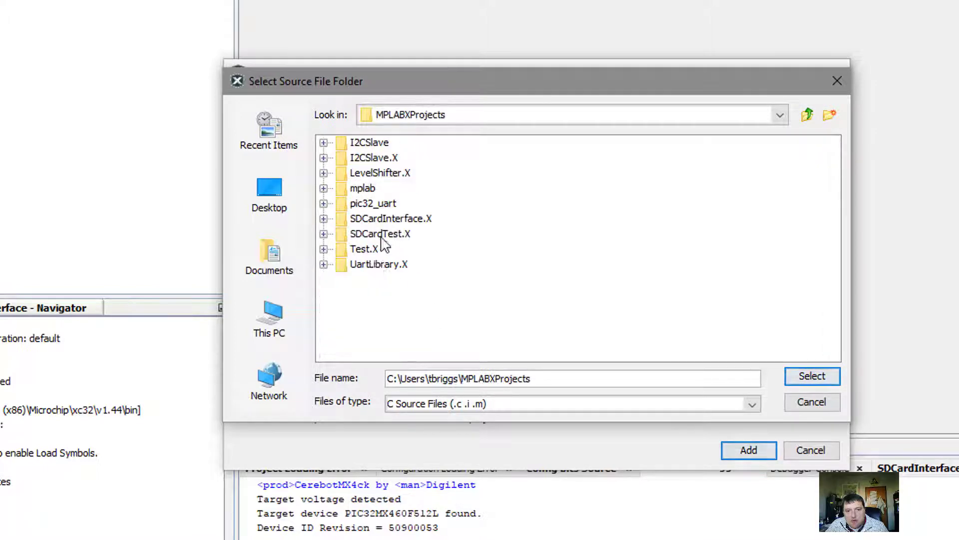
{"action": "double_click", "coordinate": [373, 204]}
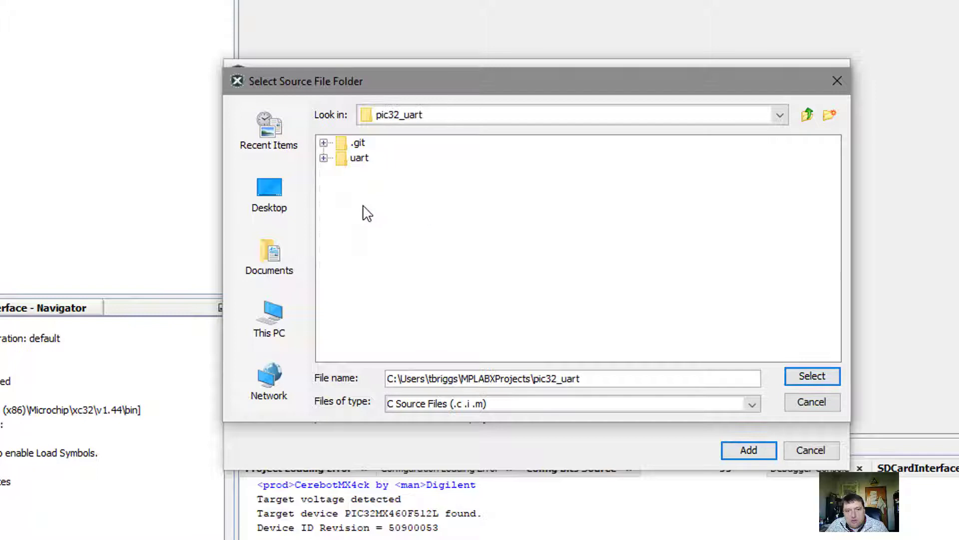
{"action": "left_click", "coordinate": [356, 158]}
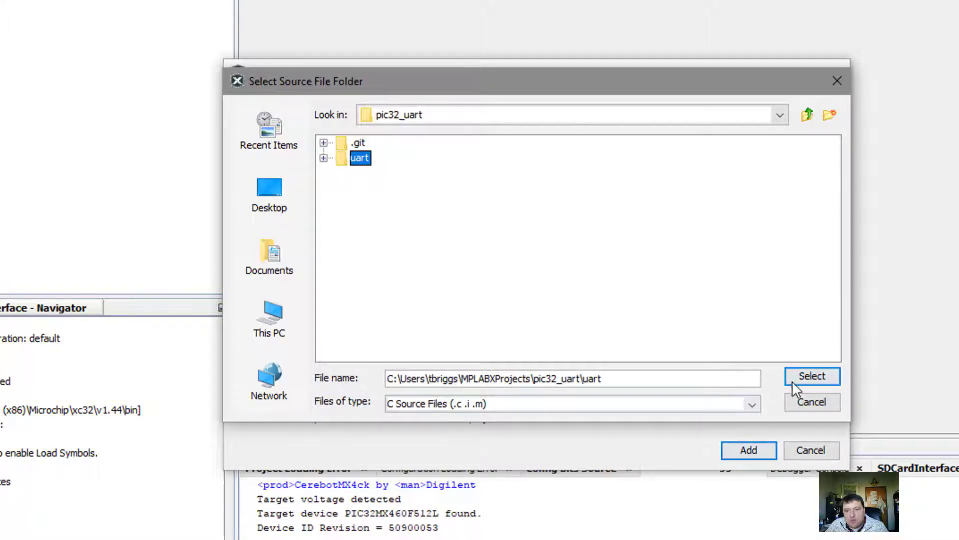
{"action": "left_click", "coordinate": [812, 375]}
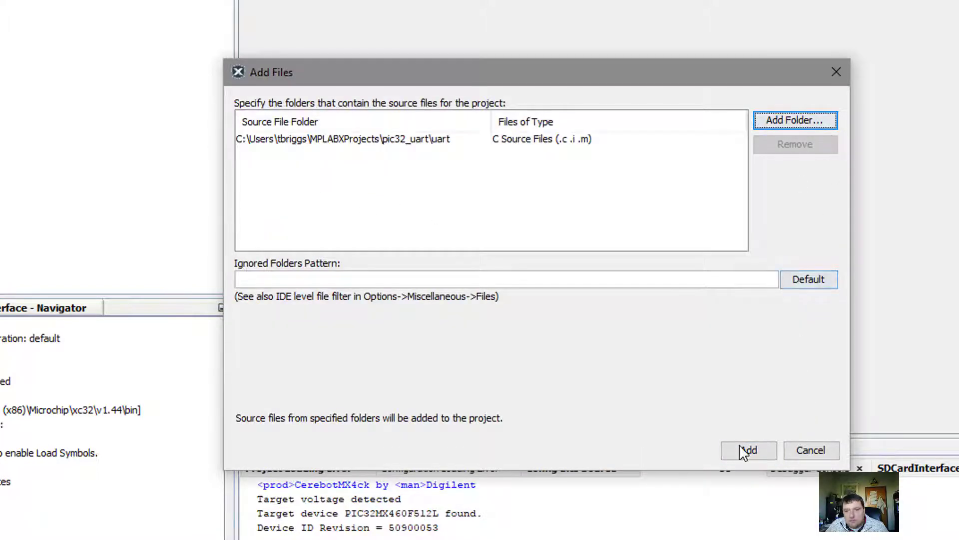
{"action": "left_click", "coordinate": [749, 450]}
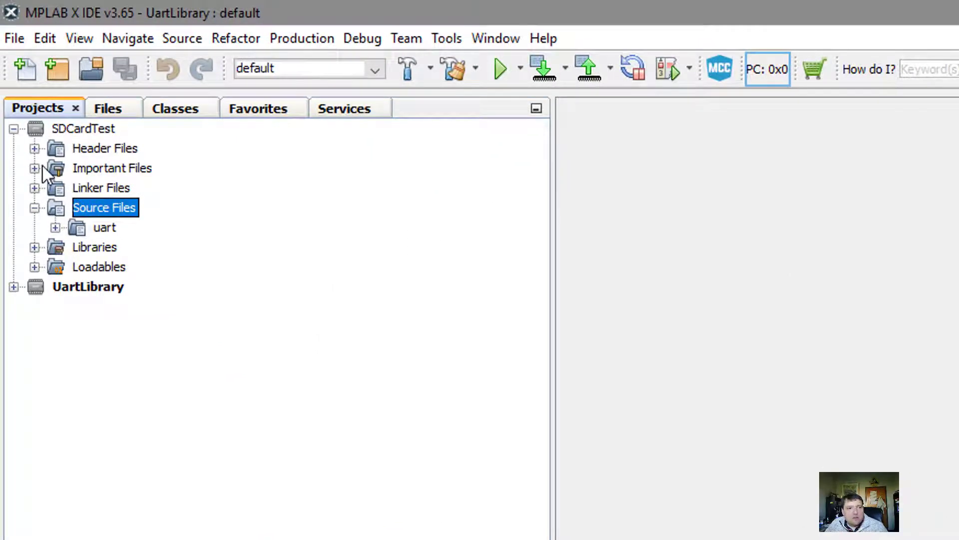
{"action": "mouse_move", "coordinate": [68, 256]}
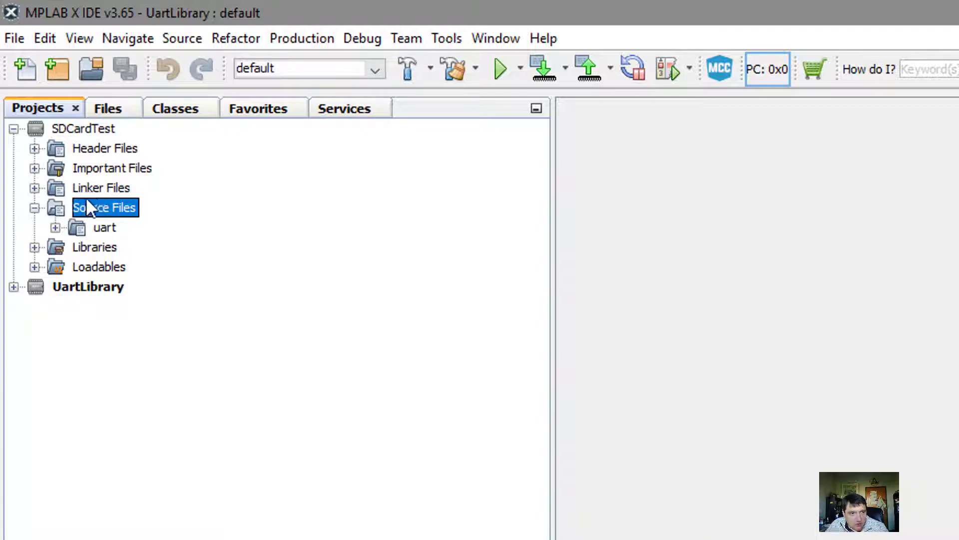
Inspect SDCardTest and nbproject on disk, selecting circularbuff.c in the uart folder
{"action": "left_click", "coordinate": [108, 108]}
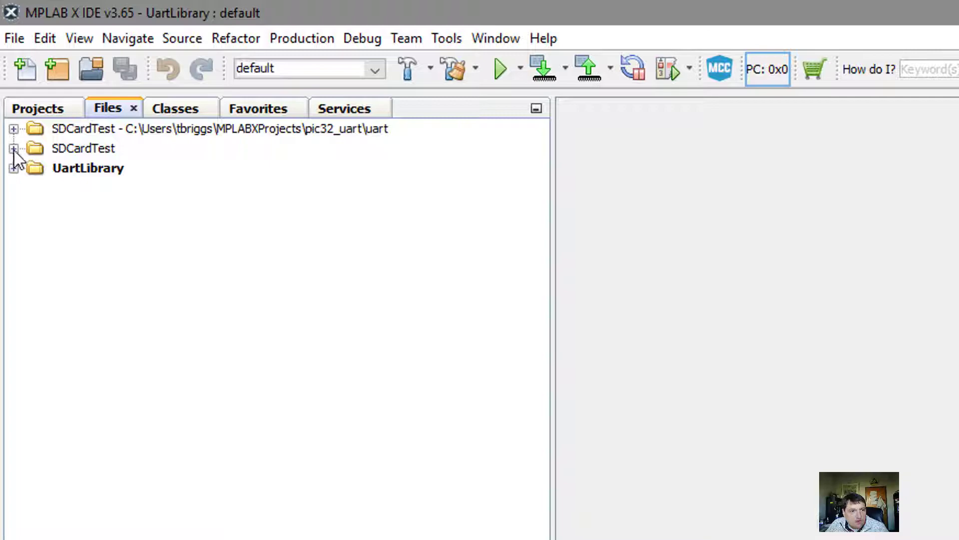
{"action": "left_click", "coordinate": [12, 148]}
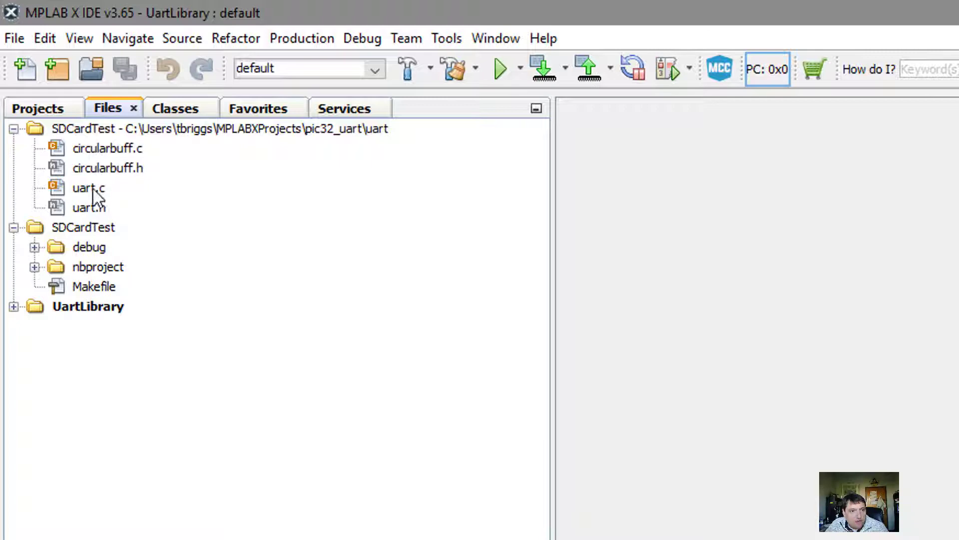
{"action": "left_click", "coordinate": [35, 267]}
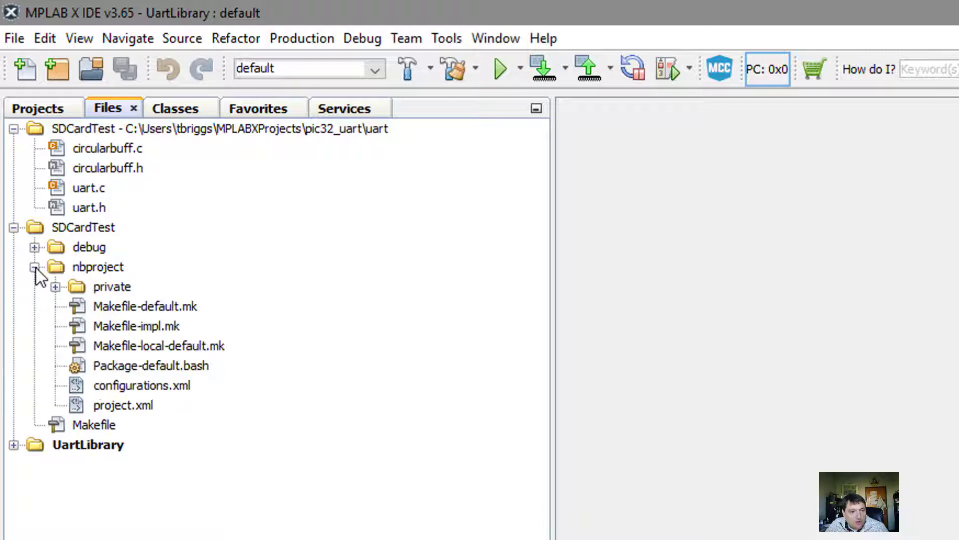
{"action": "left_click", "coordinate": [37, 247]}
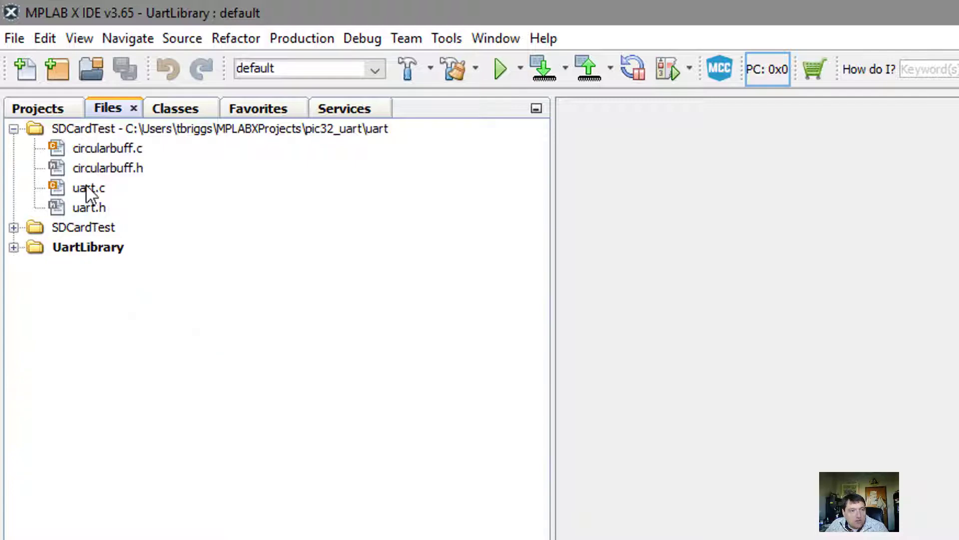
{"action": "left_click", "coordinate": [108, 148]}
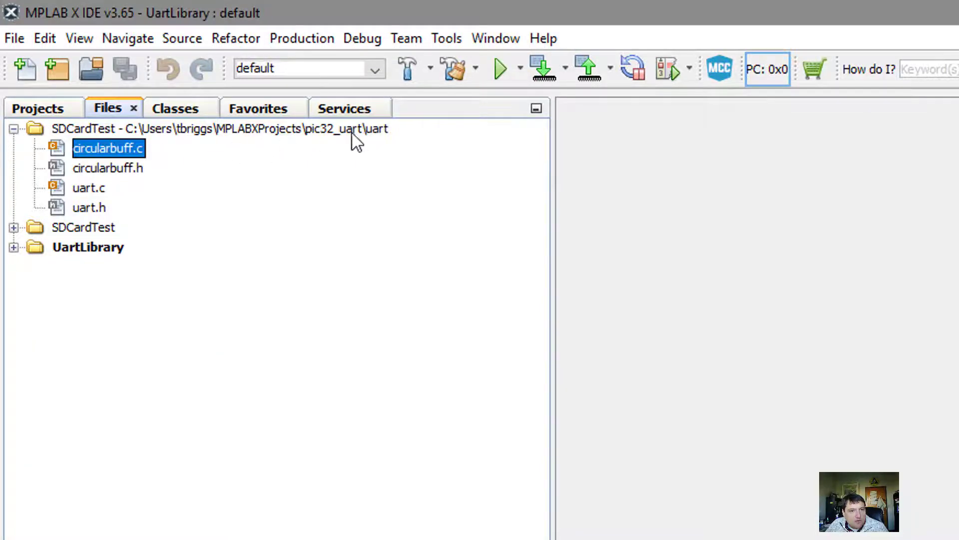
{"action": "mouse_move", "coordinate": [386, 139]}
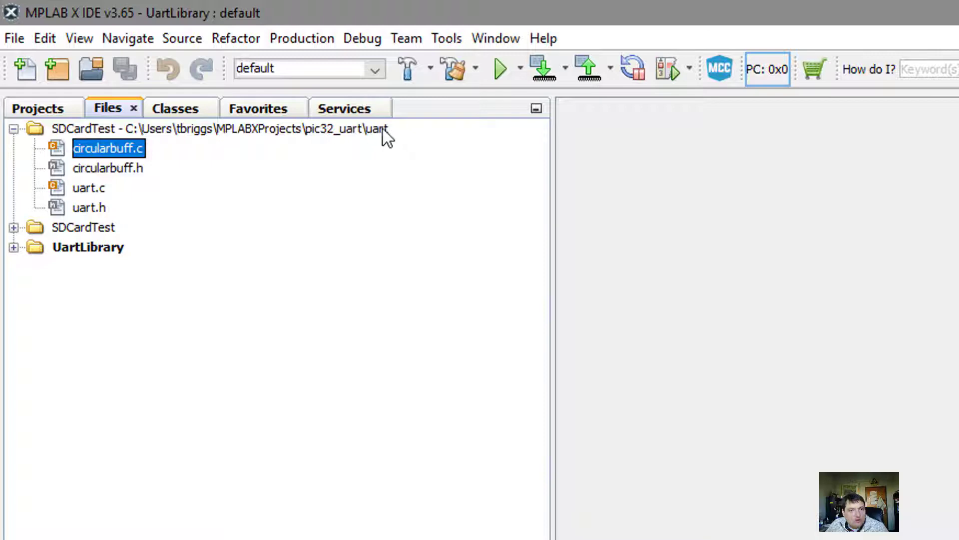
{"action": "mouse_move", "coordinate": [33, 135]}
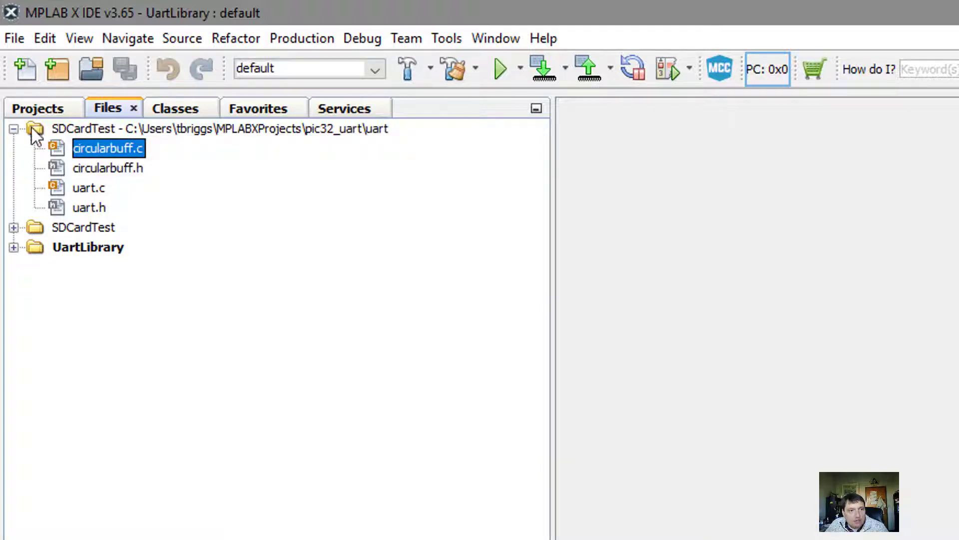
Check the uart source folder in the project view, then return to the on-disk file view
{"action": "left_click", "coordinate": [38, 108]}
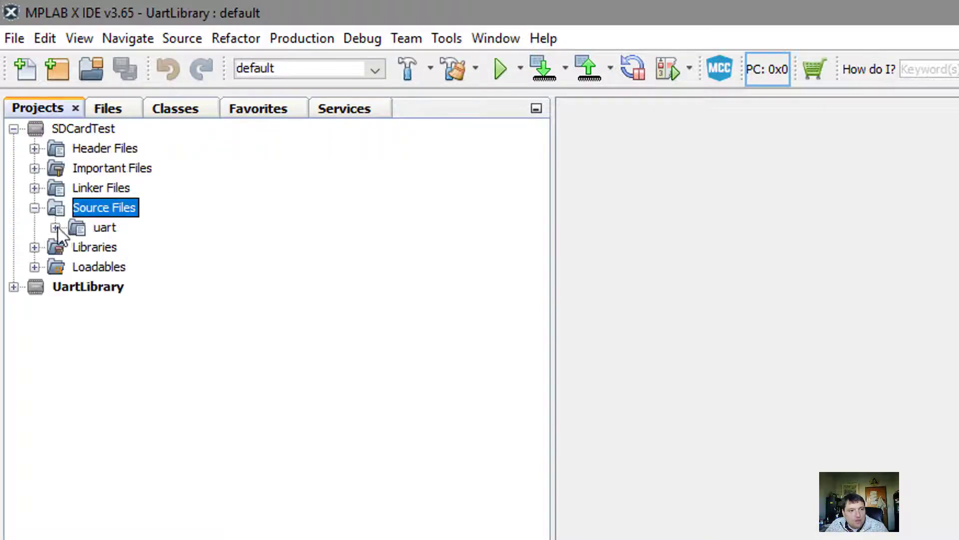
{"action": "left_click", "coordinate": [54, 228]}
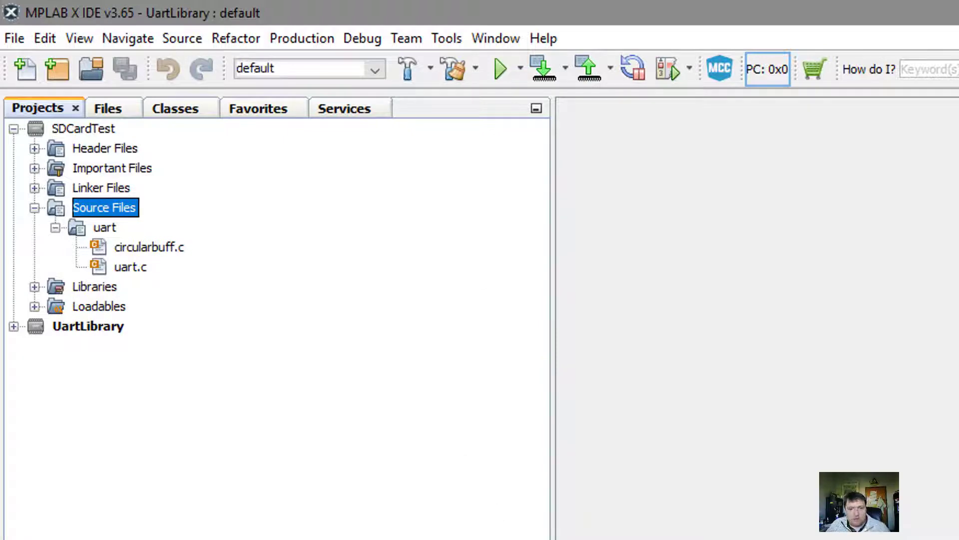
{"action": "mouse_move", "coordinate": [459, 322]}
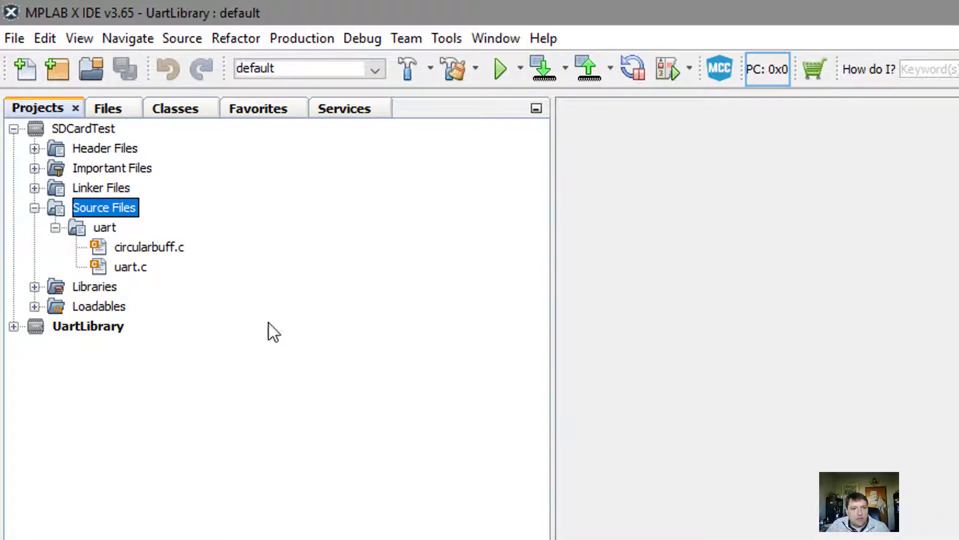
{"action": "mouse_move", "coordinate": [170, 277]}
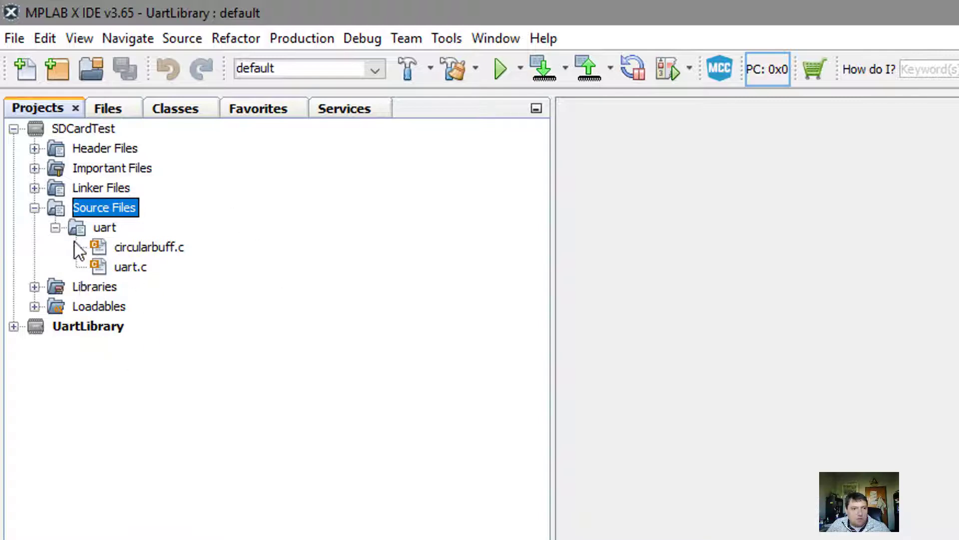
{"action": "left_click", "coordinate": [54, 228]}
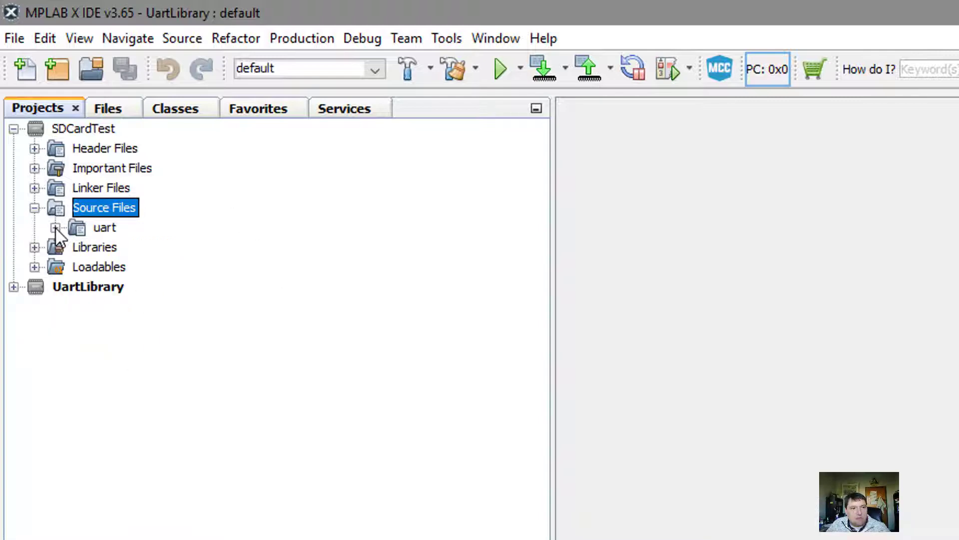
{"action": "left_click", "coordinate": [108, 108]}
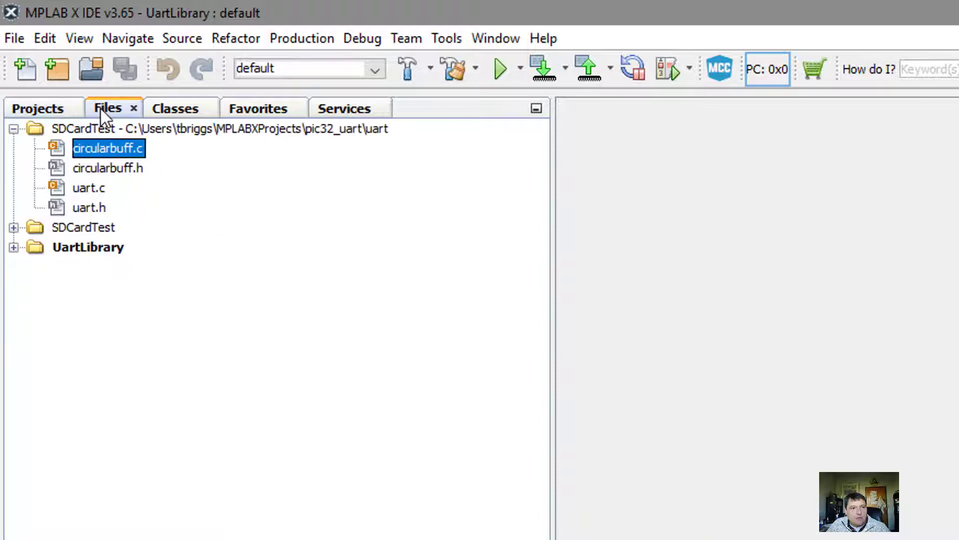
{"action": "mouse_move", "coordinate": [75, 233]}
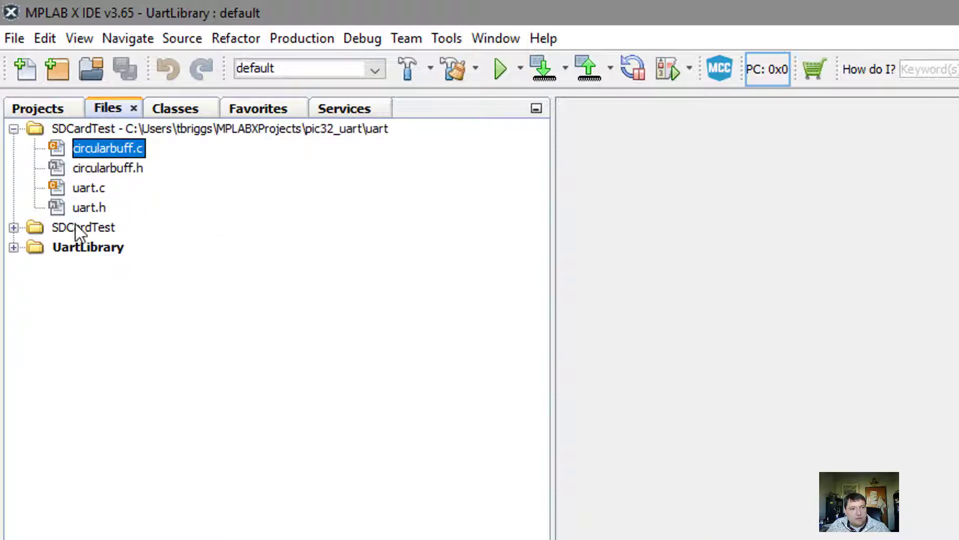
Create a folder named cerebot inside the SDCardTest directory
{"action": "right_click", "coordinate": [77, 228]}
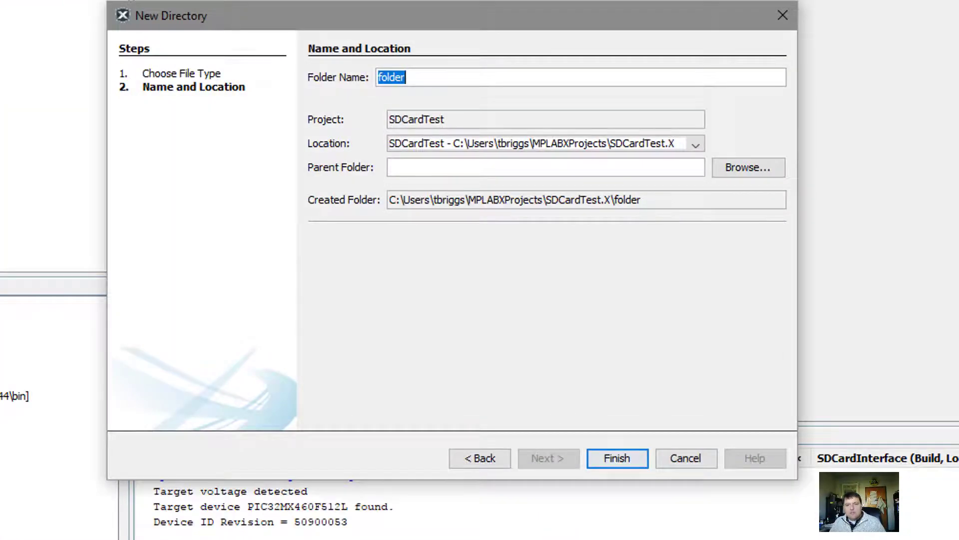
{"action": "left_click", "coordinate": [617, 458]}
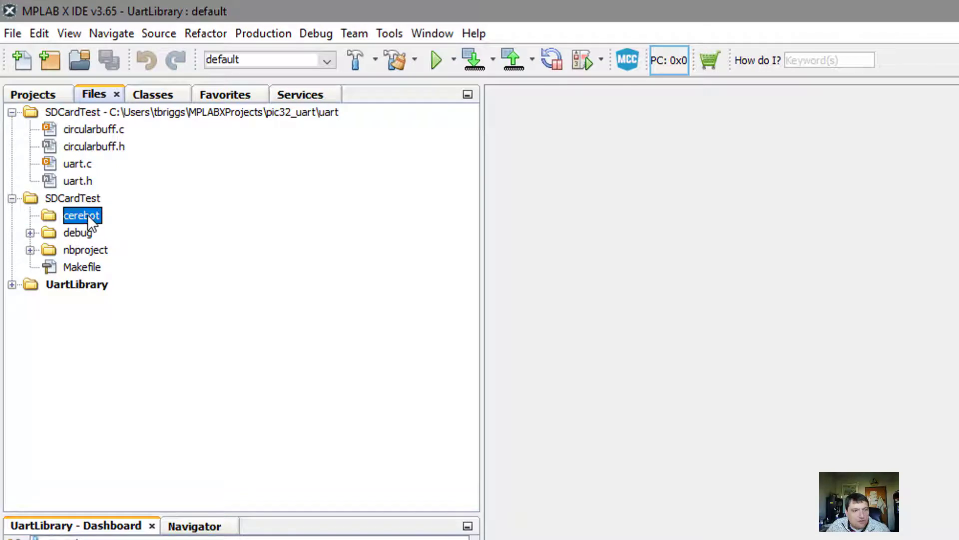
{"action": "right_click", "coordinate": [82, 216]}
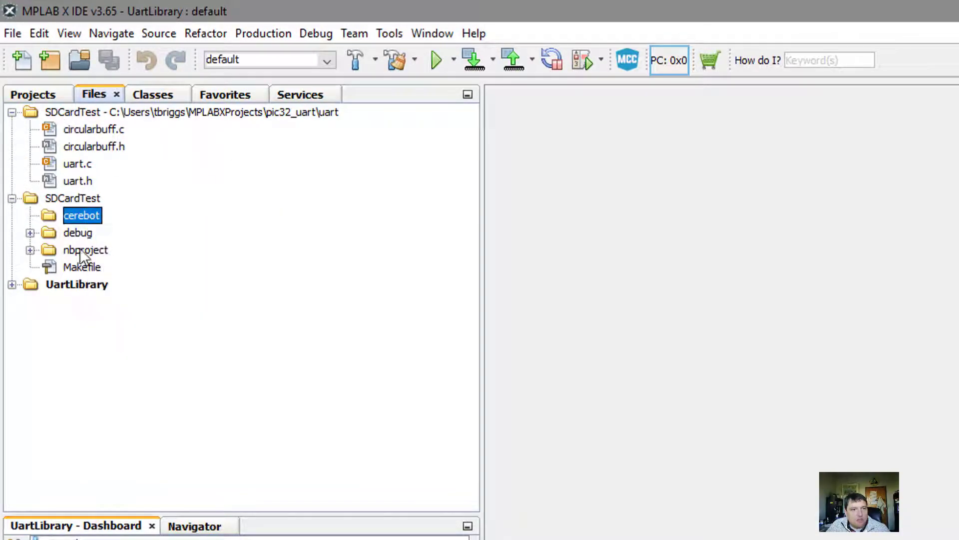
{"action": "mouse_move", "coordinate": [75, 222]}
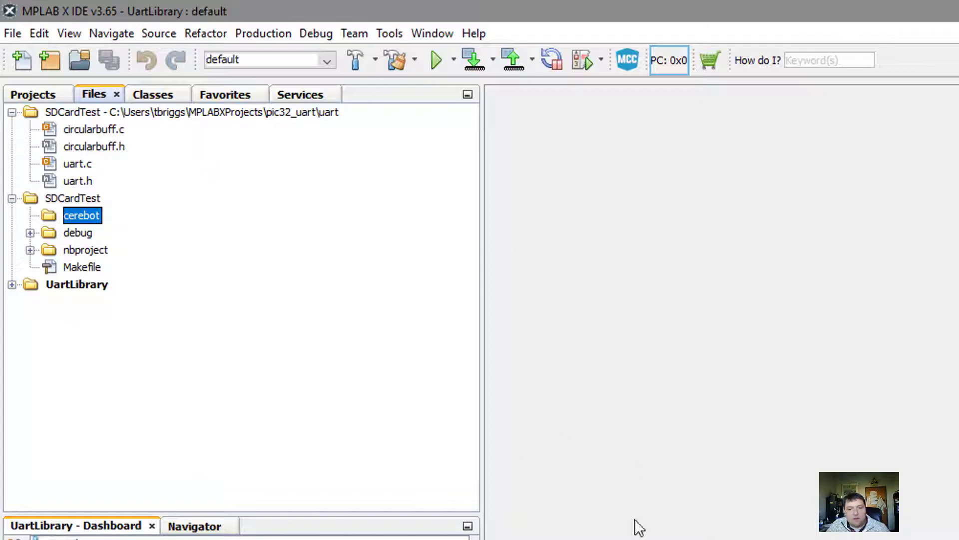
{"action": "mouse_move", "coordinate": [408, 42]}
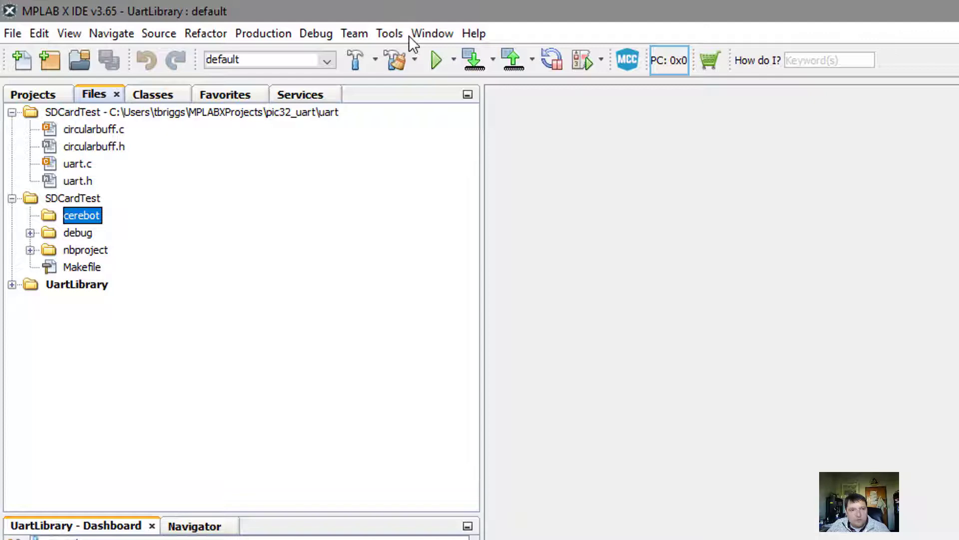
Show the Configuration Bits memory view from the Window menu
{"action": "left_click", "coordinate": [389, 33]}
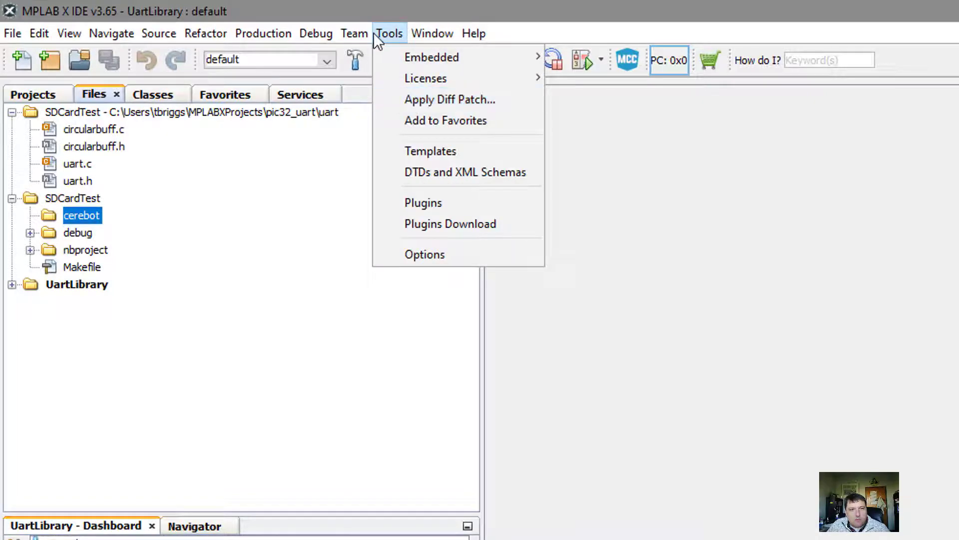
{"action": "left_click", "coordinate": [432, 33]}
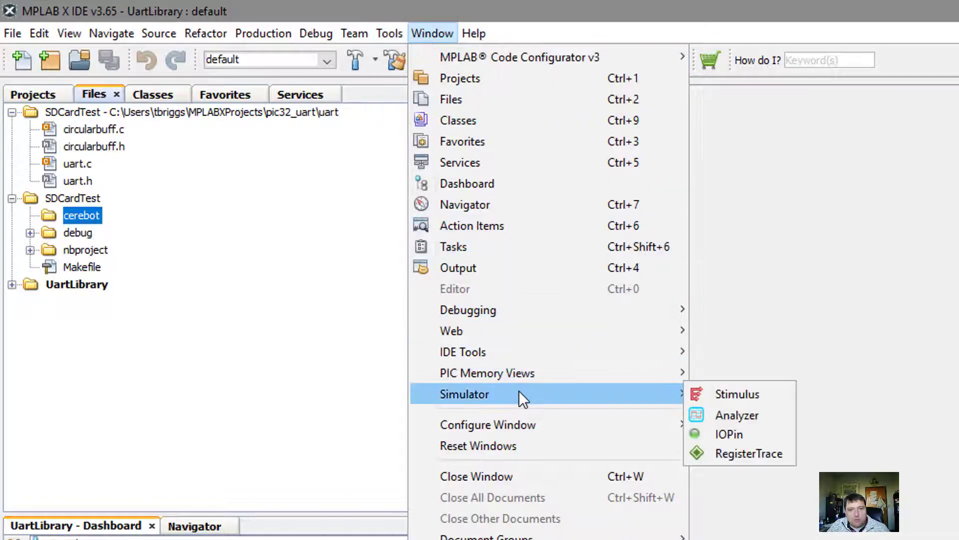
{"action": "mouse_move", "coordinate": [487, 373]}
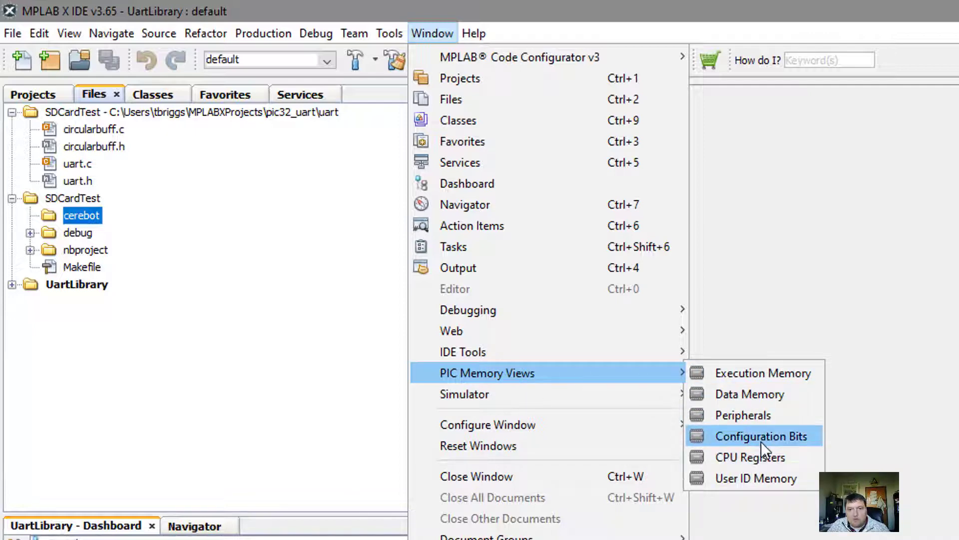
{"action": "left_click", "coordinate": [761, 436]}
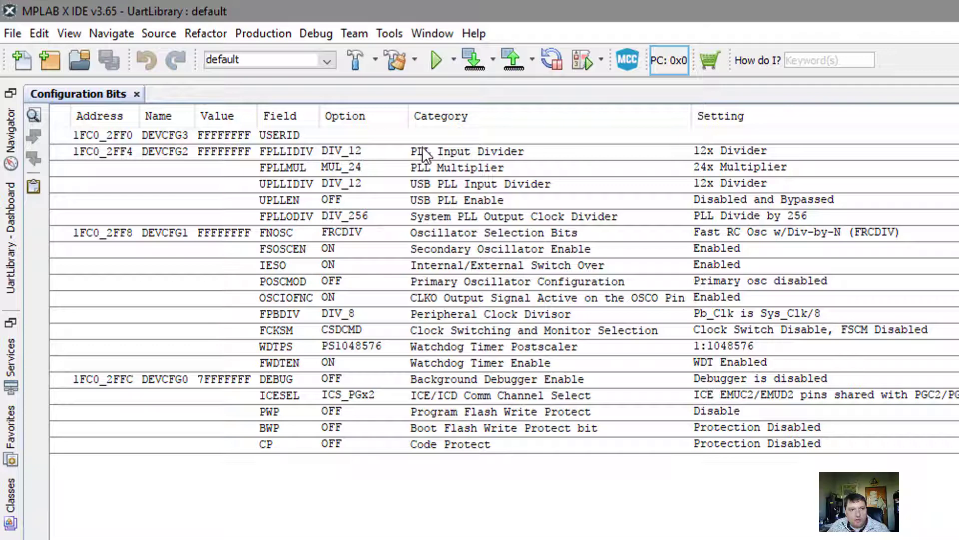
Set PLL input divider DIV_2, output divider DIV_2 and oscillator to PRIPLL
{"action": "left_click", "coordinate": [361, 152]}
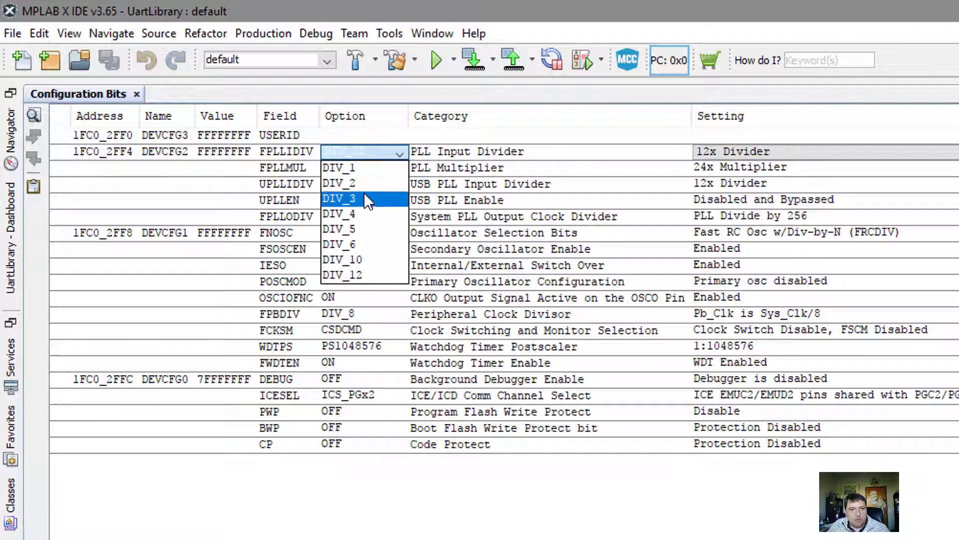
{"action": "left_click", "coordinate": [338, 198]}
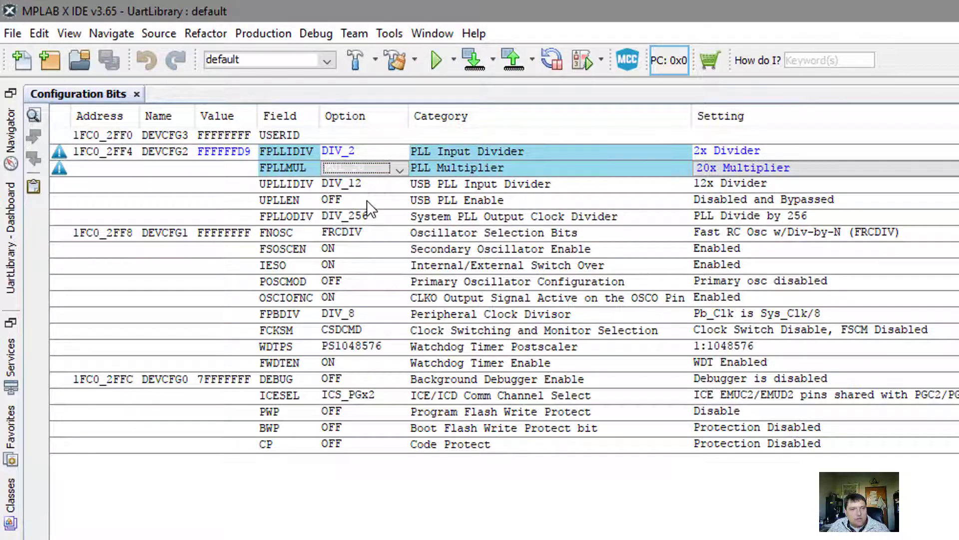
{"action": "mouse_move", "coordinate": [380, 205]}
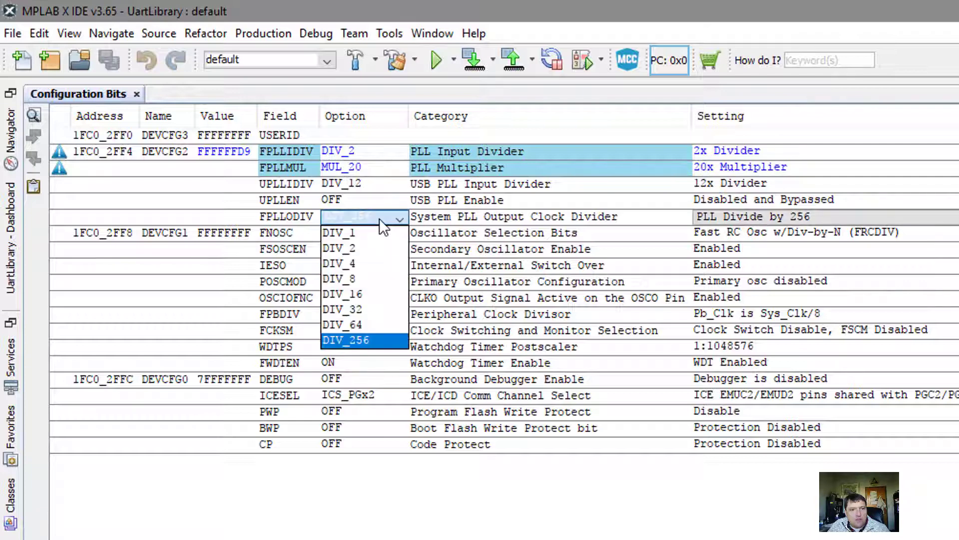
{"action": "left_click", "coordinate": [337, 231]}
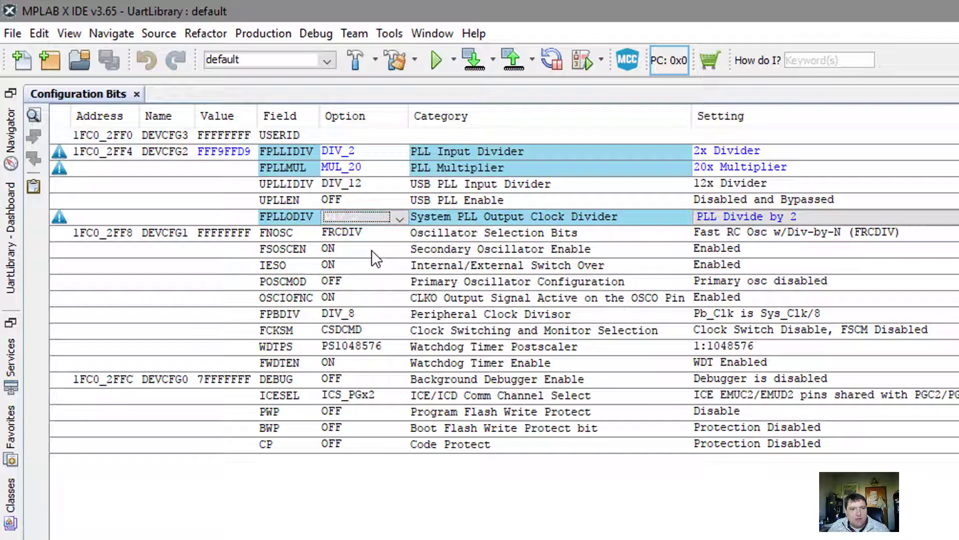
{"action": "mouse_move", "coordinate": [394, 248]}
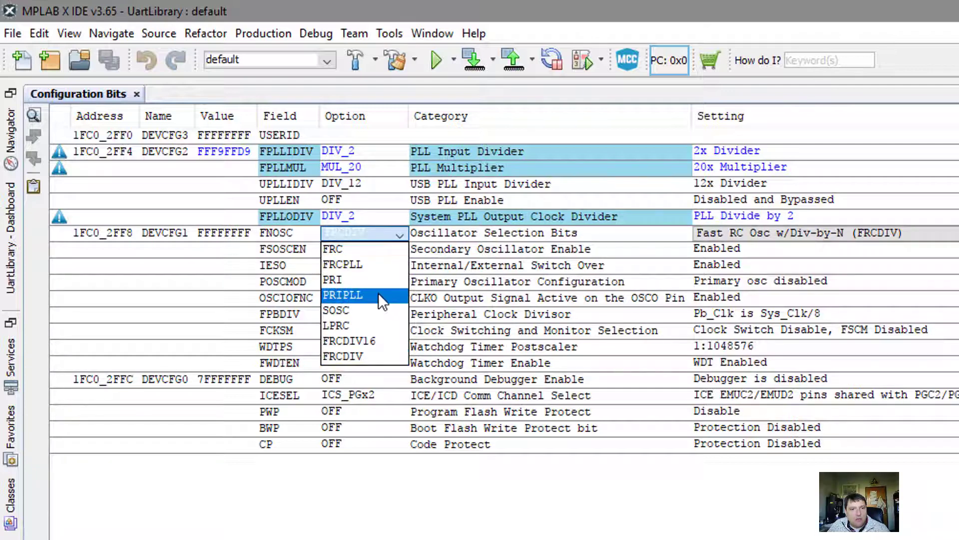
{"action": "left_click", "coordinate": [343, 295]}
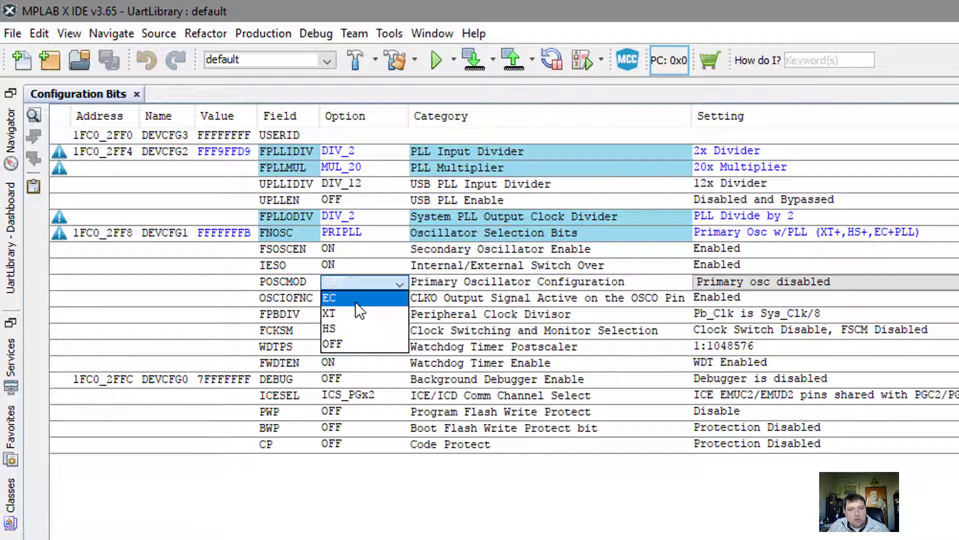
Set oscillator mode EC, peripheral clock divisor DIV_2 and watchdog timer OFF
{"action": "left_click", "coordinate": [330, 298]}
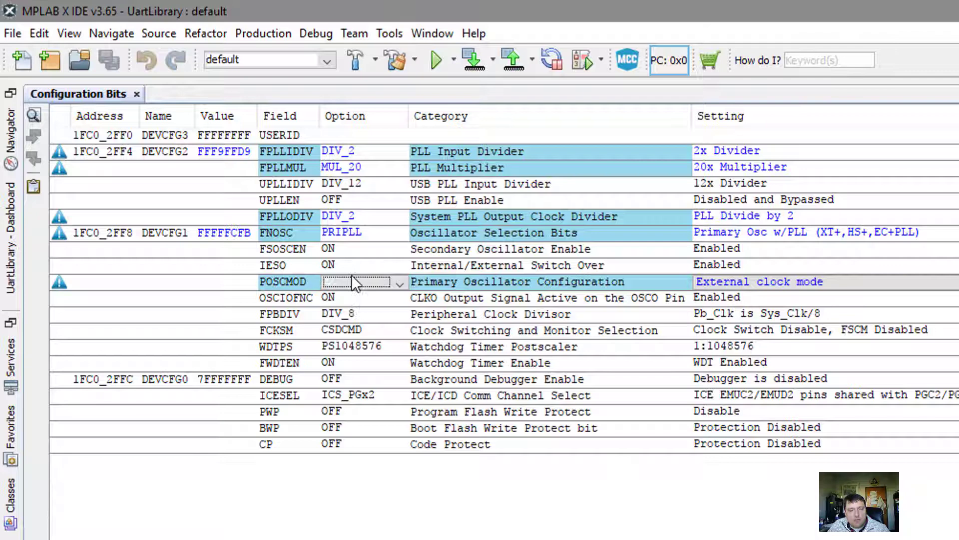
{"action": "mouse_move", "coordinate": [365, 308]}
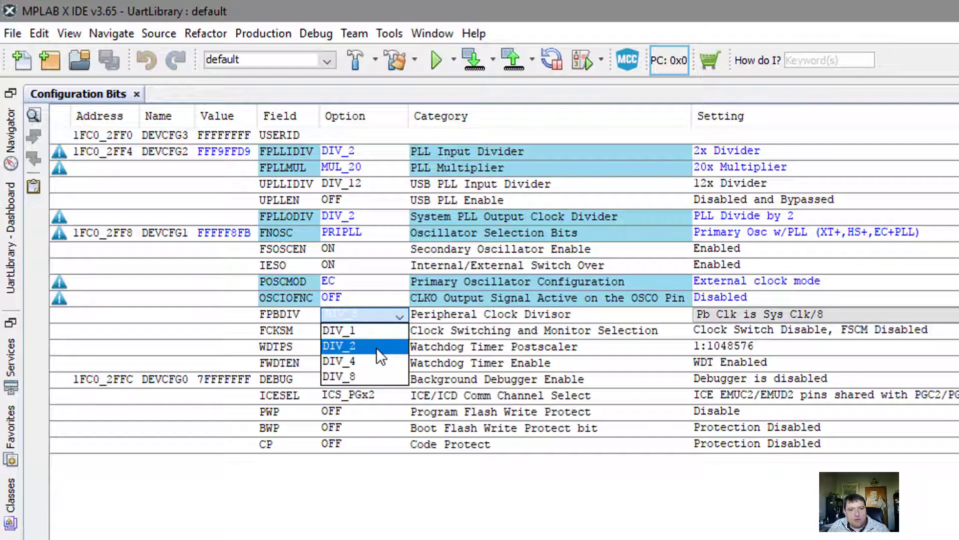
{"action": "left_click", "coordinate": [354, 346]}
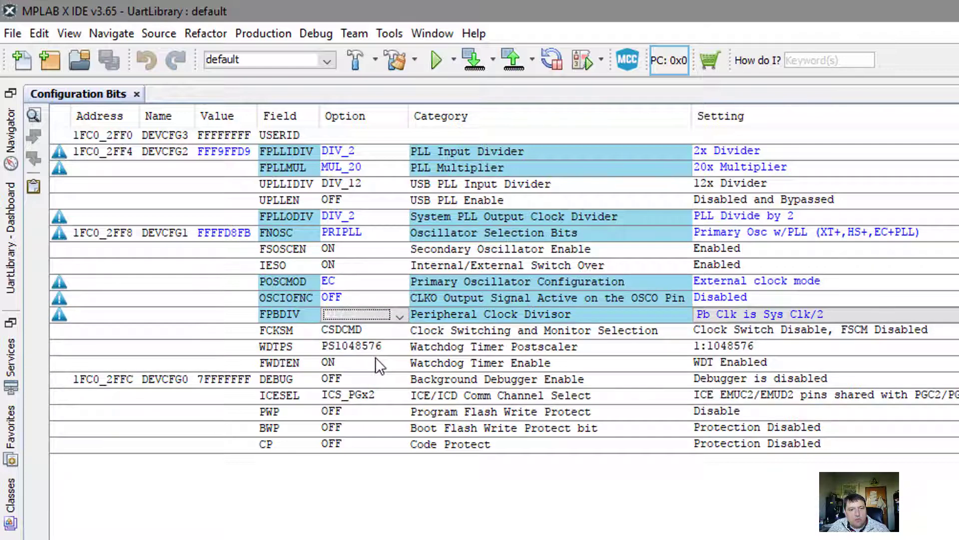
{"action": "mouse_move", "coordinate": [355, 370]}
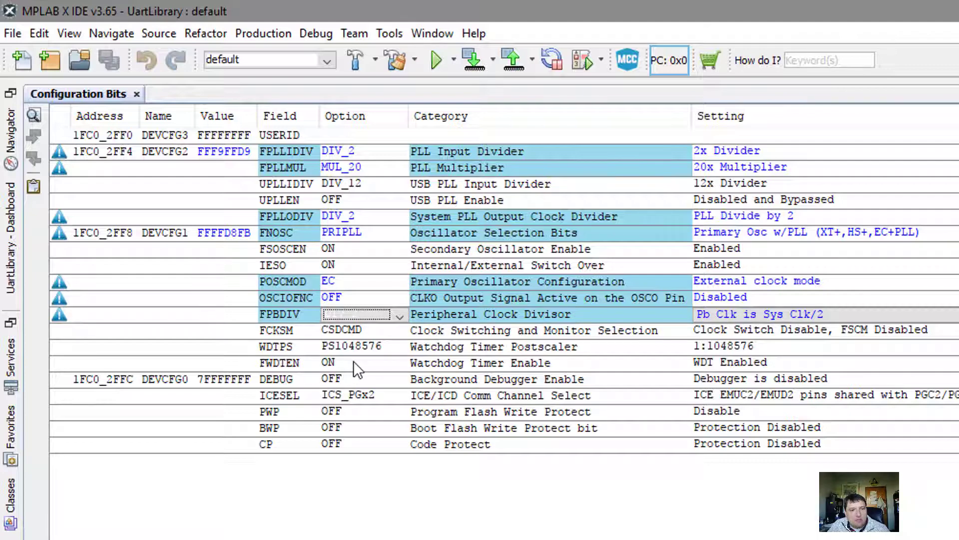
{"action": "left_click", "coordinate": [355, 363]}
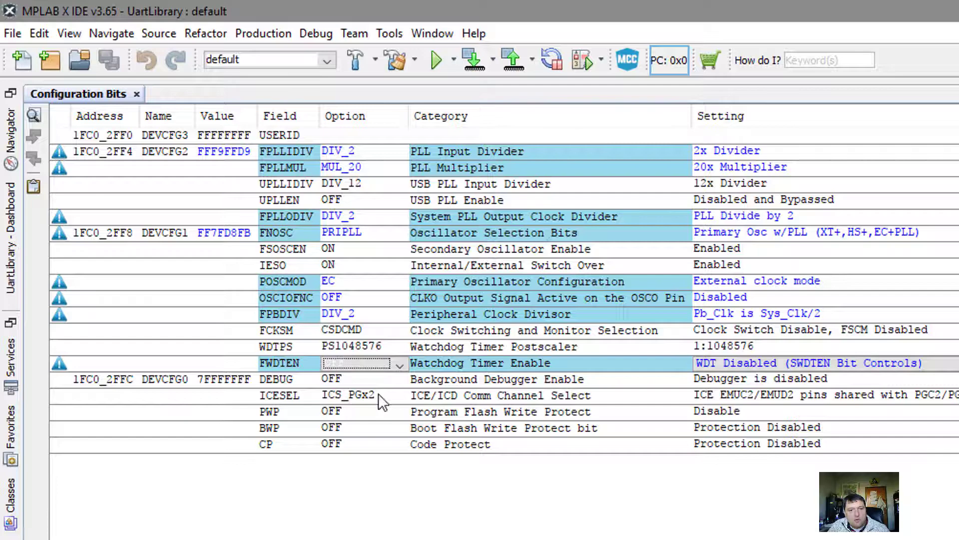
{"action": "mouse_move", "coordinate": [721, 398]}
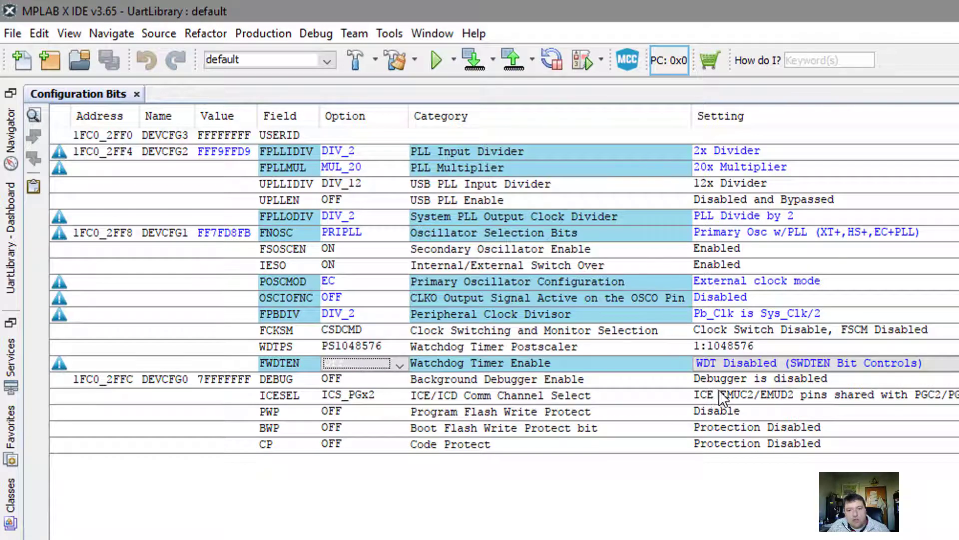
{"action": "mouse_move", "coordinate": [282, 472]}
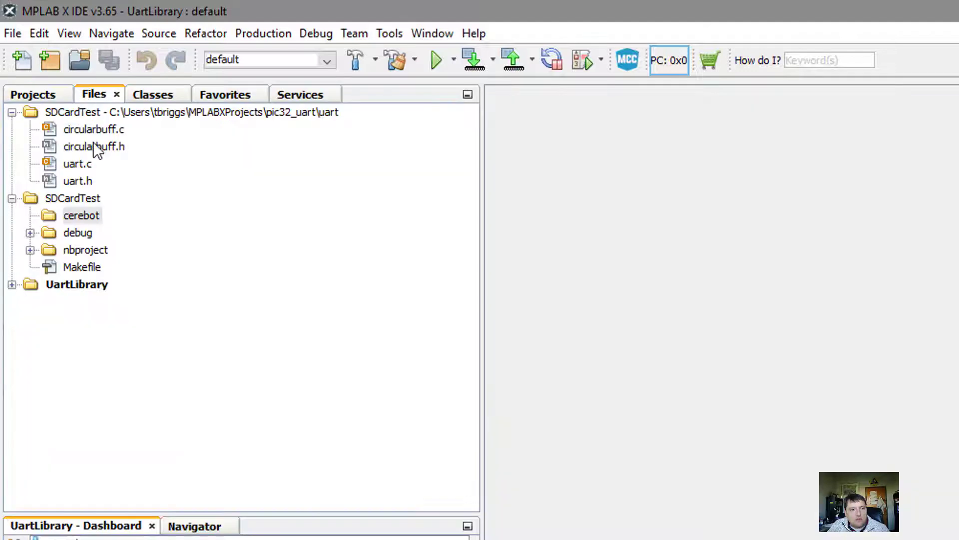
Create config.c in the cerebot folder holding the generated #pragma config settings
{"action": "right_click", "coordinate": [82, 216]}
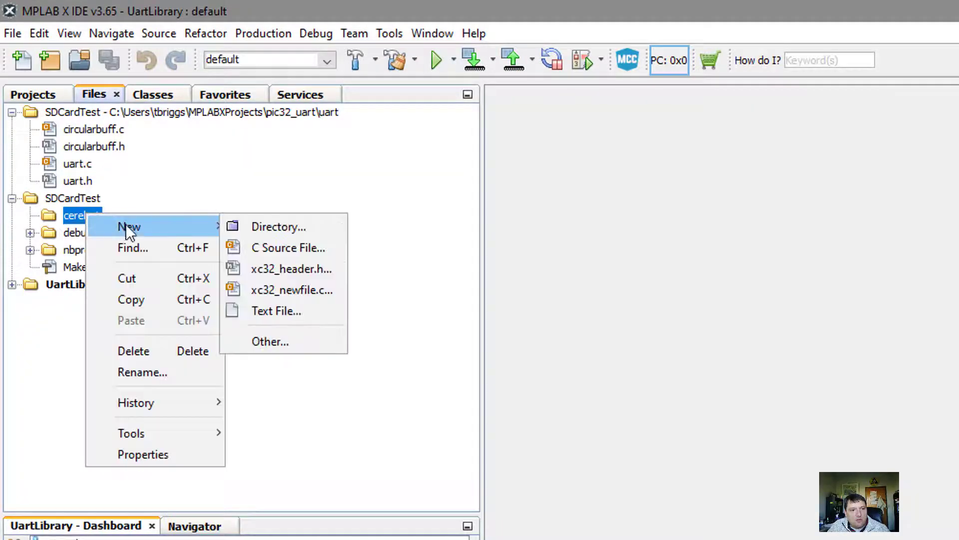
{"action": "left_click", "coordinate": [288, 248]}
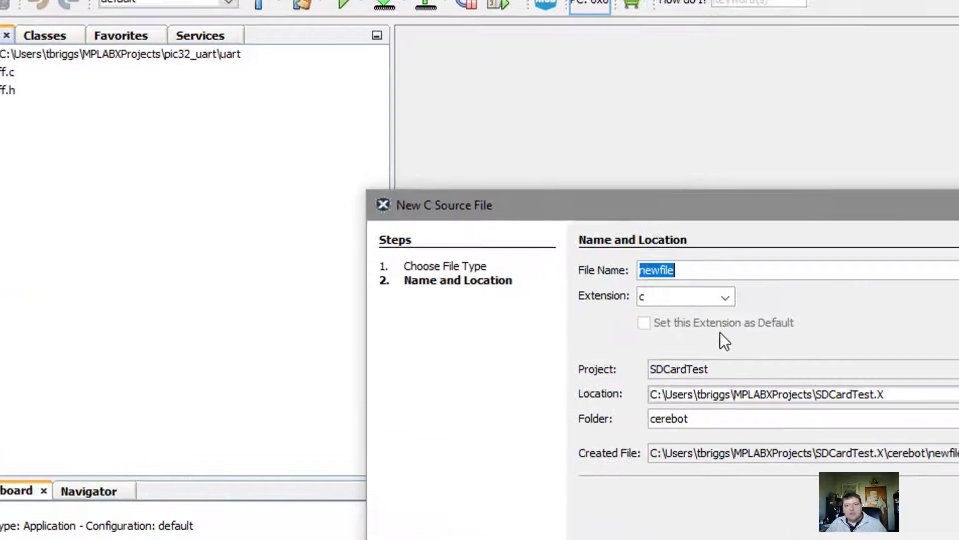
{"action": "type", "text": "config"}
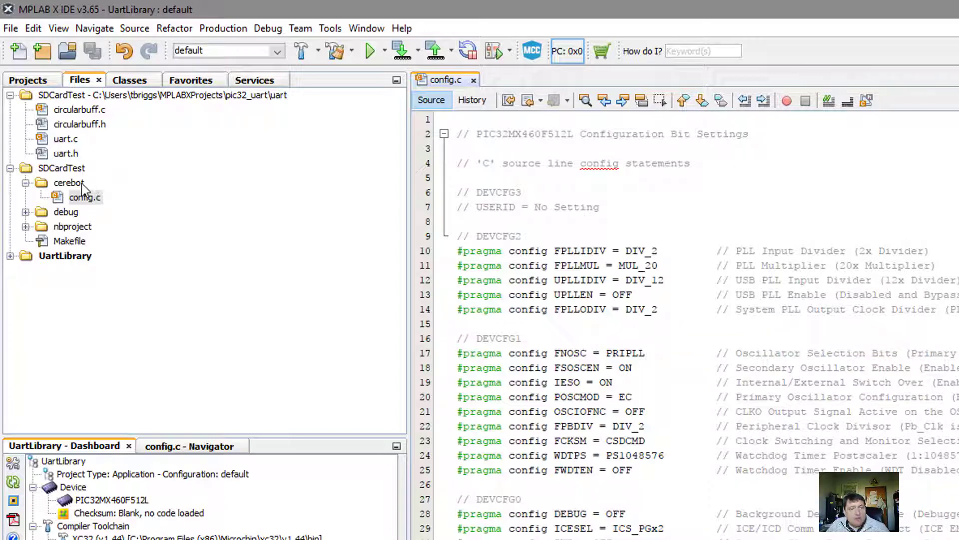
{"action": "left_click", "coordinate": [69, 182]}
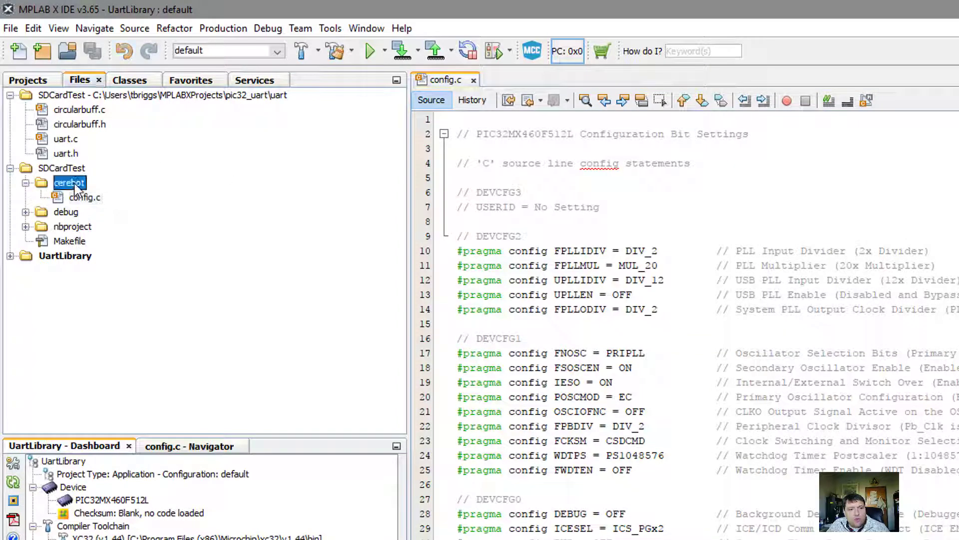
Create config.h from the xc32 header template and rename its guard macro to _conf_H
{"action": "right_click", "coordinate": [70, 183]}
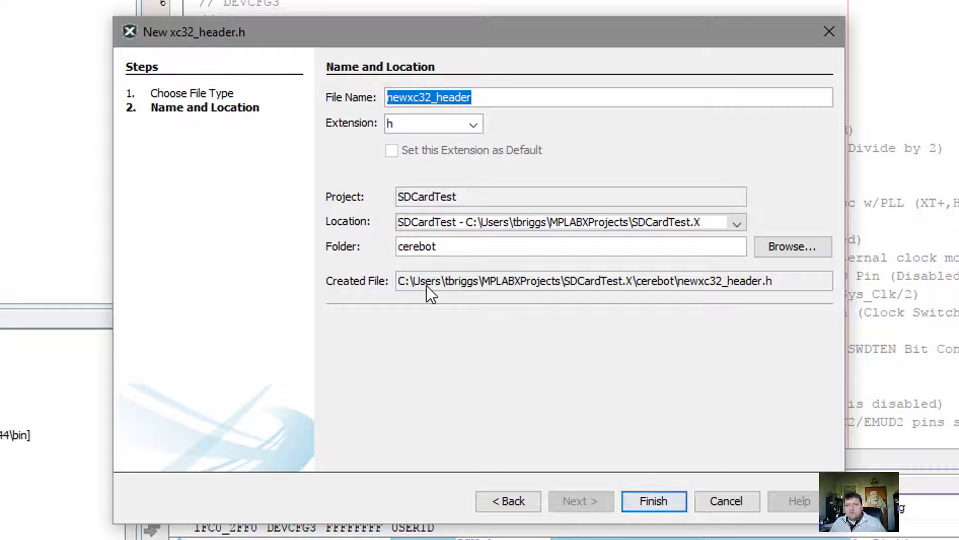
{"action": "left_click", "coordinate": [654, 501]}
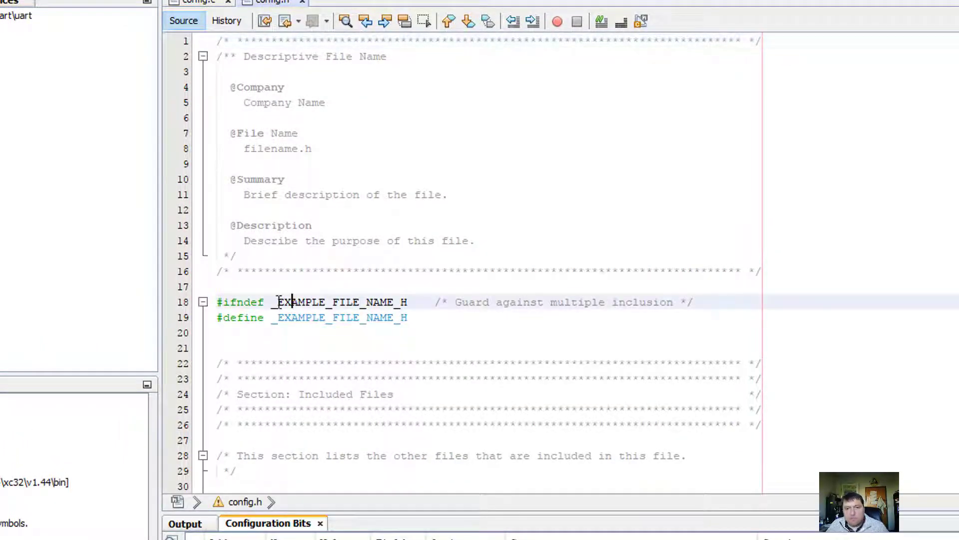
{"action": "double_click", "coordinate": [340, 301]}
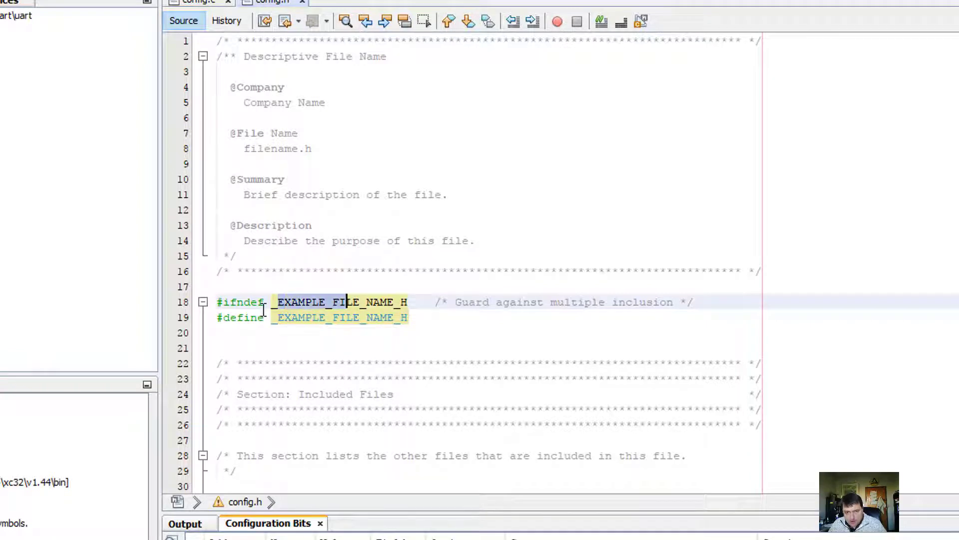
{"action": "type", "text": "_conf_H"}
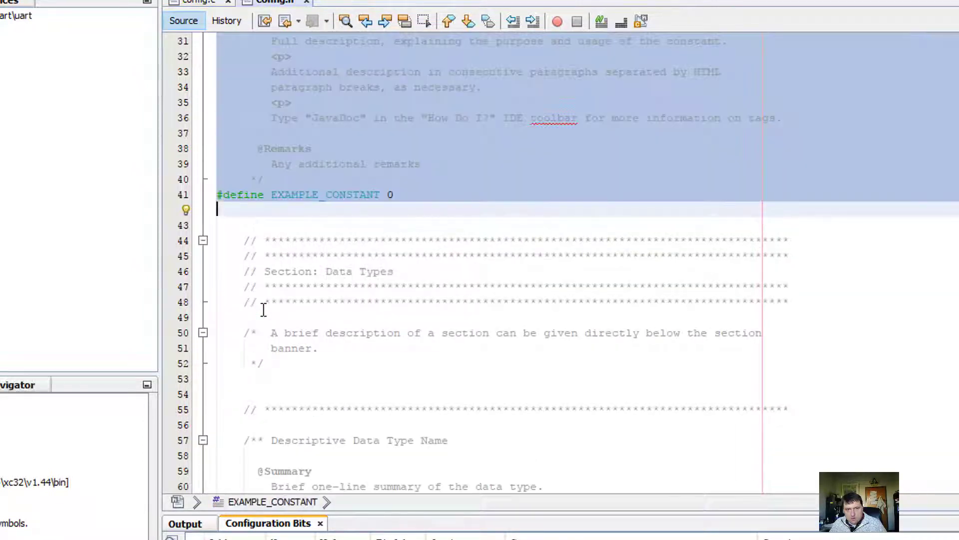
Clean the closing guard comment and define GetSystemClock() as (40000000UL)
{"action": "scroll", "scroll_direction": "down", "scroll_amount": 3}
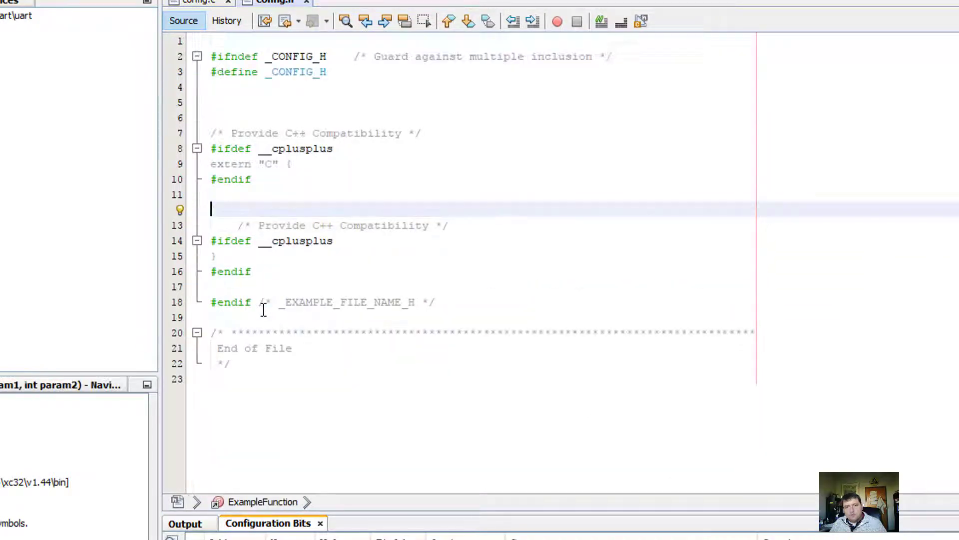
{"action": "left_click", "coordinate": [280, 302]}
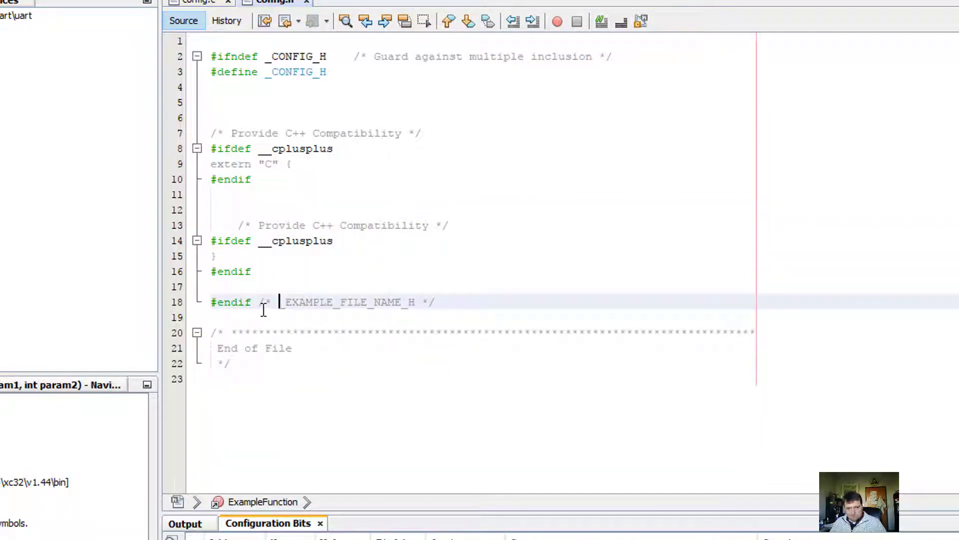
{"action": "key", "text": "Delete"}
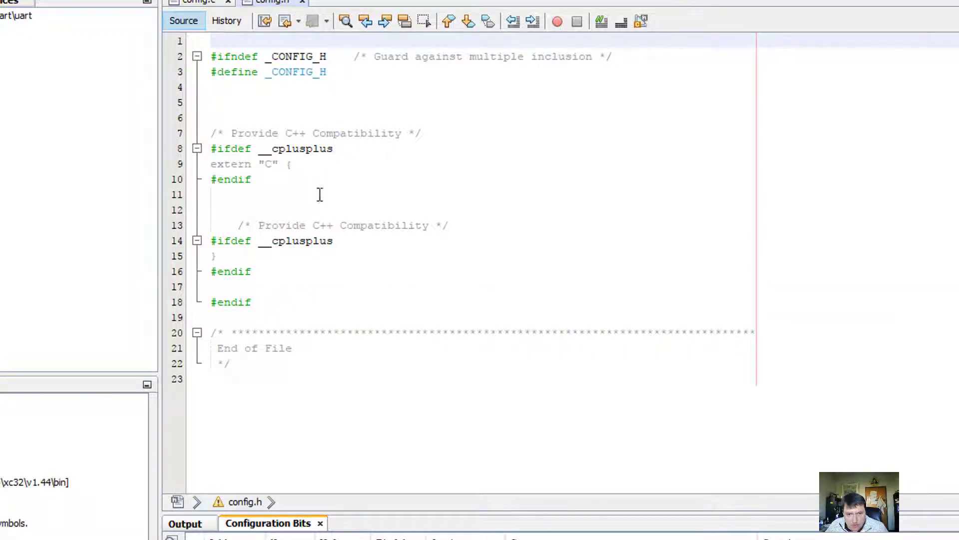
{"action": "left_click", "coordinate": [216, 193]}
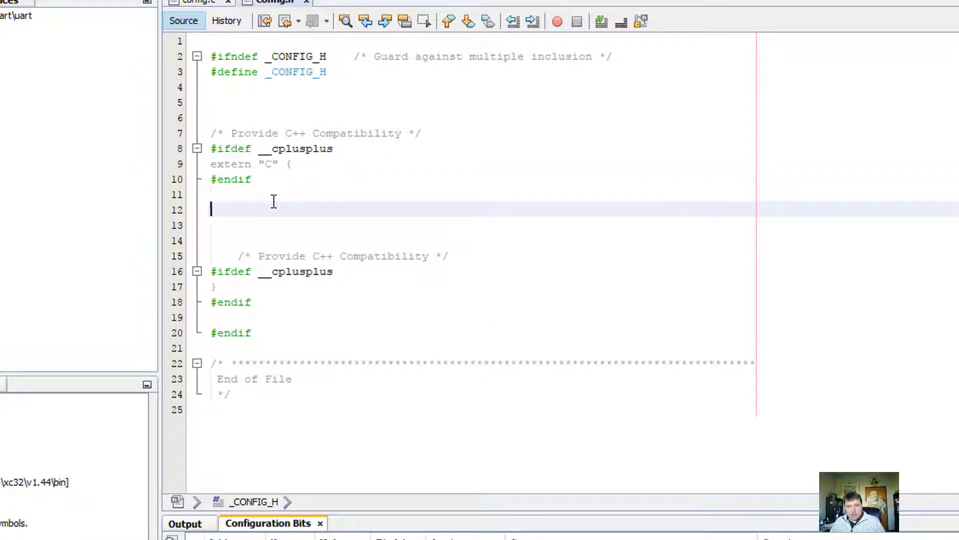
{"action": "type", "text": "#define GetS"}
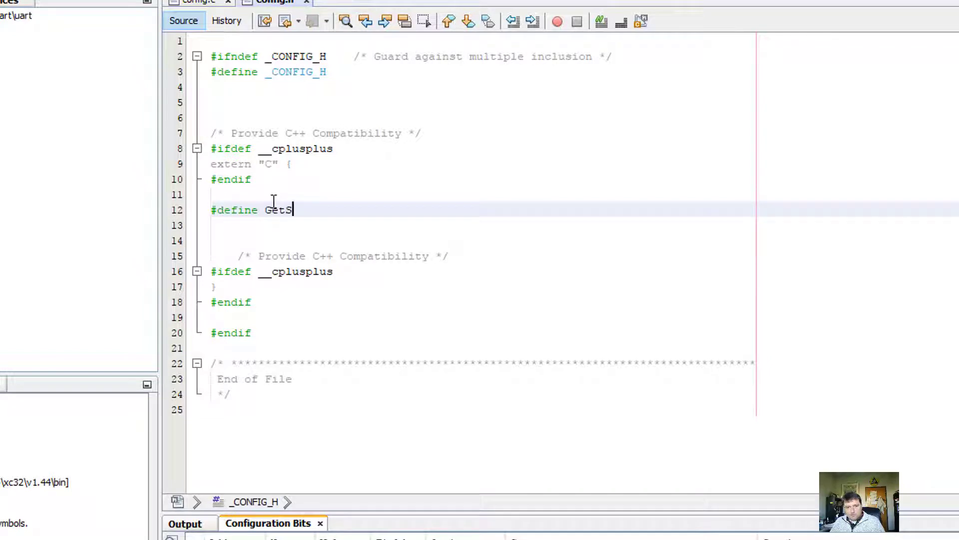
{"action": "type", "text": "ystemClock( )"}
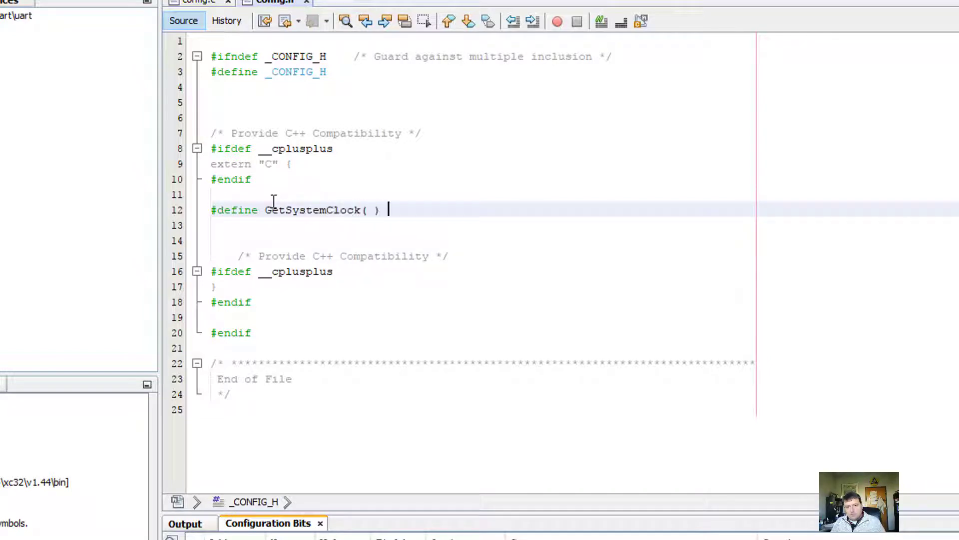
{"action": "type", "text": "(400"}
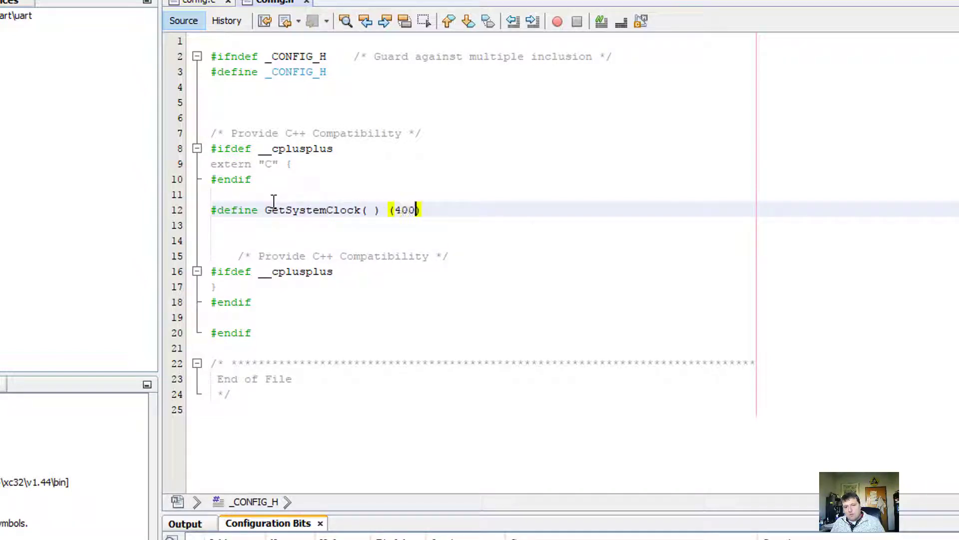
{"action": "type", "text": "00000UL)"}
{"action": "type", "text": "#define"}
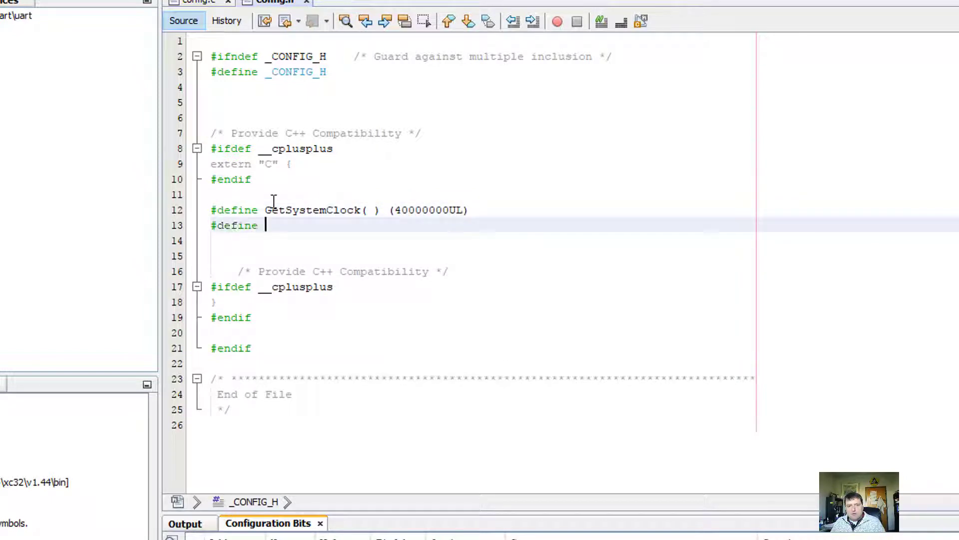
Define GetPeripheralClock() as (20000000UL), then return to config.c
{"action": "type", "text": "GetPeripheralClock( ) ("}
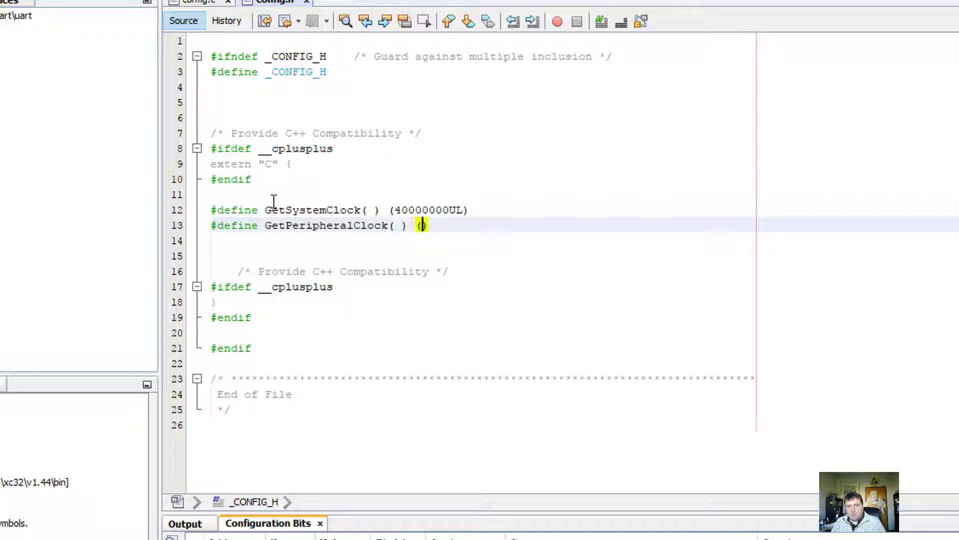
{"action": "type", "text": "20000000"}
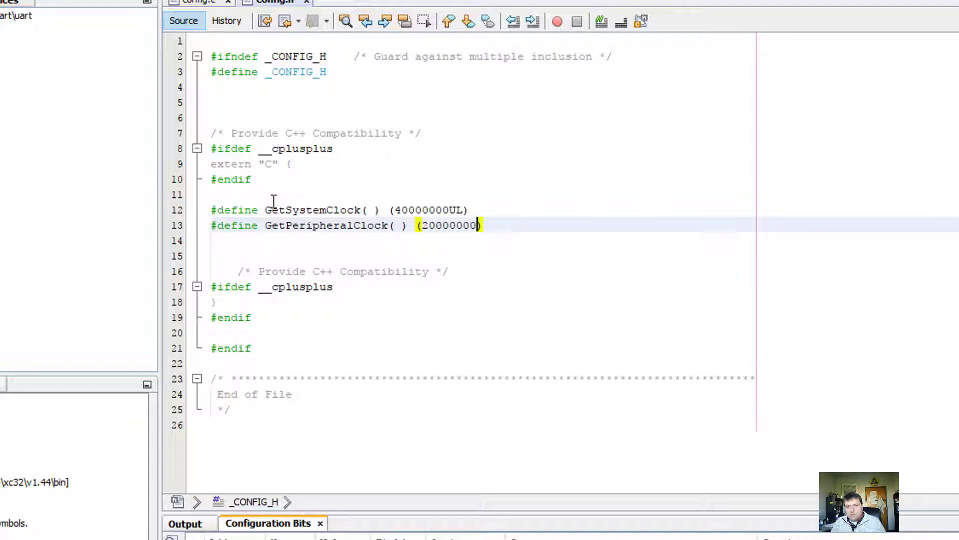
{"action": "type", "text": "UL"}
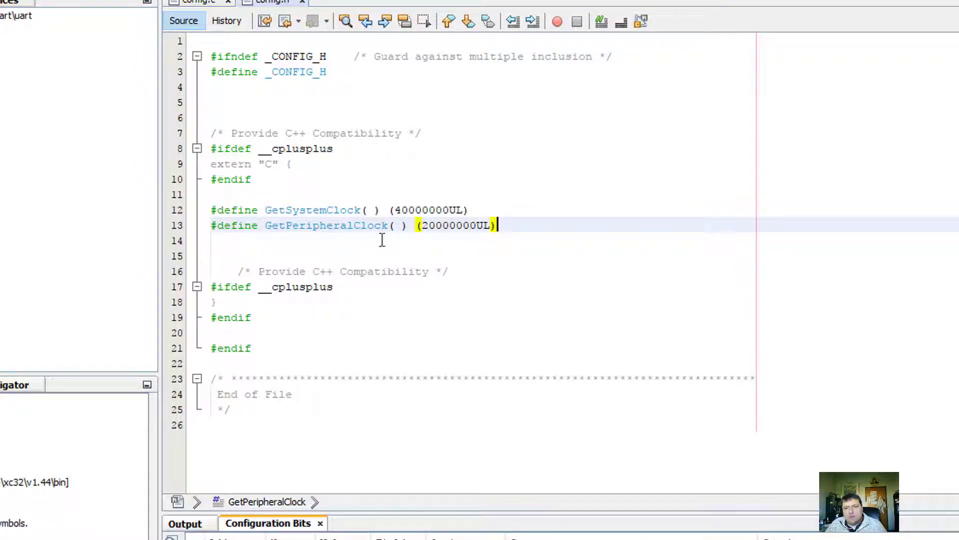
{"action": "left_click", "coordinate": [194, 2]}
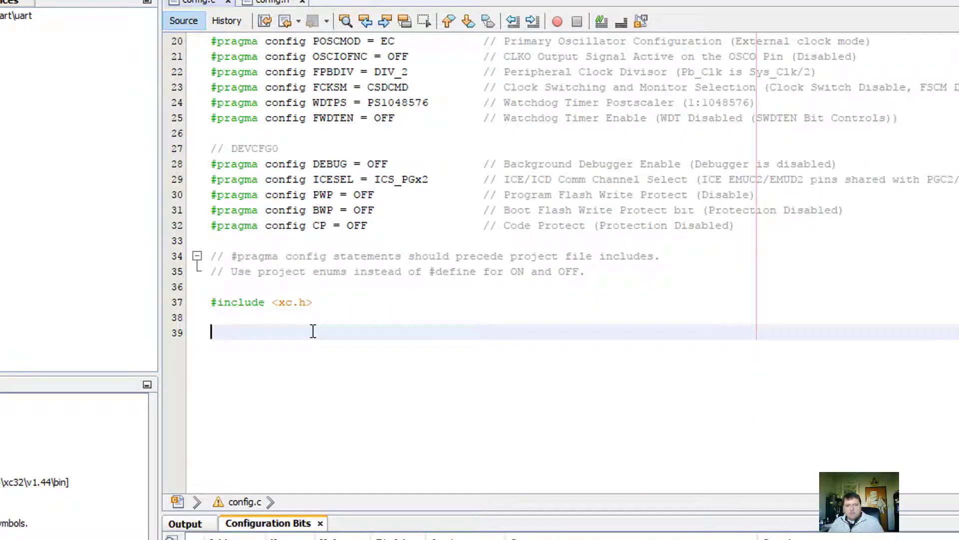
Include config.h and add an #if/#error/#endif check that GetSystemClock() equals 40000000UL
{"action": "type", "text": "#include \"config.h"}
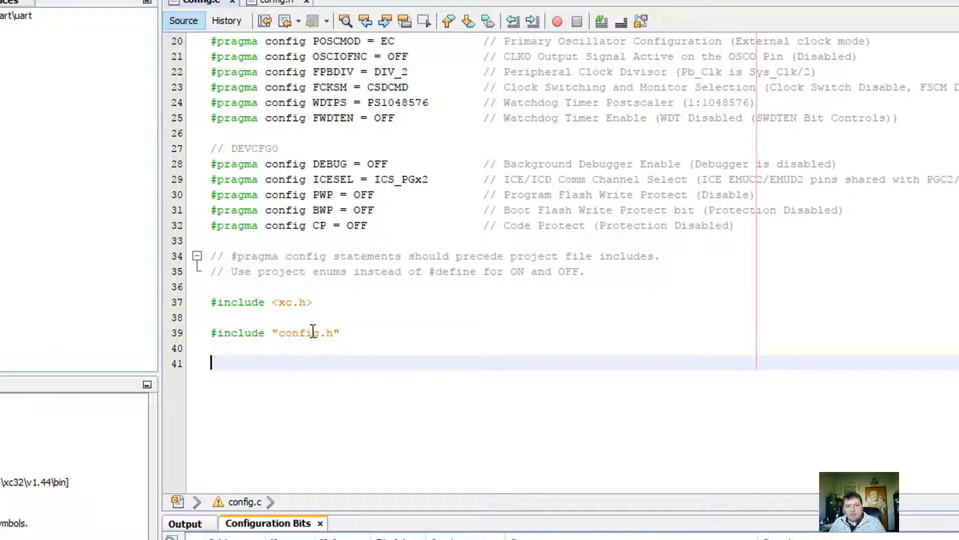
{"action": "type", "text": "#if"}
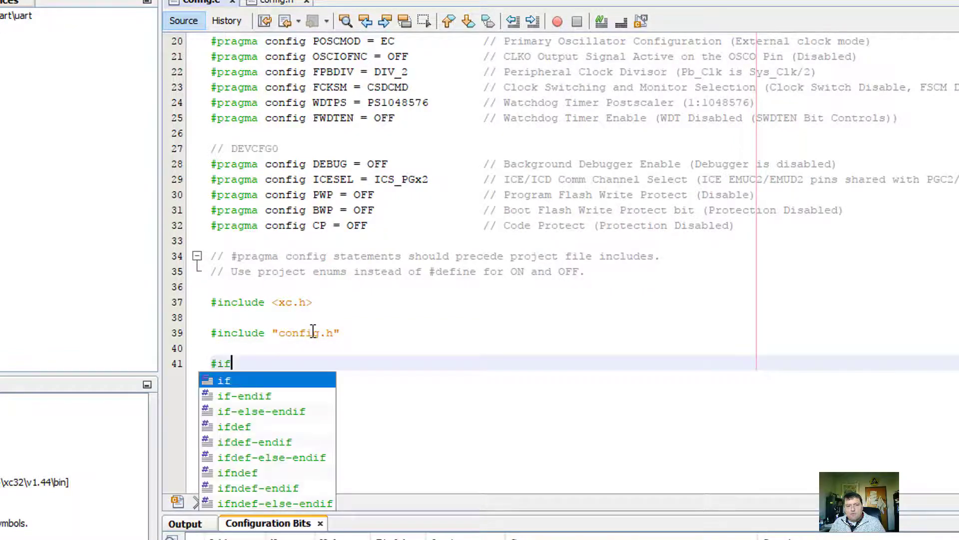
{"action": "type", "text": "(GetSy"}
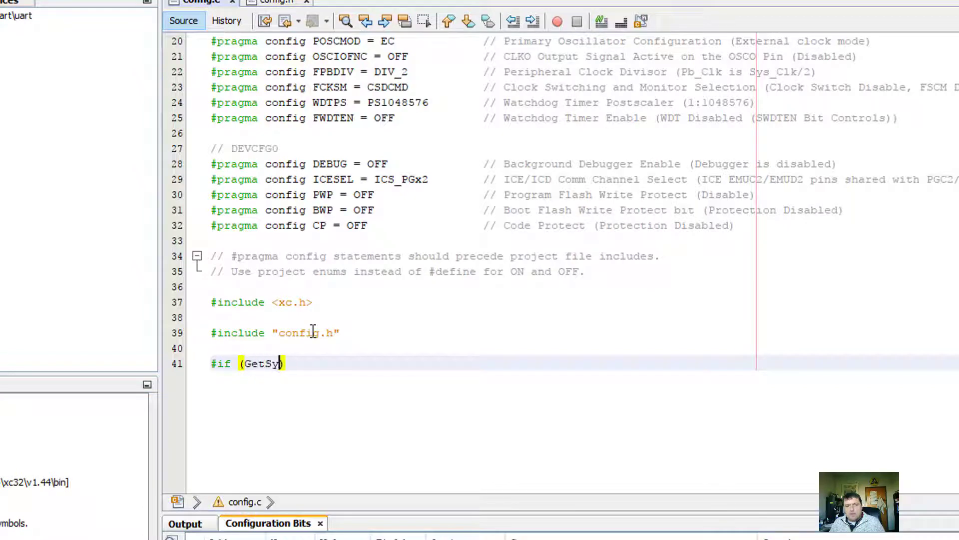
{"action": "type", "text": "stemClock()"}
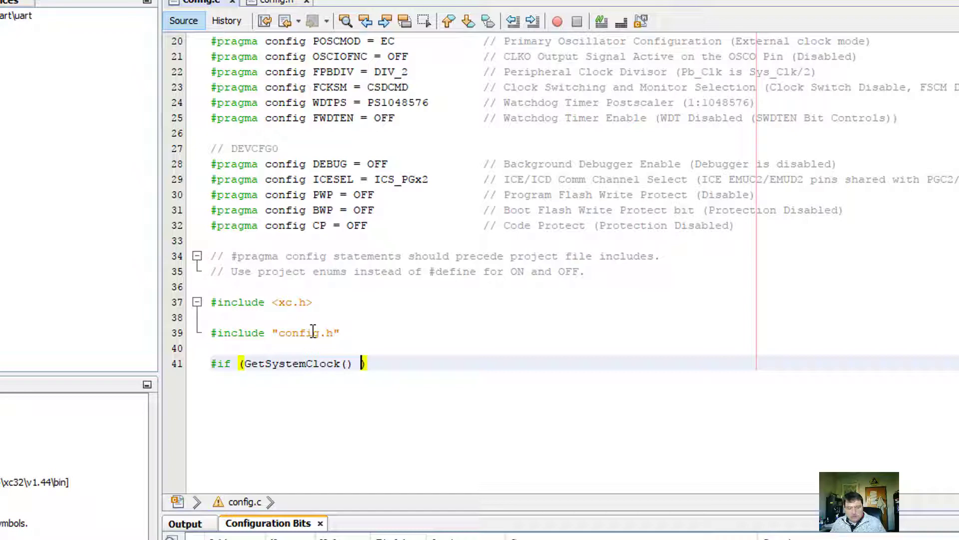
{"action": "type", "text": "!="}
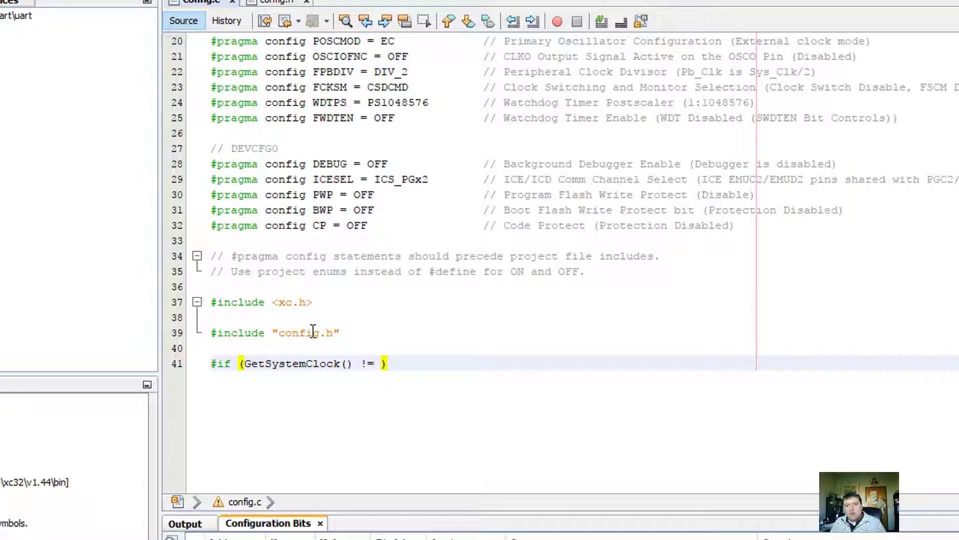
{"action": "type", "text": "40000000UL"}
{"action": "type", "text": "#"}
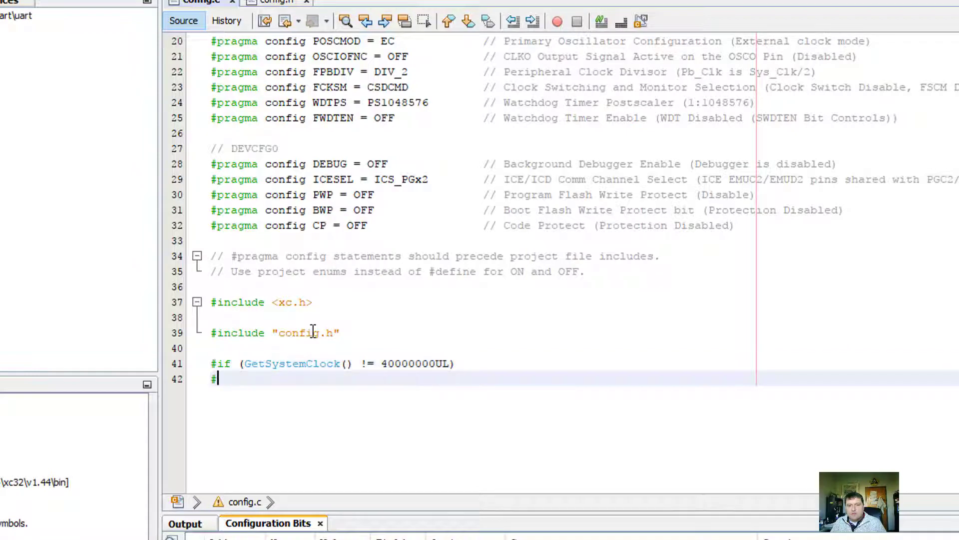
{"action": "type", "text": "error System clock doesnot match"}
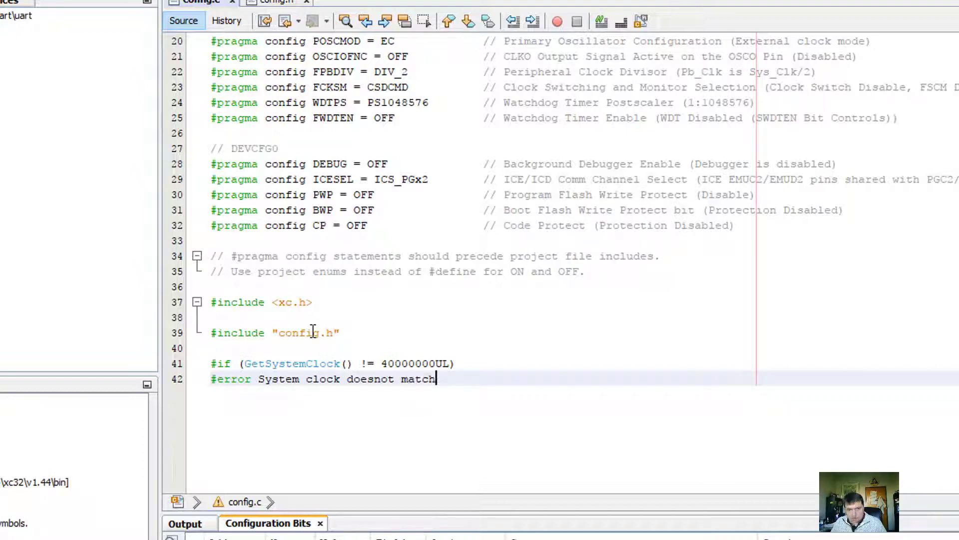
{"action": "type", "text": "#endif"}
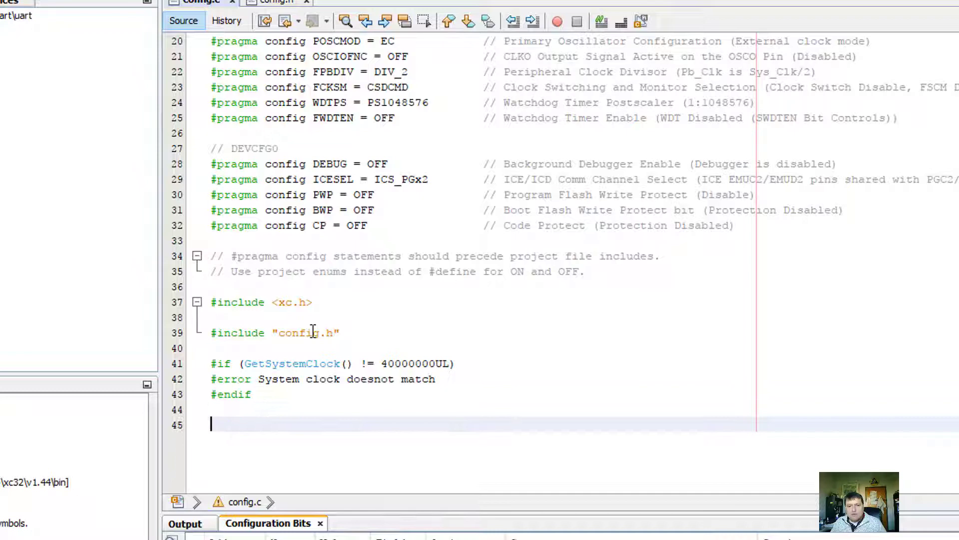
Write the #if testing GetPeripheralClock() != GetSystemClock() / 2, replacing a hard-coded value
{"action": "type", "text": "#if (Get"}
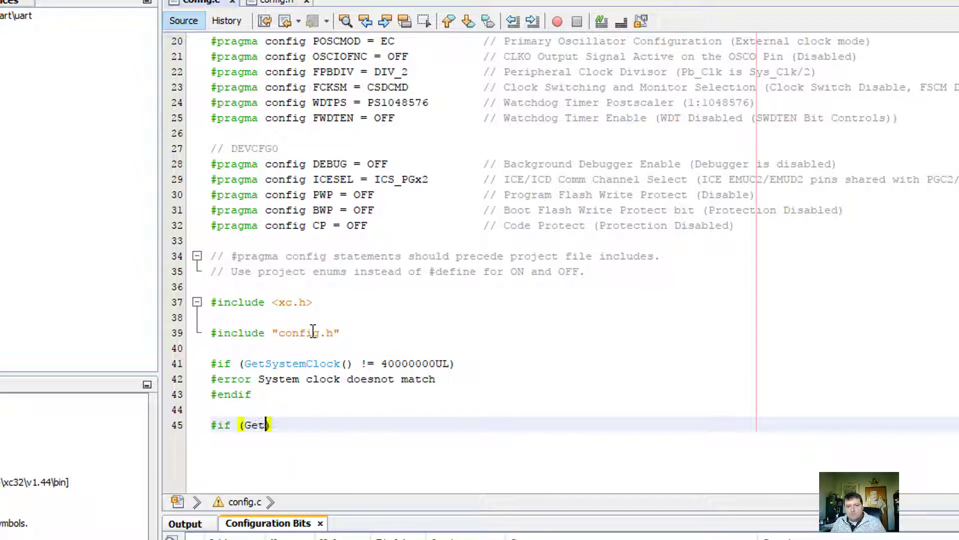
{"action": "type", "text": "Perp"}
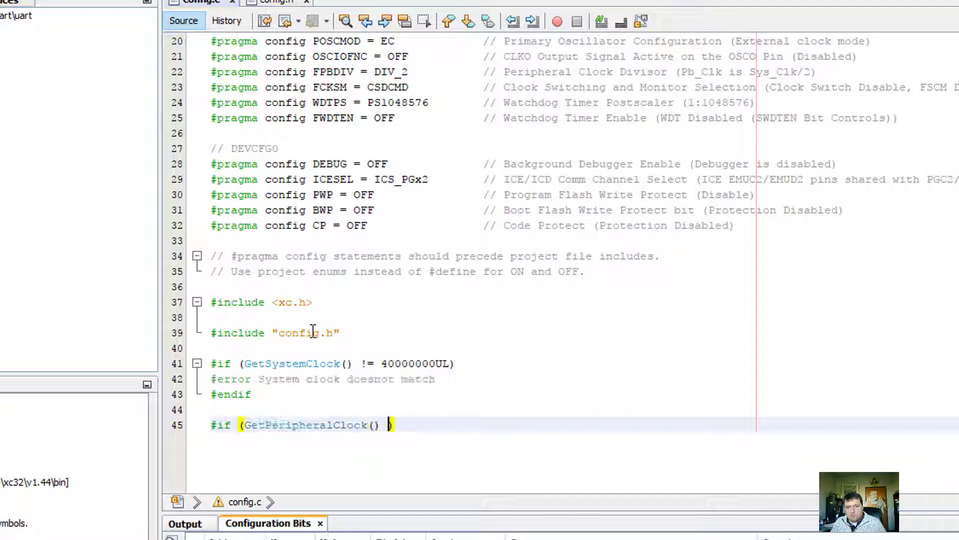
{"action": "type", "text": "!="}
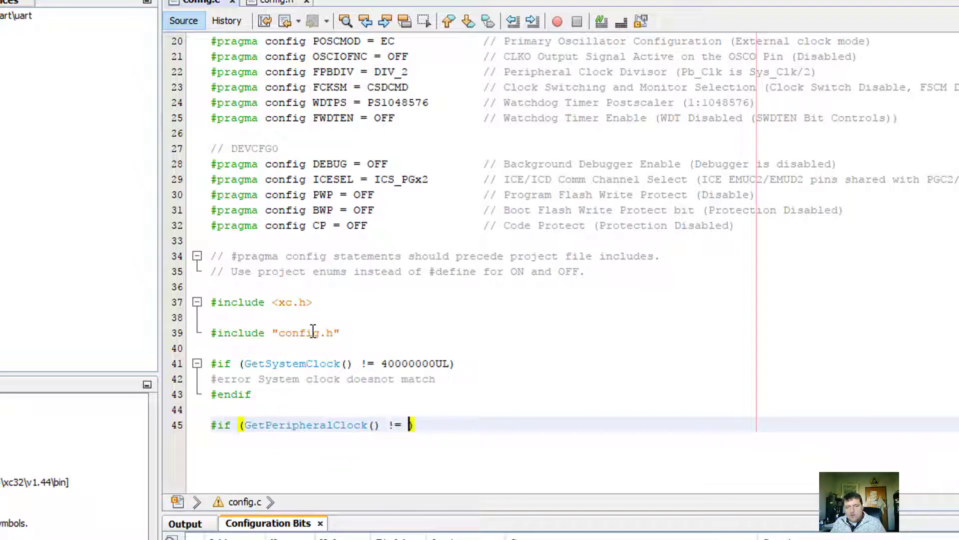
{"action": "type", "text": "200"}
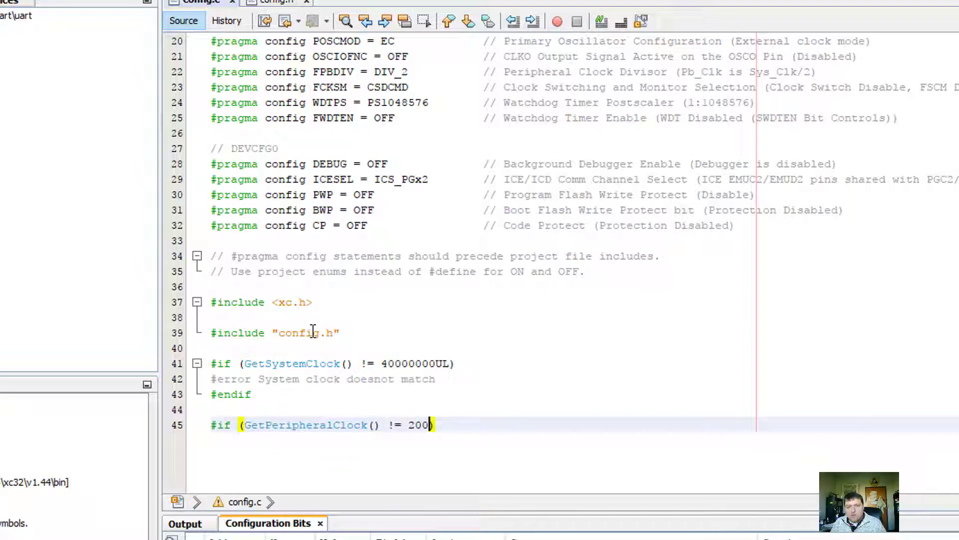
{"action": "key", "text": "Backspace"}
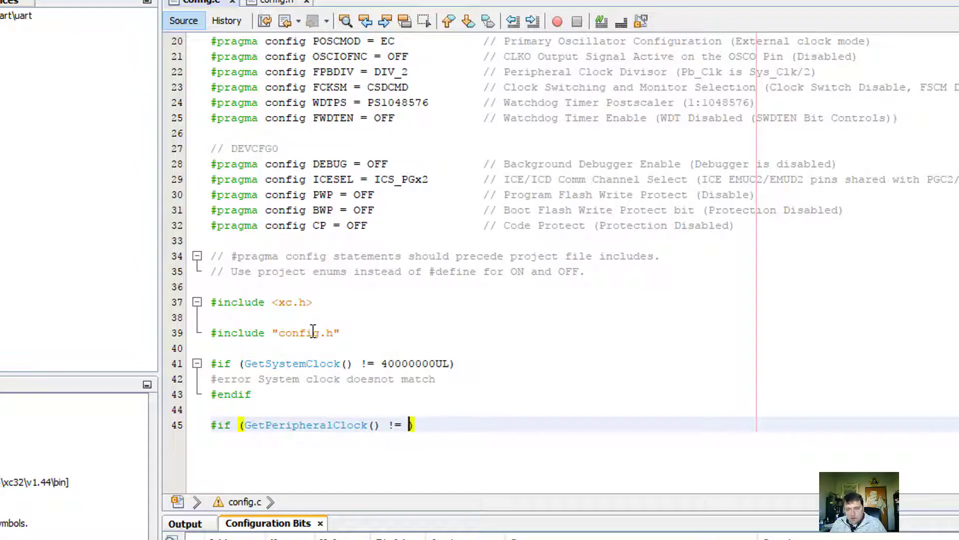
{"action": "type", "text": "2)"}
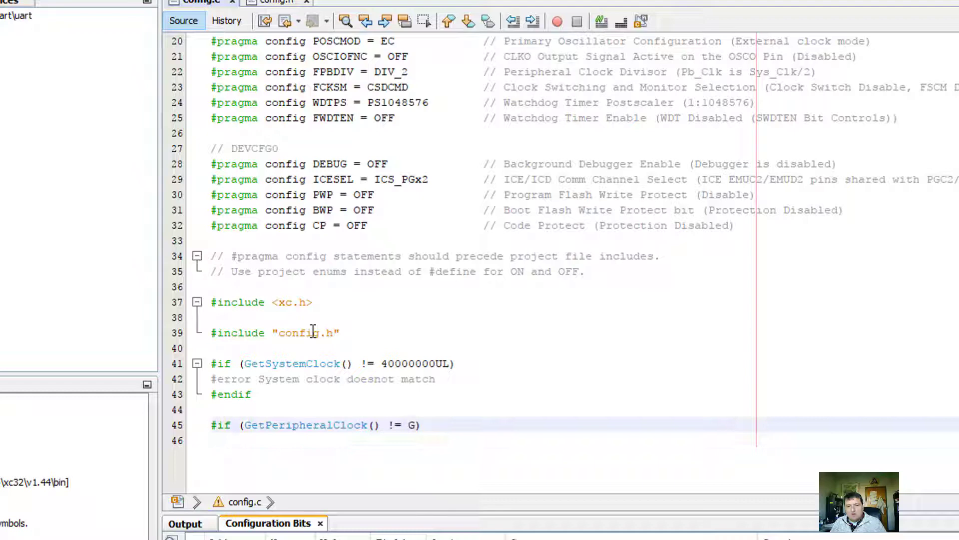
{"action": "type", "text": "GetSystemClock()"}
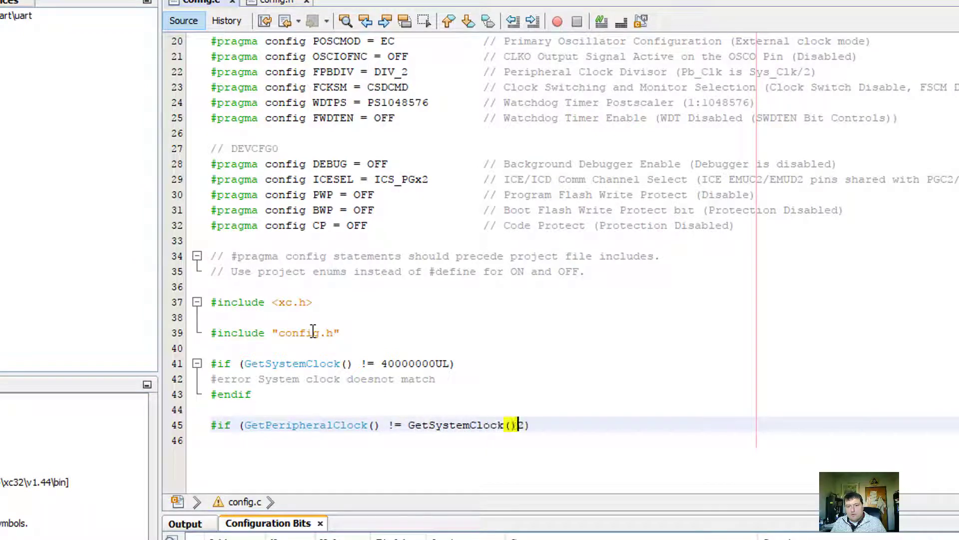
{"action": "type", "text": "/ 2"}
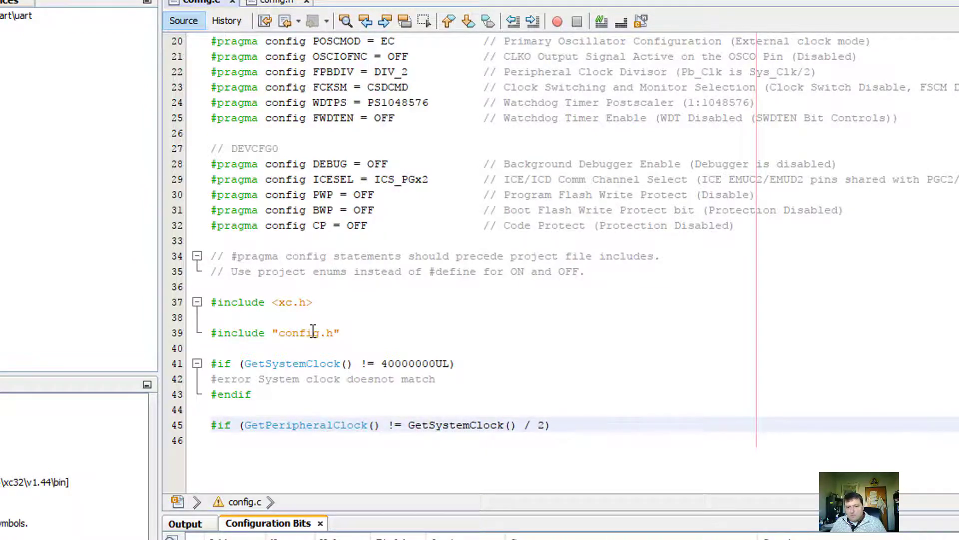
Add the #error Peripheral clock does not match line and close the check with #endif
{"action": "type", "text": "#error"}
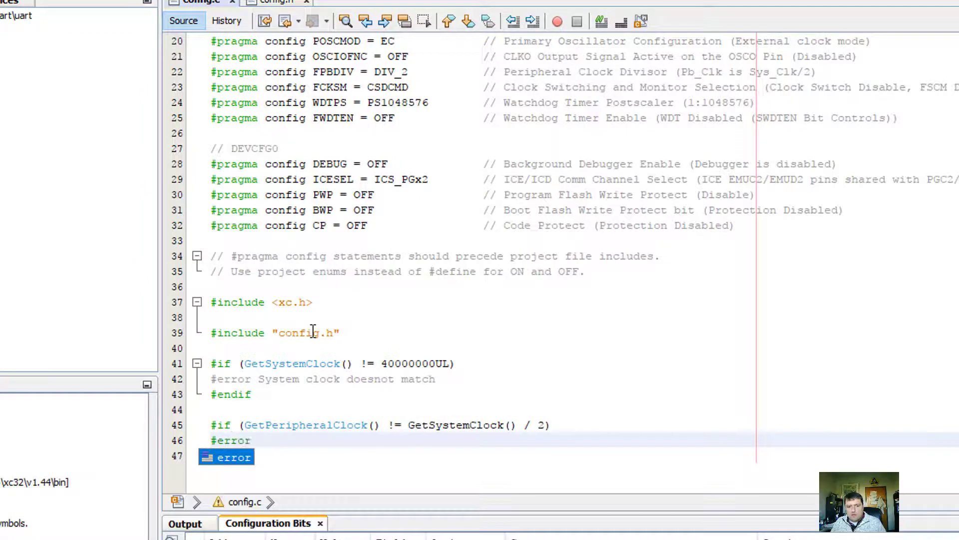
{"action": "type", "text": "P{er"}
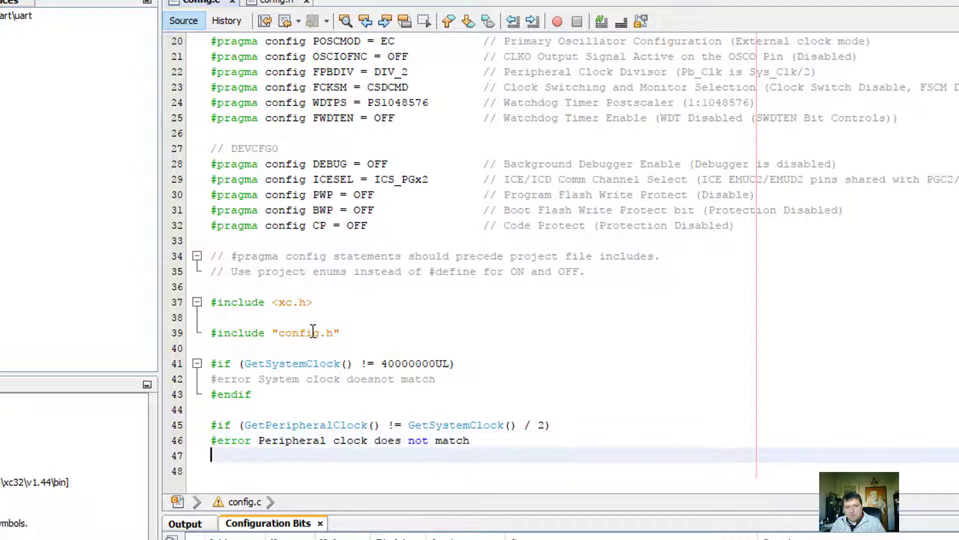
{"action": "type", "text": "#endif"}
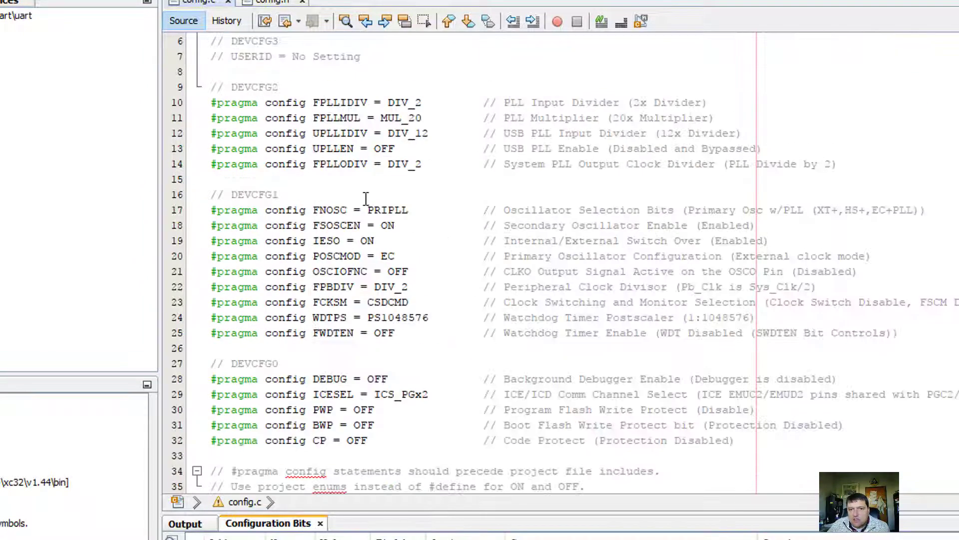
{"action": "scroll", "scroll_direction": "down", "scroll_amount": 3}
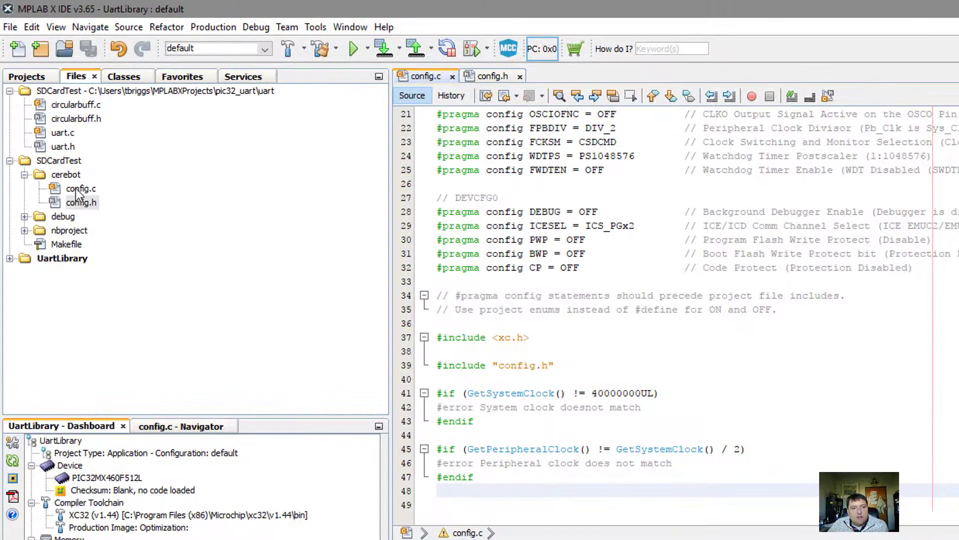
Switch to the logical project view and select the Source Files group of SDCardTest
{"action": "left_click", "coordinate": [65, 174]}
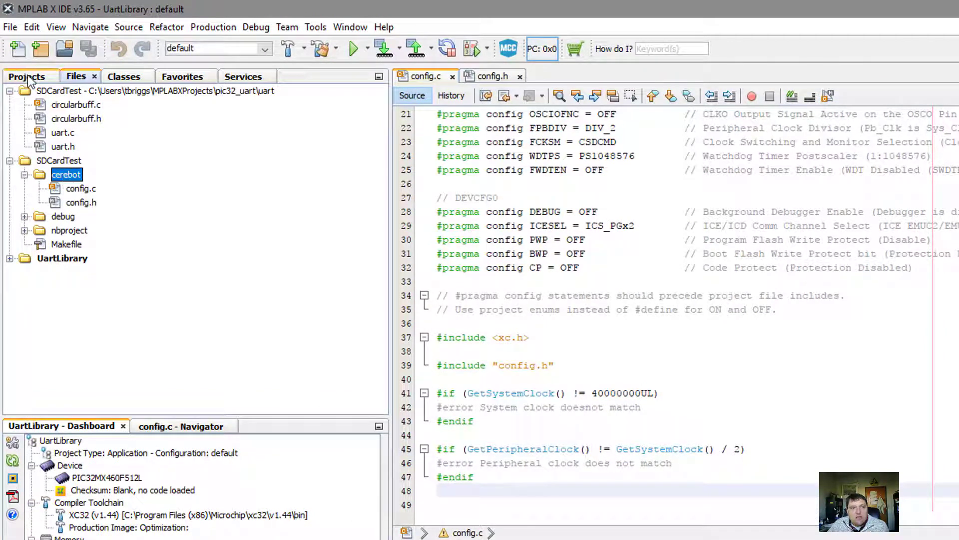
{"action": "left_click", "coordinate": [27, 76]}
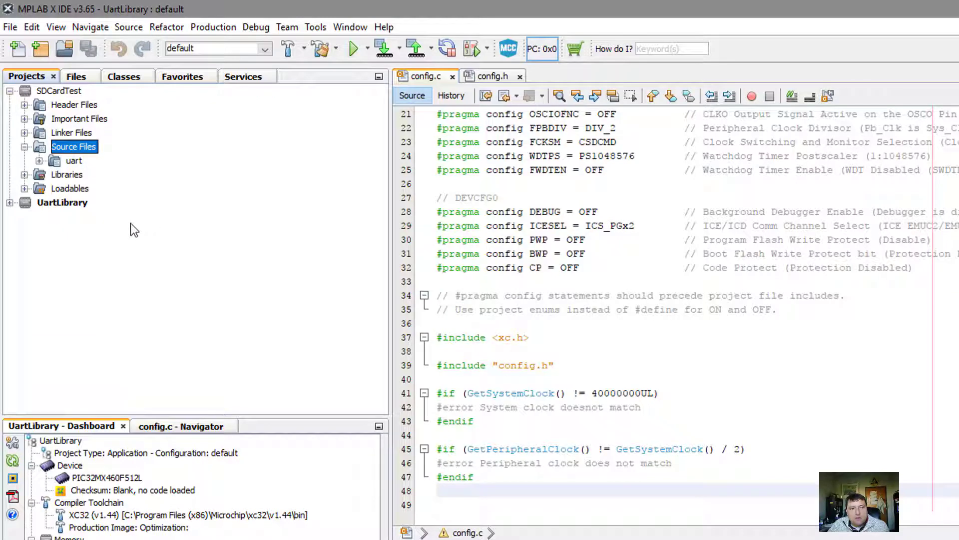
{"action": "left_click", "coordinate": [74, 146]}
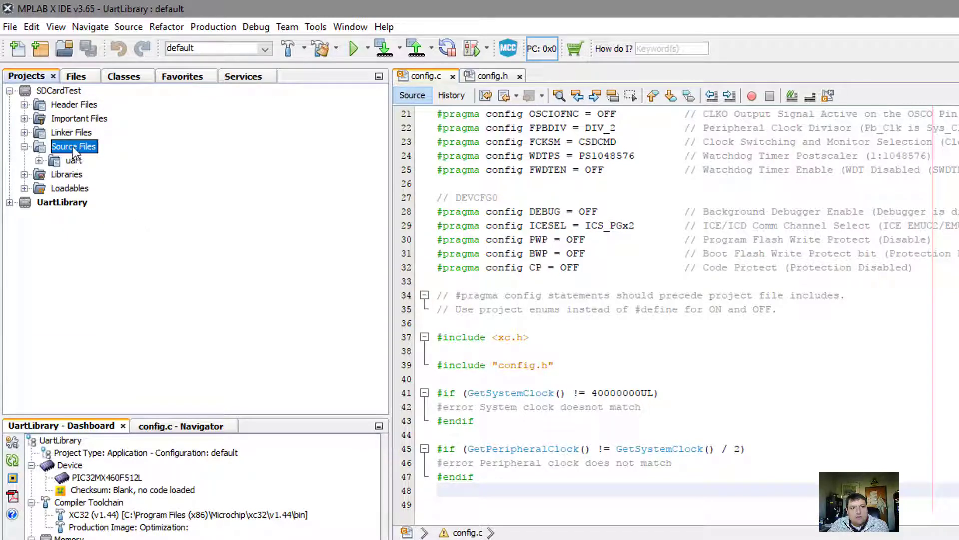
{"action": "right_click", "coordinate": [74, 147]}
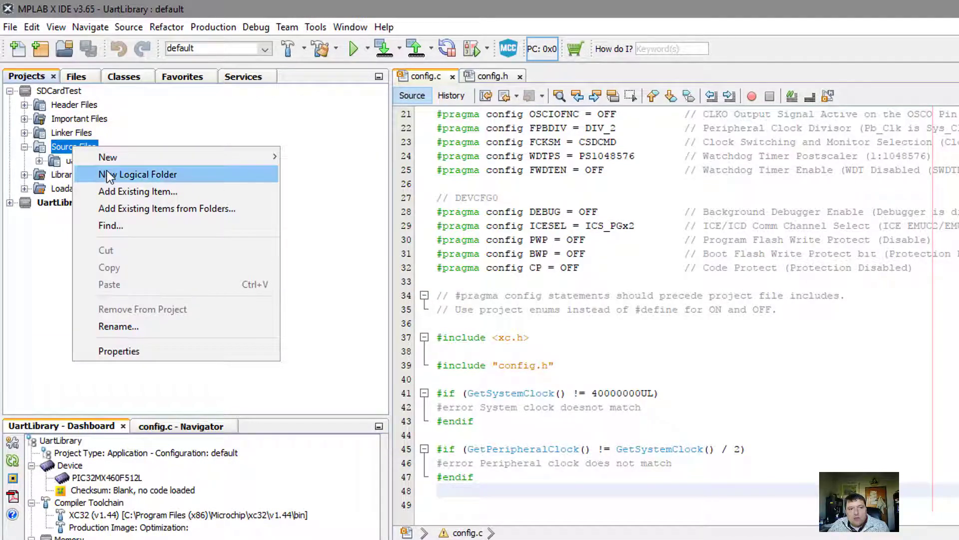
Create a new logical folder under Source Files and rename it cerebot
{"action": "left_click", "coordinate": [137, 174]}
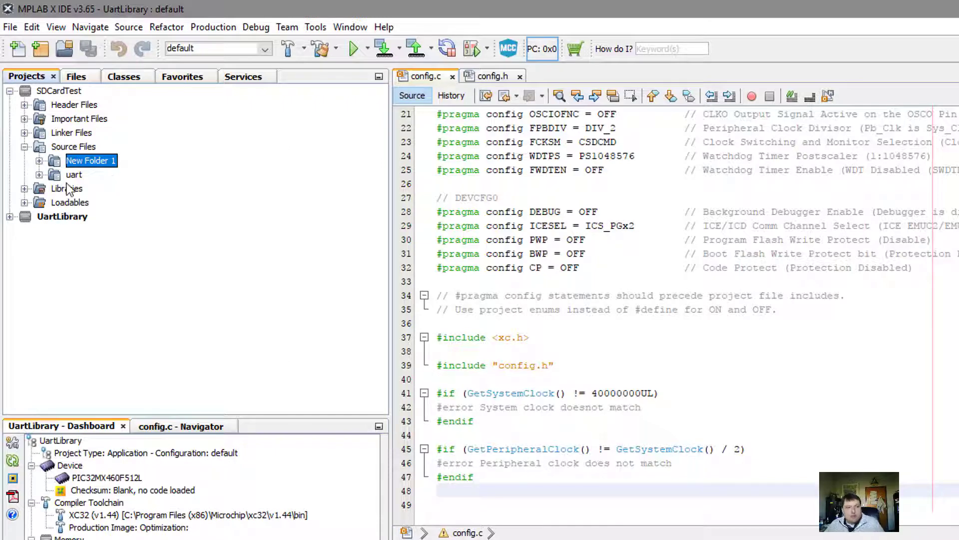
{"action": "right_click", "coordinate": [90, 160]}
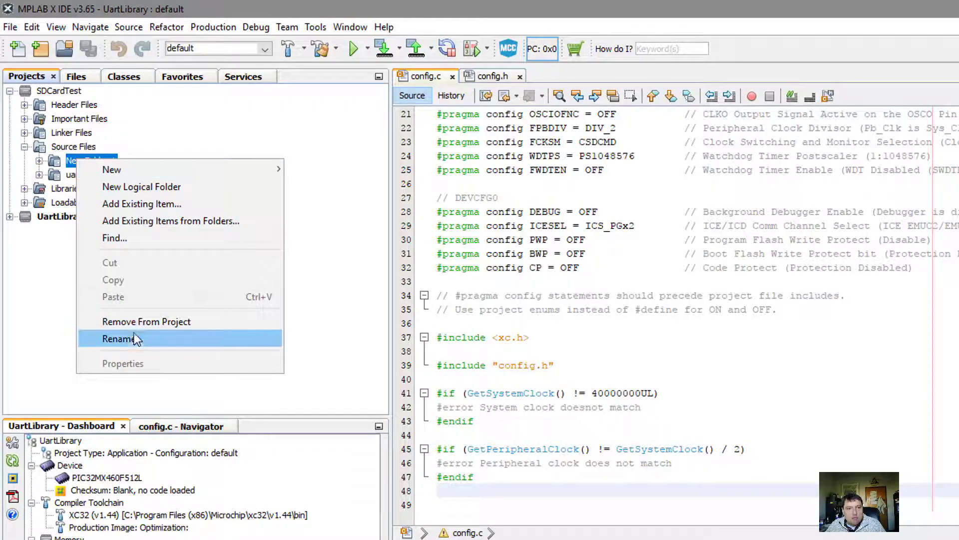
{"action": "left_click", "coordinate": [118, 339]}
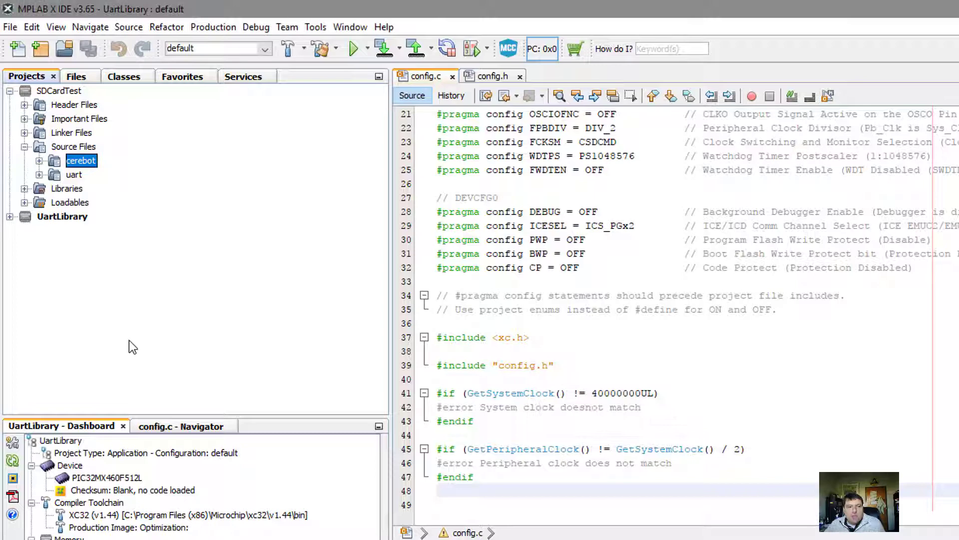
{"action": "right_click", "coordinate": [80, 160]}
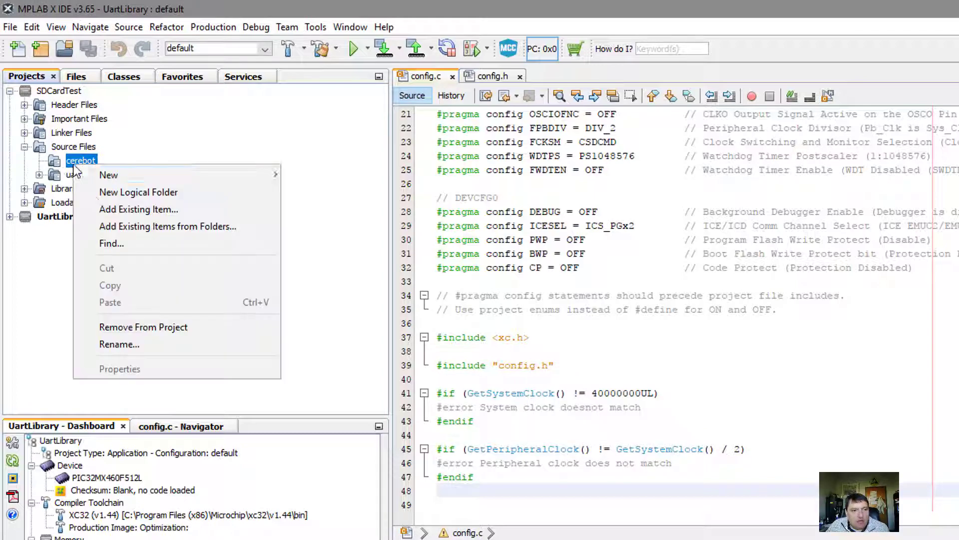
Via Add Existing Item, browse up to MPLABXProjects into SDCardTest.X and select the cerebot config files
{"action": "left_click", "coordinate": [138, 210]}
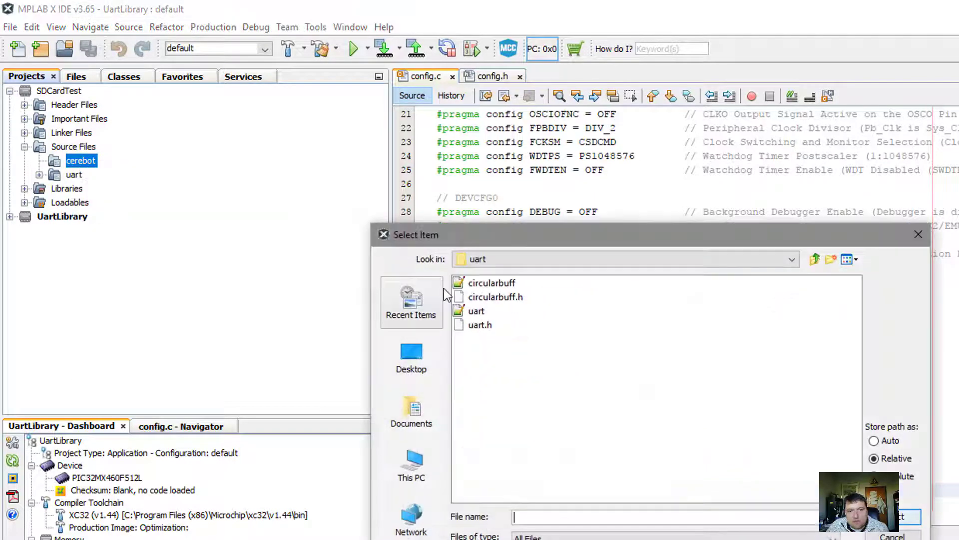
{"action": "left_click", "coordinate": [816, 259]}
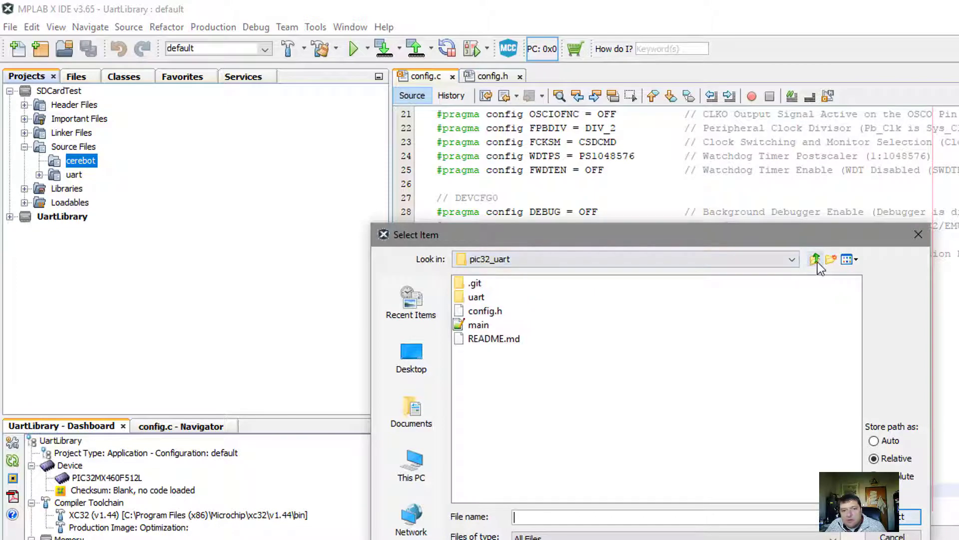
{"action": "left_click", "coordinate": [815, 258]}
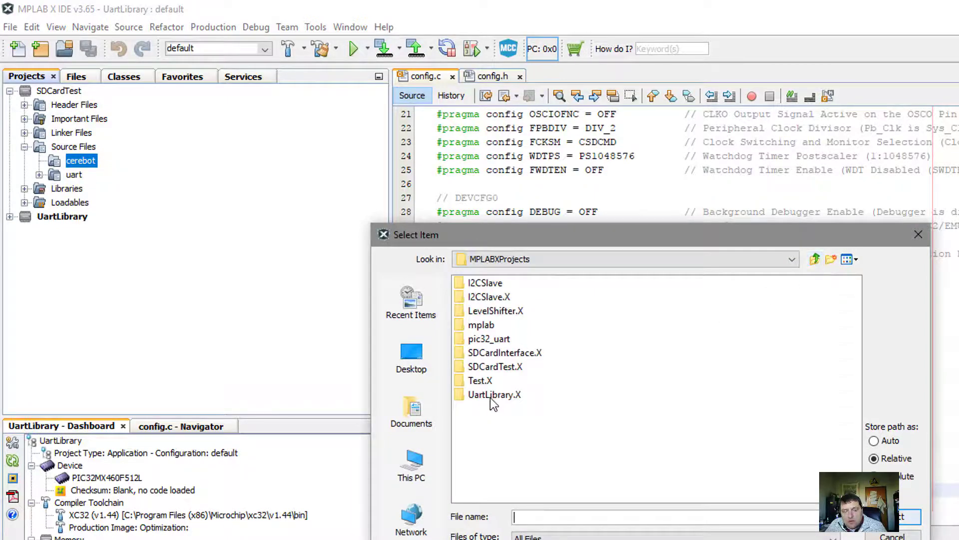
{"action": "left_click", "coordinate": [495, 366]}
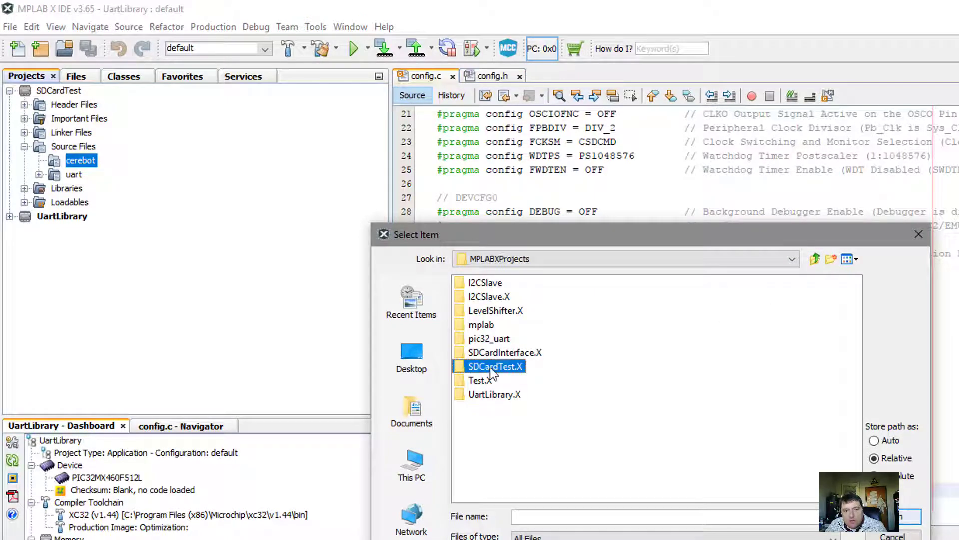
{"action": "double_click", "coordinate": [495, 365]}
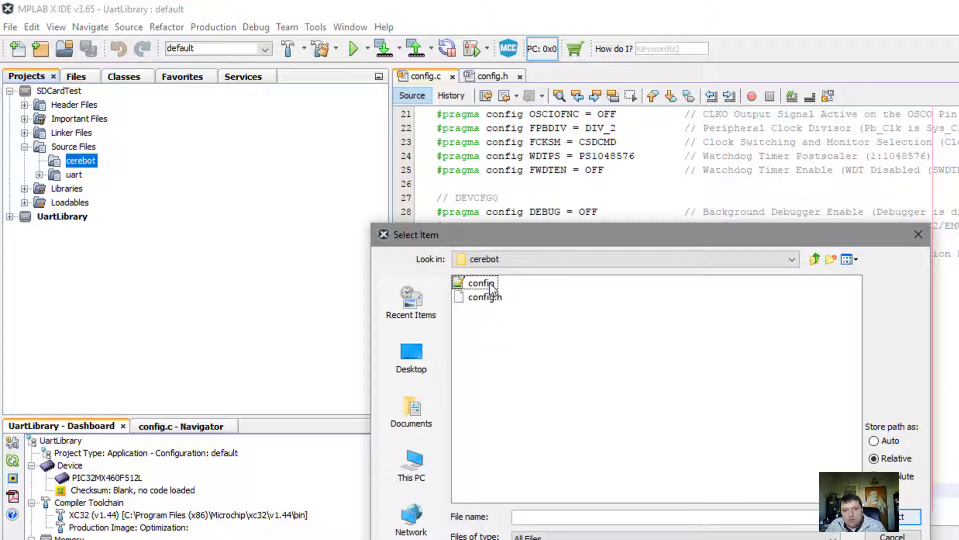
{"action": "left_click", "coordinate": [908, 530]}
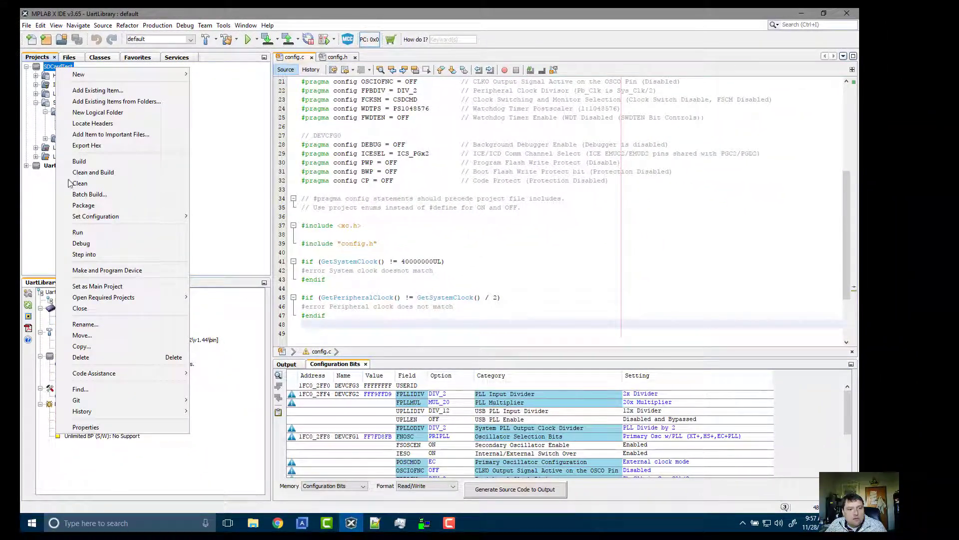
In project Properties, rename the default build configuration to cerebot via Manage Configurations
{"action": "left_click", "coordinate": [86, 427]}
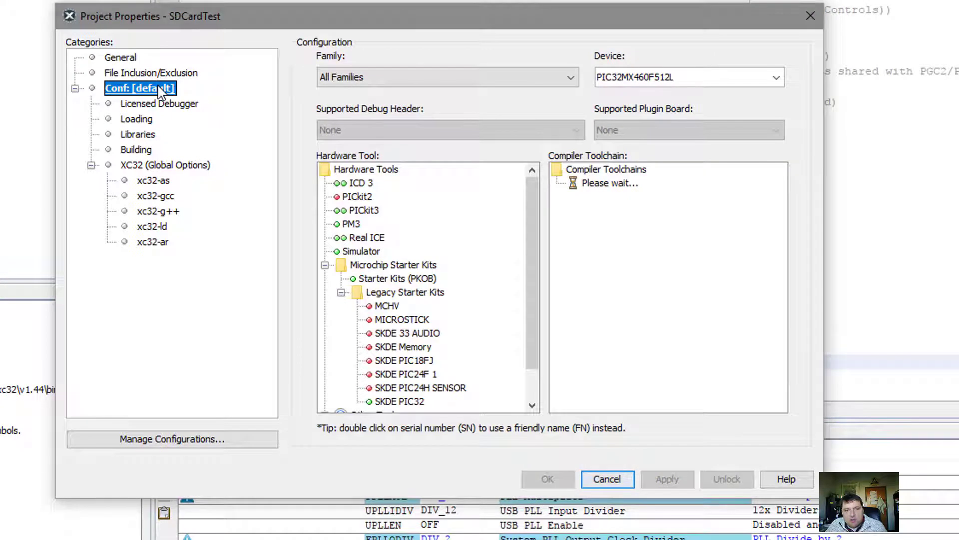
{"action": "mouse_move", "coordinate": [166, 366]}
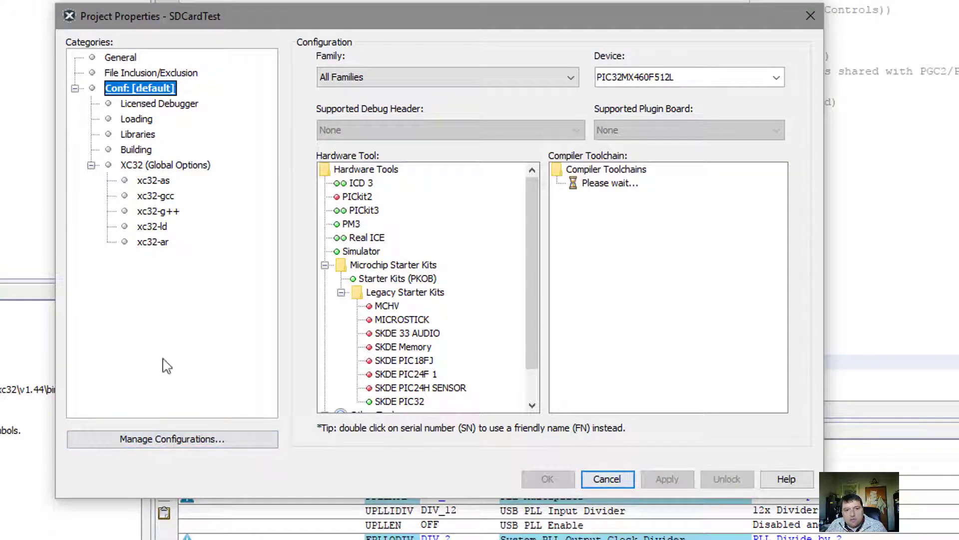
{"action": "left_click", "coordinate": [172, 439]}
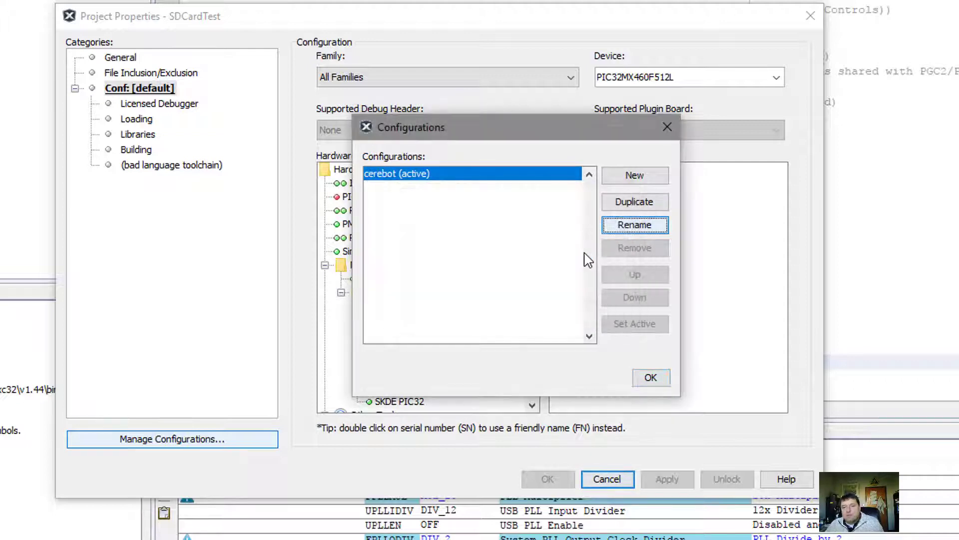
{"action": "left_click", "coordinate": [651, 378]}
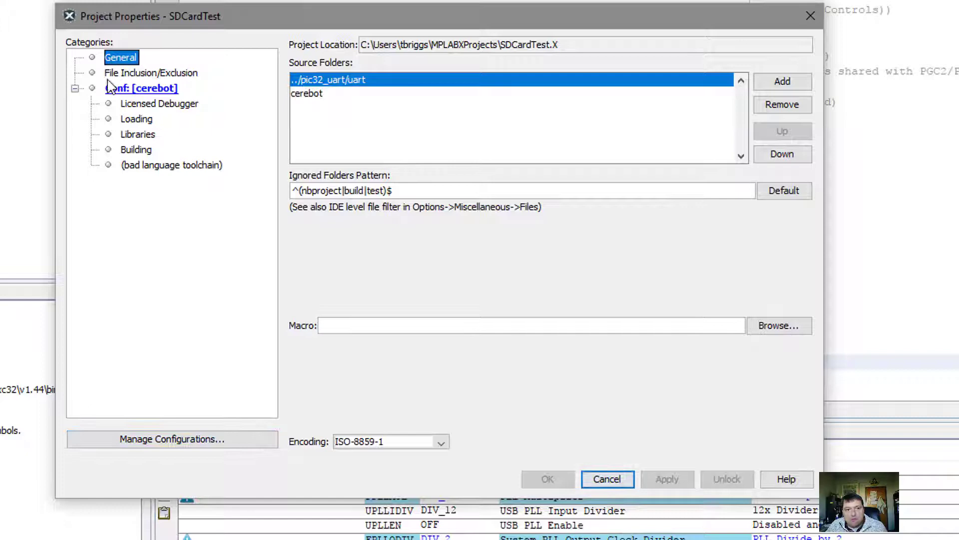
Set the CerebotMX4ck debugger and XC32 v1.44 toolchain, apply and close the properties
{"action": "left_click", "coordinate": [151, 72]}
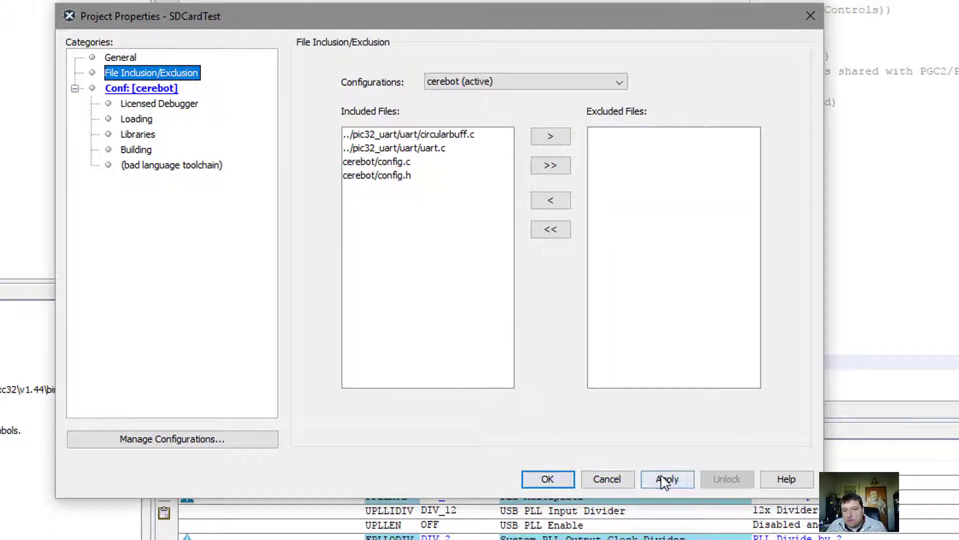
{"action": "left_click", "coordinate": [141, 88]}
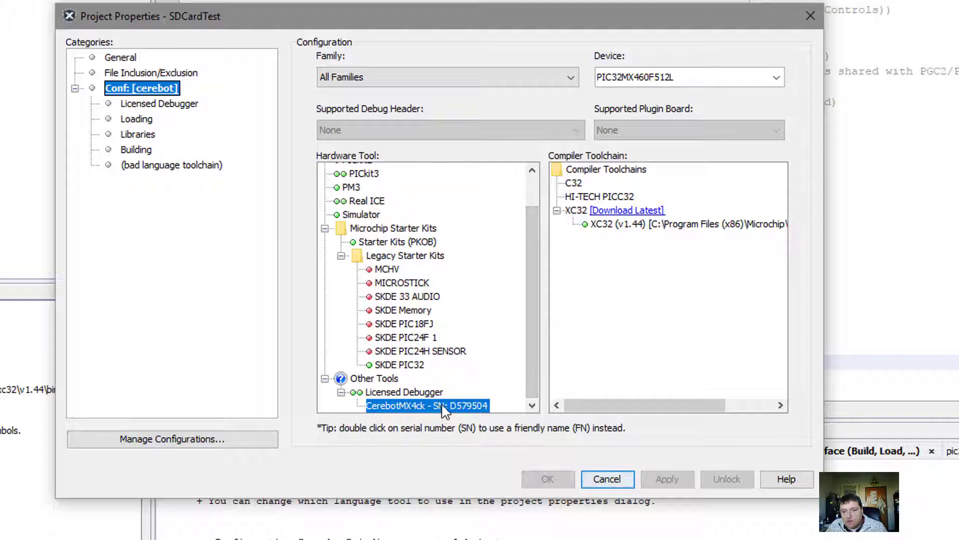
{"action": "mouse_move", "coordinate": [646, 228]}
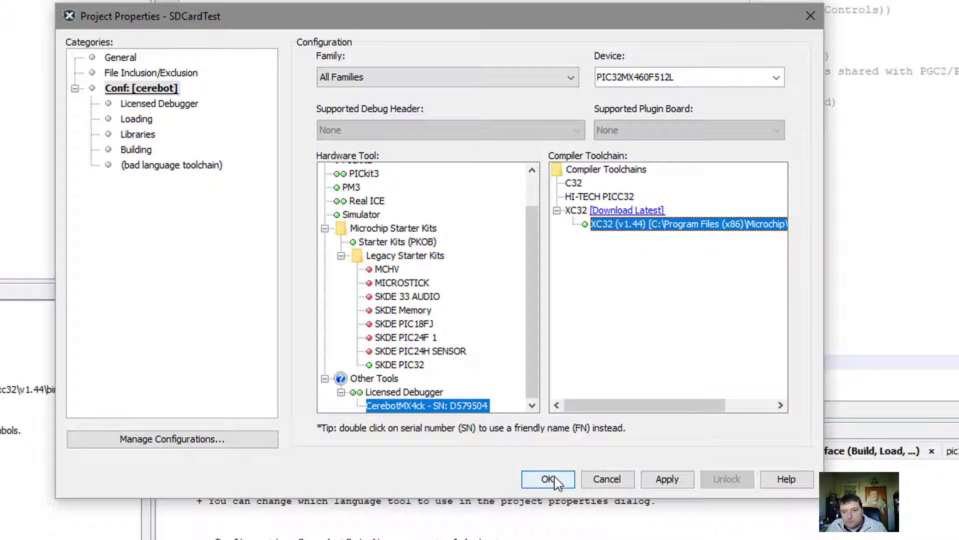
{"action": "left_click", "coordinate": [628, 209]}
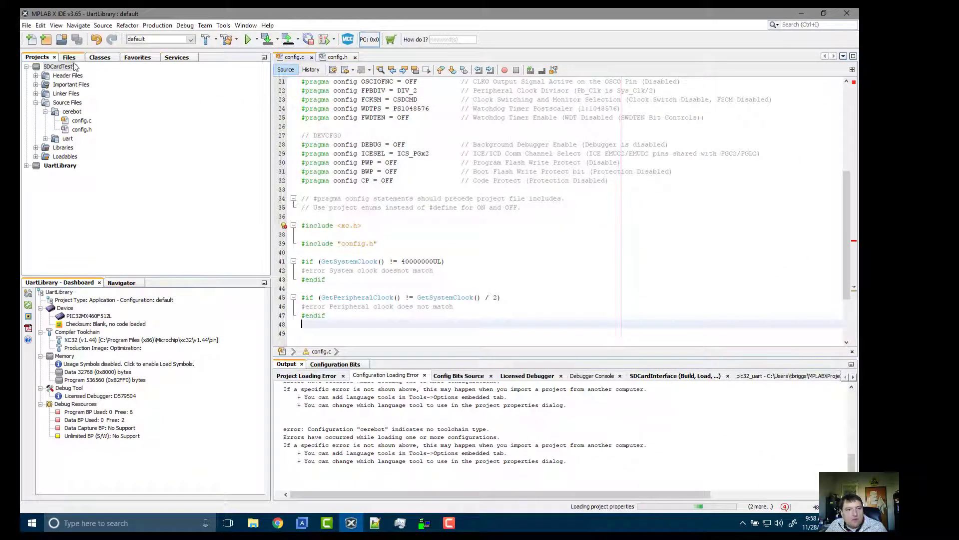
Reach the XC32 (Global Options) page of SDCardTest's project properties
{"action": "right_click", "coordinate": [50, 66]}
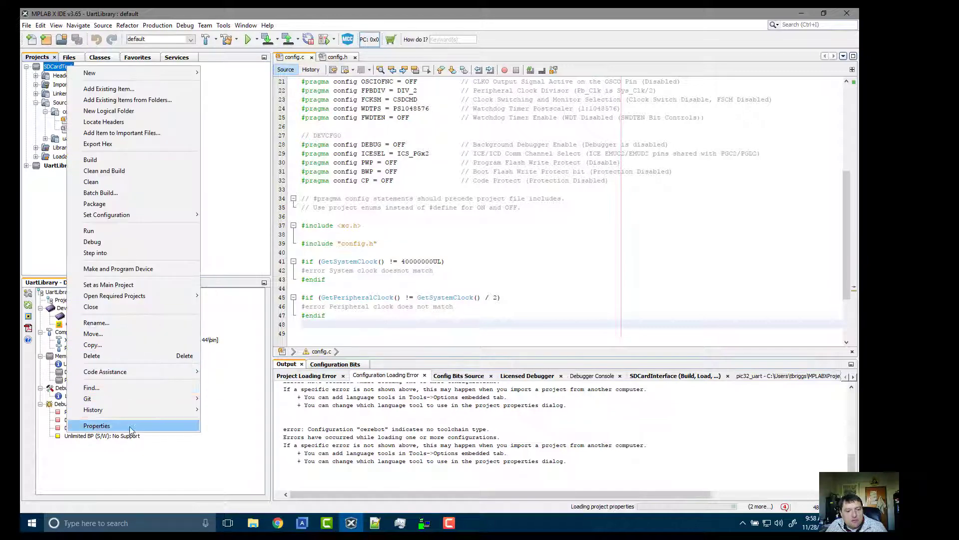
{"action": "left_click", "coordinate": [96, 426]}
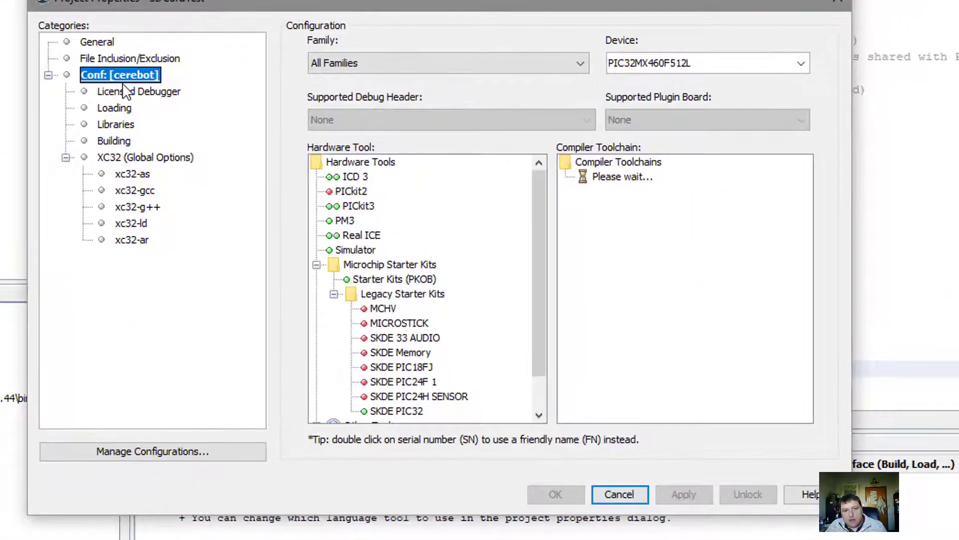
{"action": "mouse_move", "coordinate": [158, 148]}
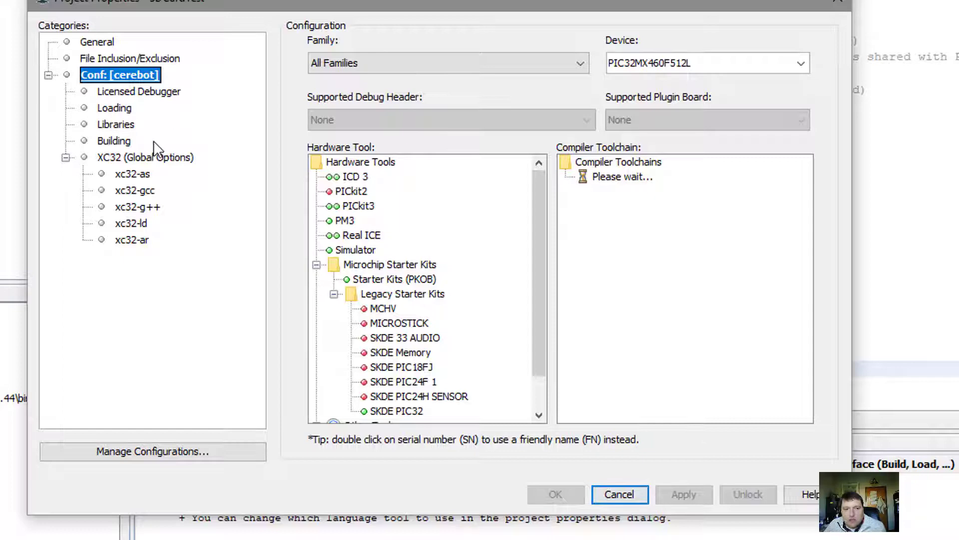
{"action": "left_click", "coordinate": [113, 108]}
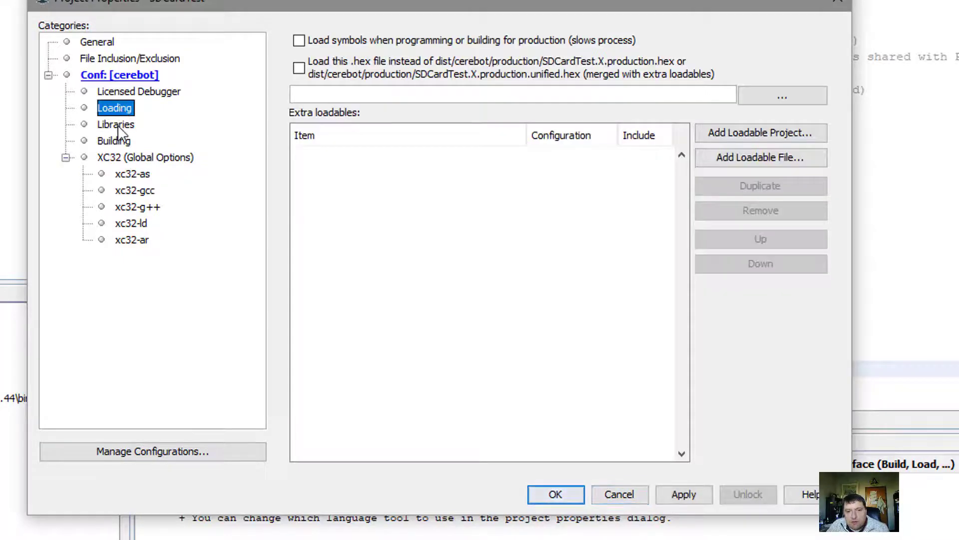
{"action": "left_click", "coordinate": [116, 124]}
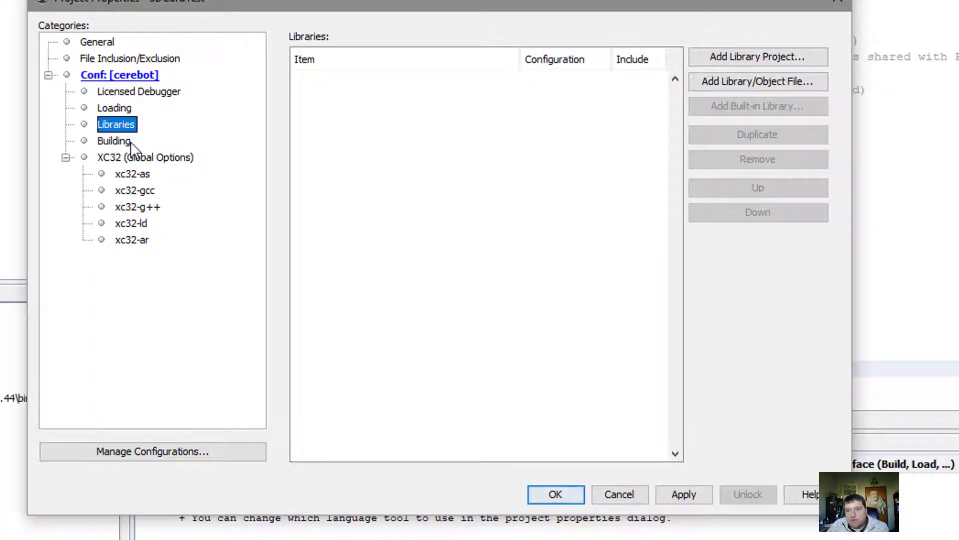
{"action": "left_click", "coordinate": [114, 140]}
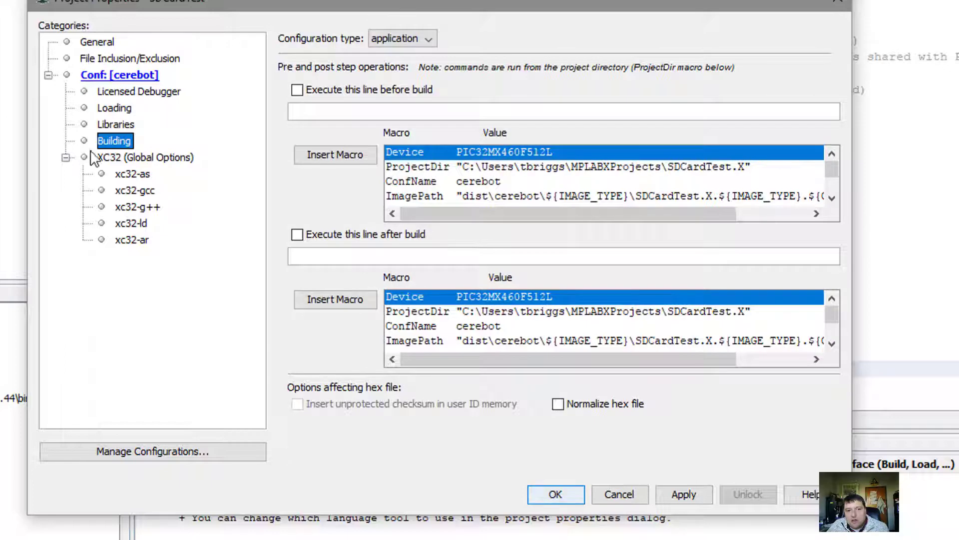
{"action": "left_click", "coordinate": [144, 156]}
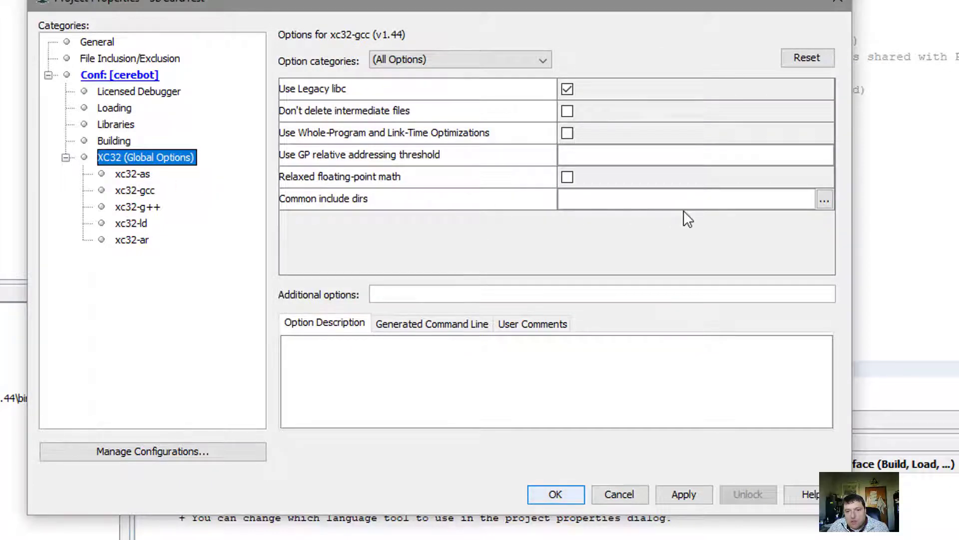
{"action": "mouse_move", "coordinate": [788, 218]}
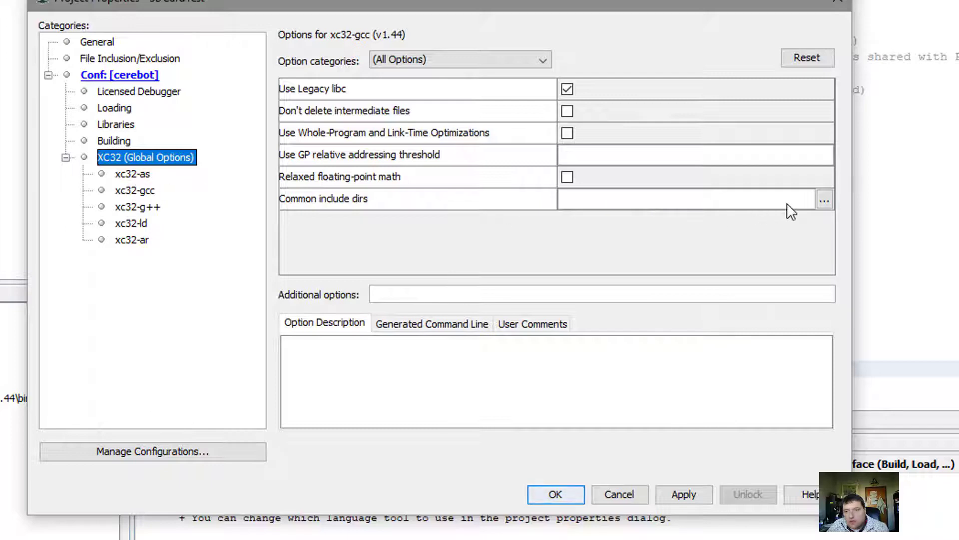
{"action": "mouse_move", "coordinate": [835, 210]}
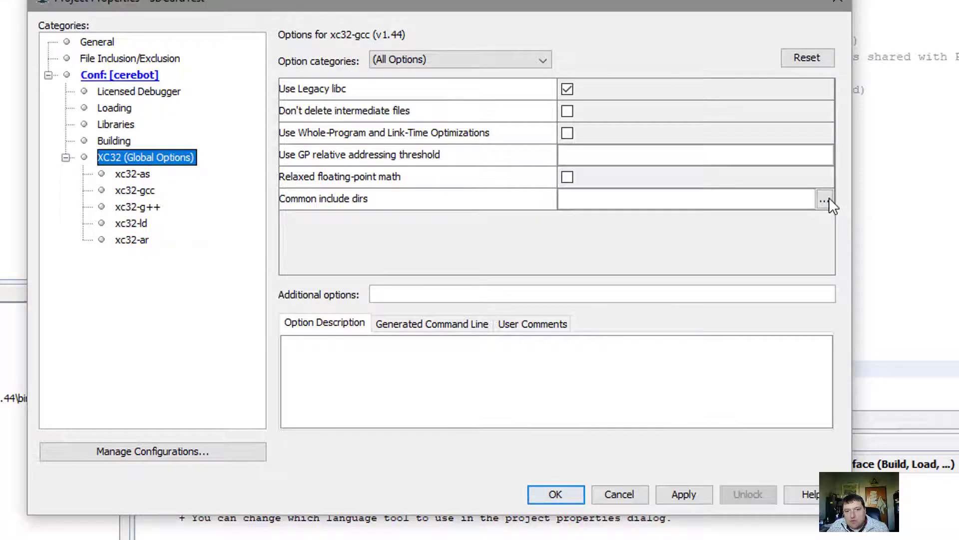
Add cerebot to the Common include dirs list and confirm it
{"action": "left_click", "coordinate": [823, 199]}
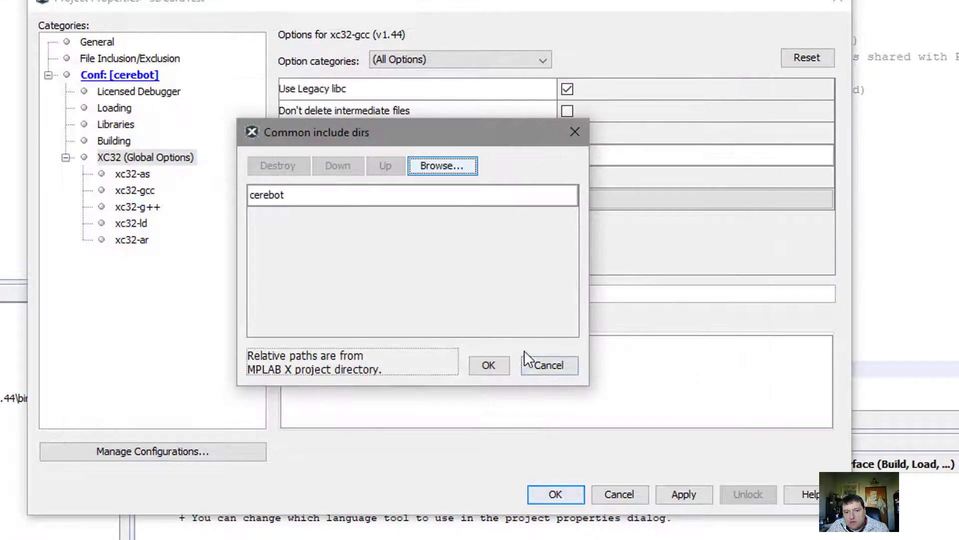
{"action": "left_click", "coordinate": [489, 366]}
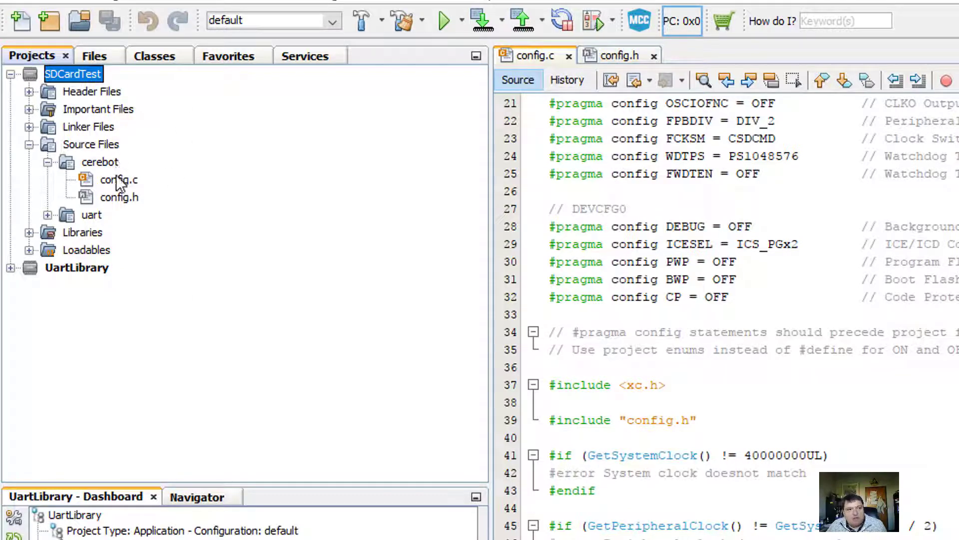
{"action": "mouse_move", "coordinate": [117, 181]}
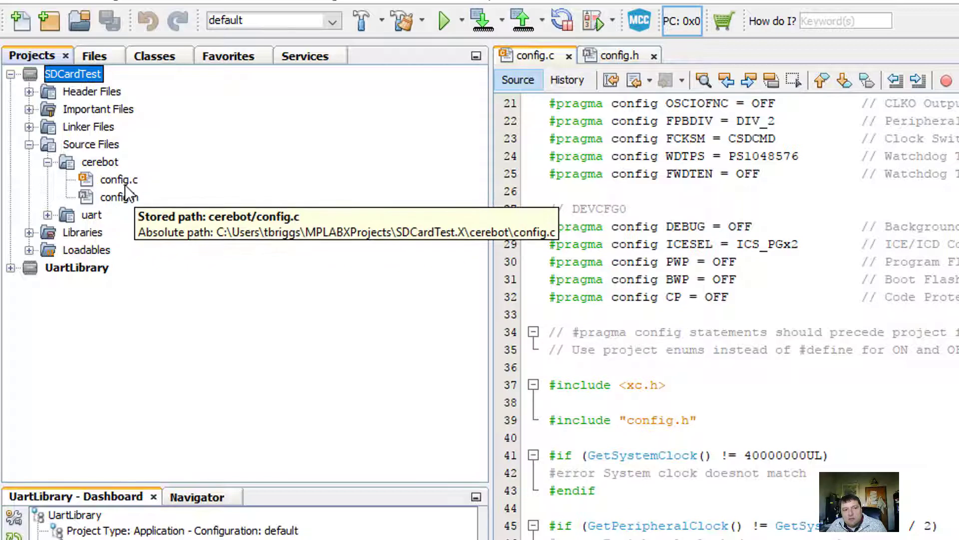
Revisit Common include dirs, browse for a folder but cancel, keeping cerebot as the only entry
{"action": "left_click", "coordinate": [47, 214]}
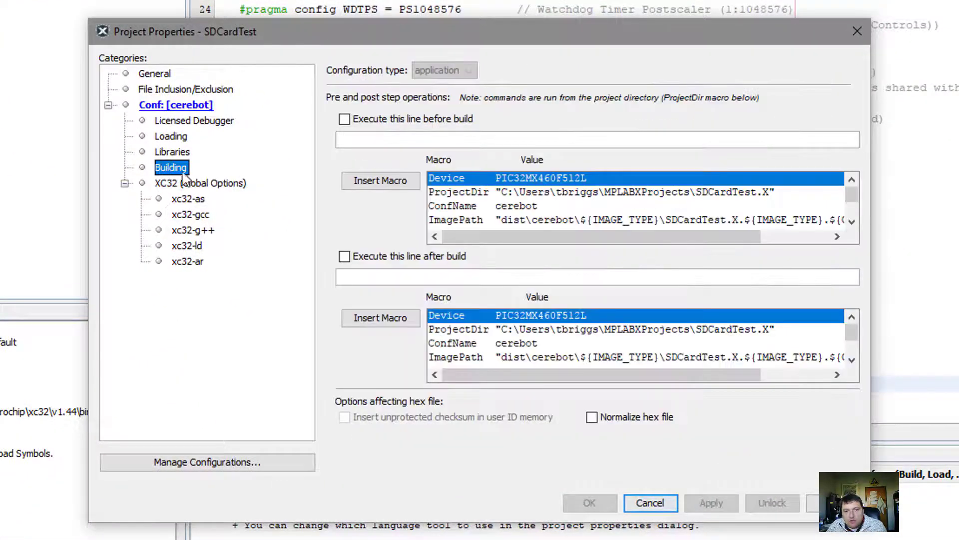
{"action": "left_click", "coordinate": [200, 183]}
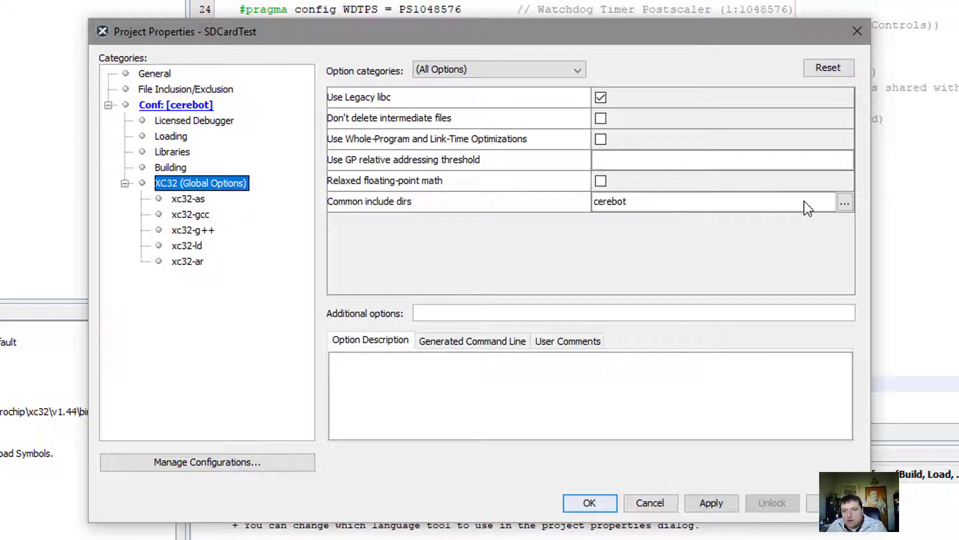
{"action": "left_click", "coordinate": [848, 202]}
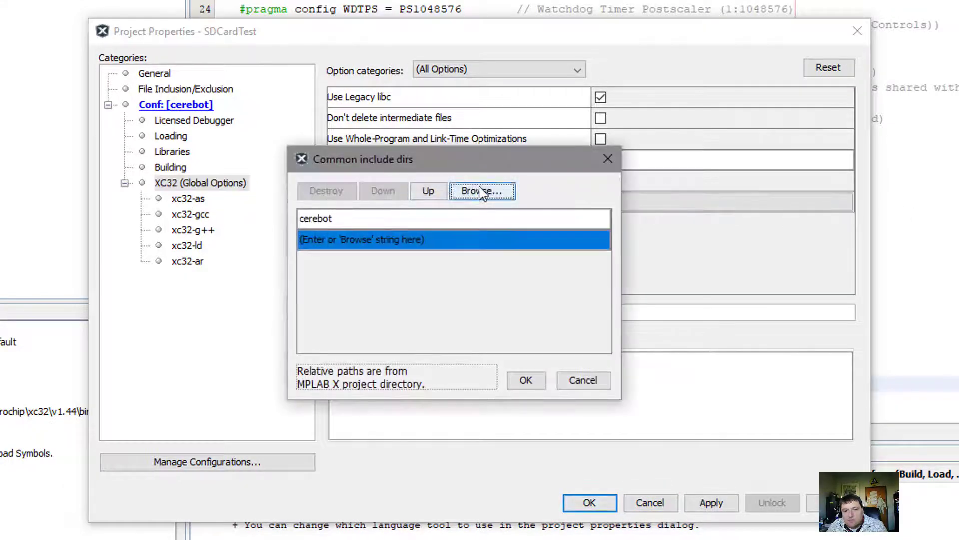
{"action": "left_click", "coordinate": [483, 191]}
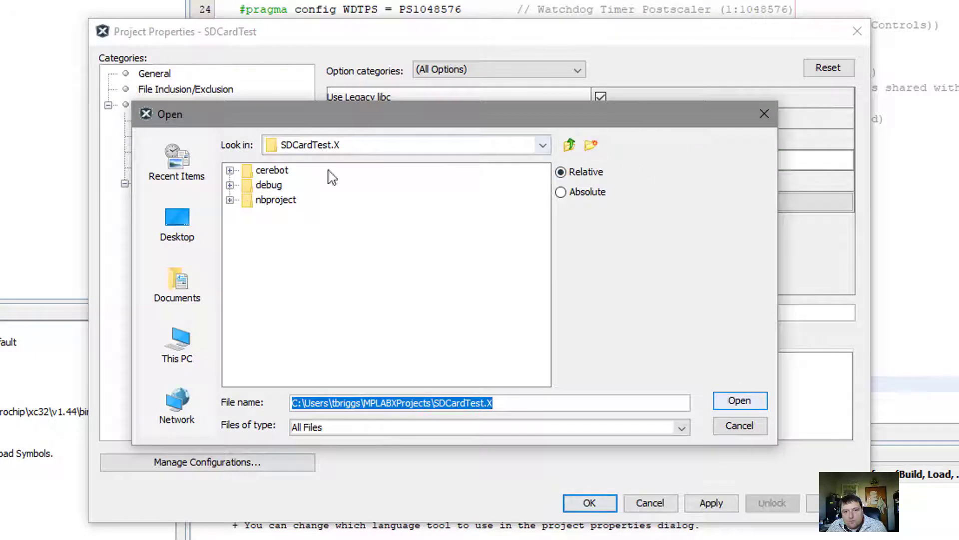
{"action": "mouse_move", "coordinate": [739, 426]}
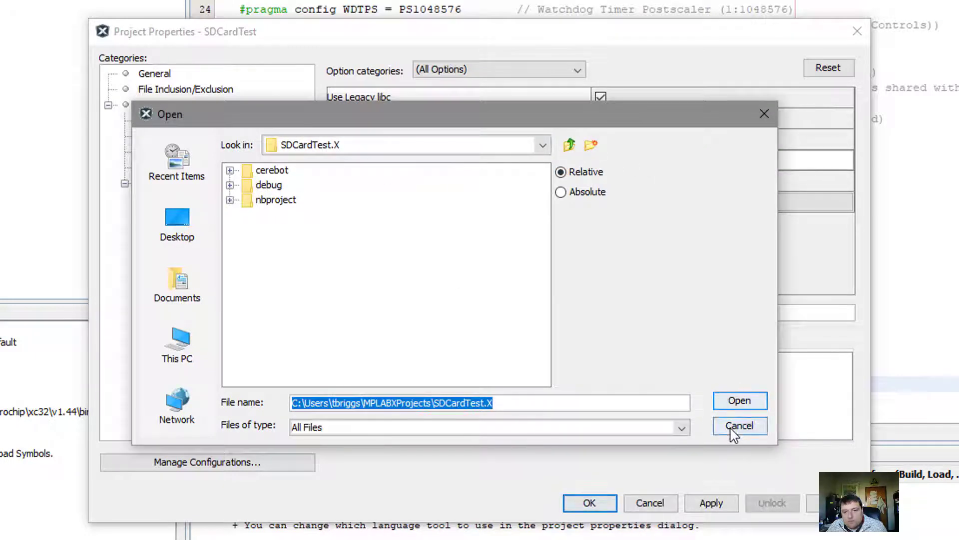
{"action": "left_click", "coordinate": [739, 426]}
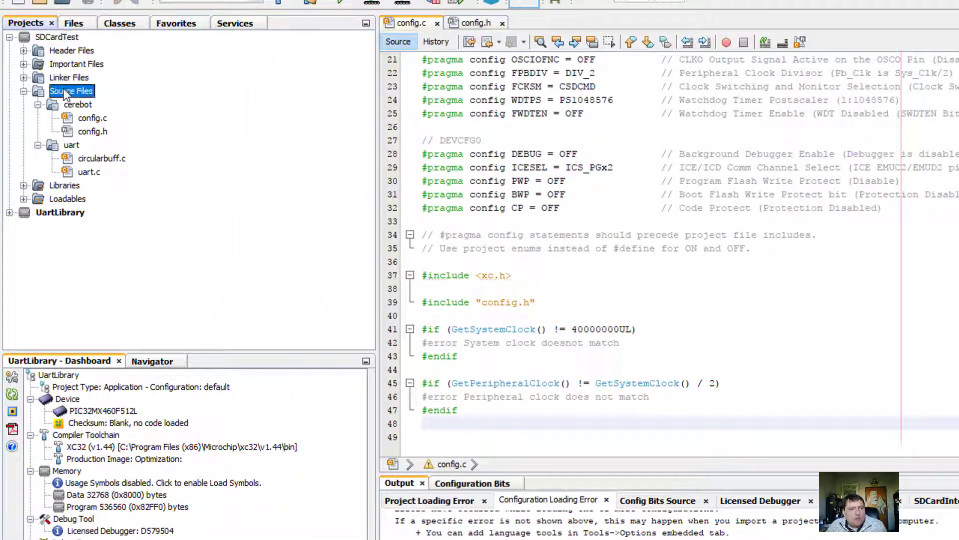
Create a new xc32 C source file named main located in the SDCardTest.X folder
{"action": "right_click", "coordinate": [70, 91]}
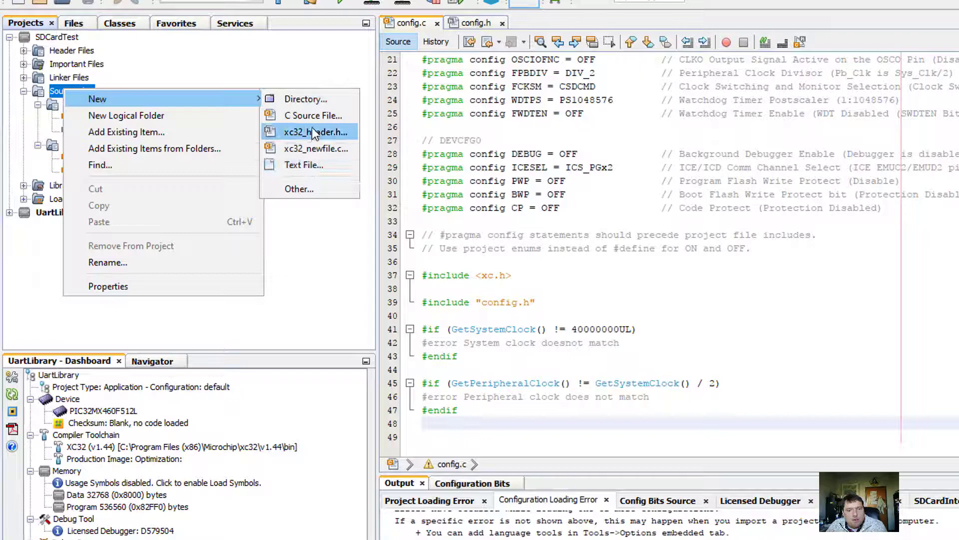
{"action": "left_click", "coordinate": [311, 116]}
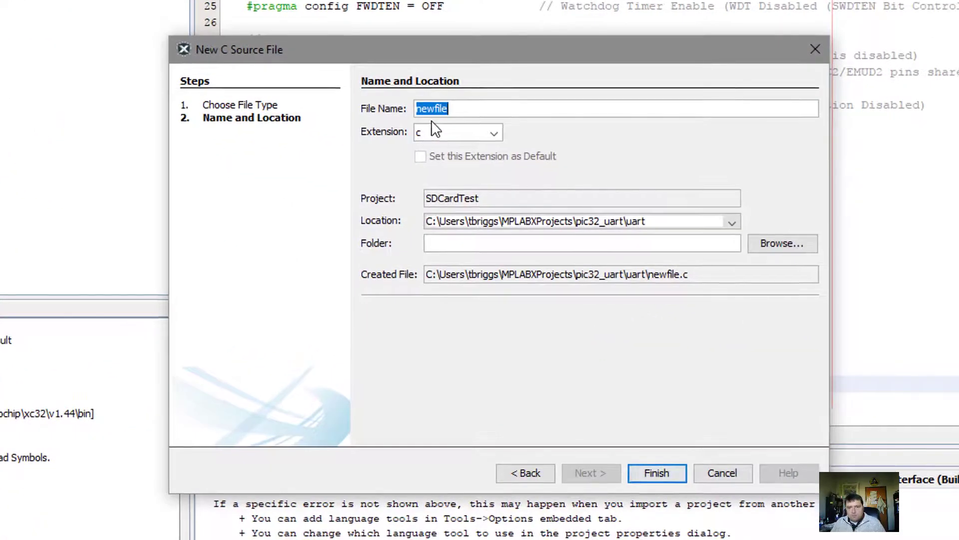
{"action": "type", "text": "main"}
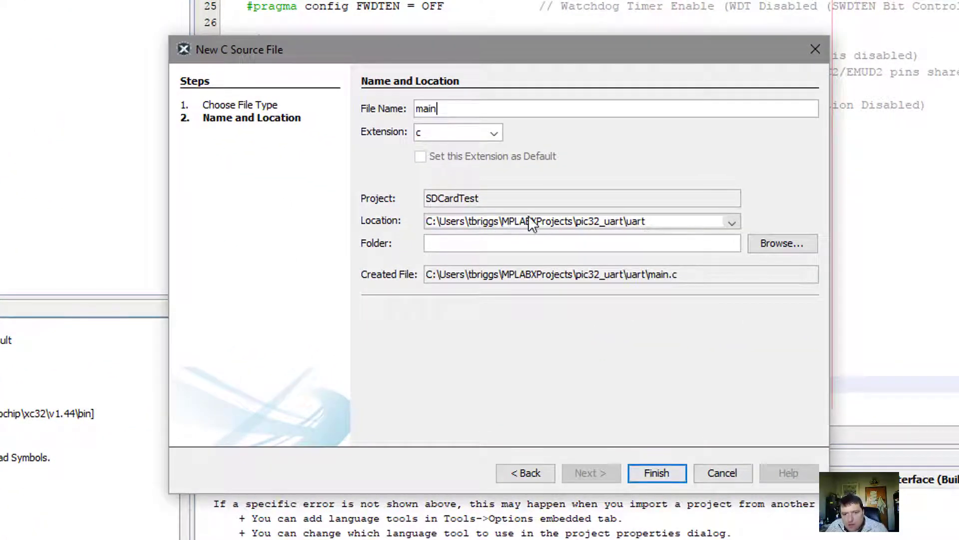
{"action": "left_click", "coordinate": [732, 221]}
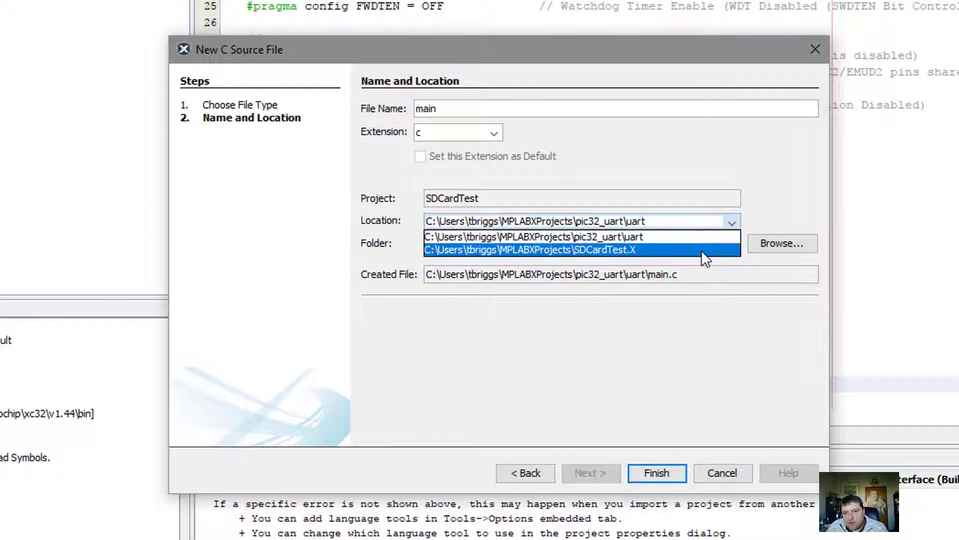
{"action": "left_click", "coordinate": [558, 250]}
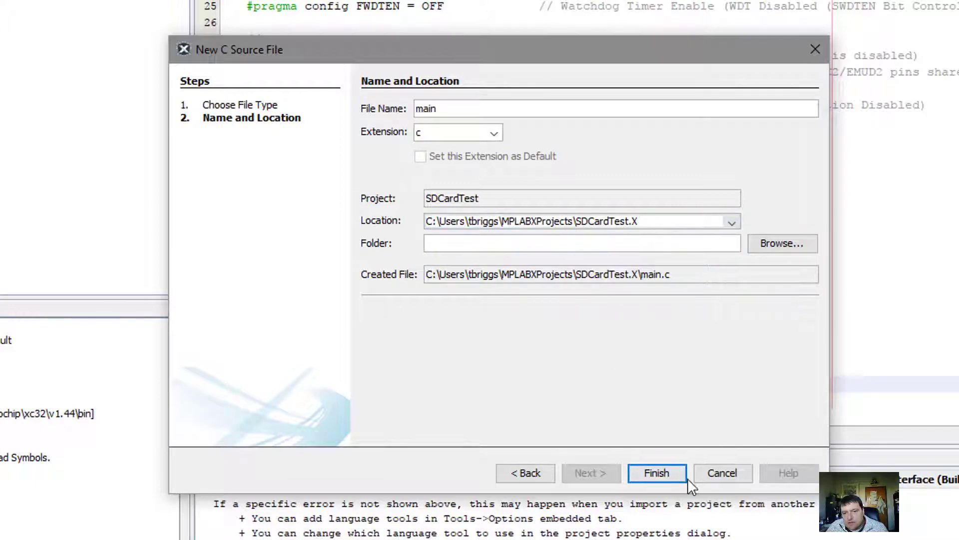
{"action": "left_click", "coordinate": [657, 473]}
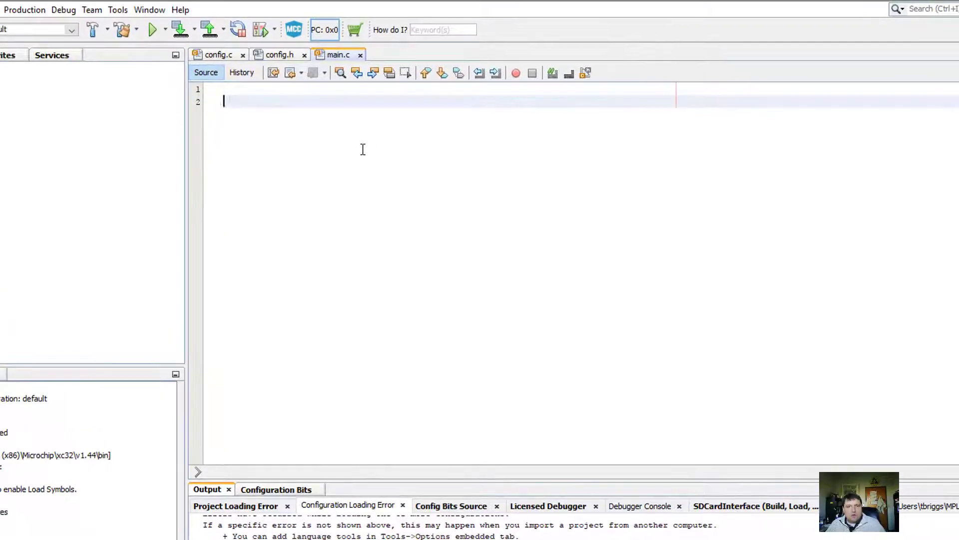
Write the #include lines for cerebot config and uart.h and start int main()
{"action": "type", "text": "#include \""}
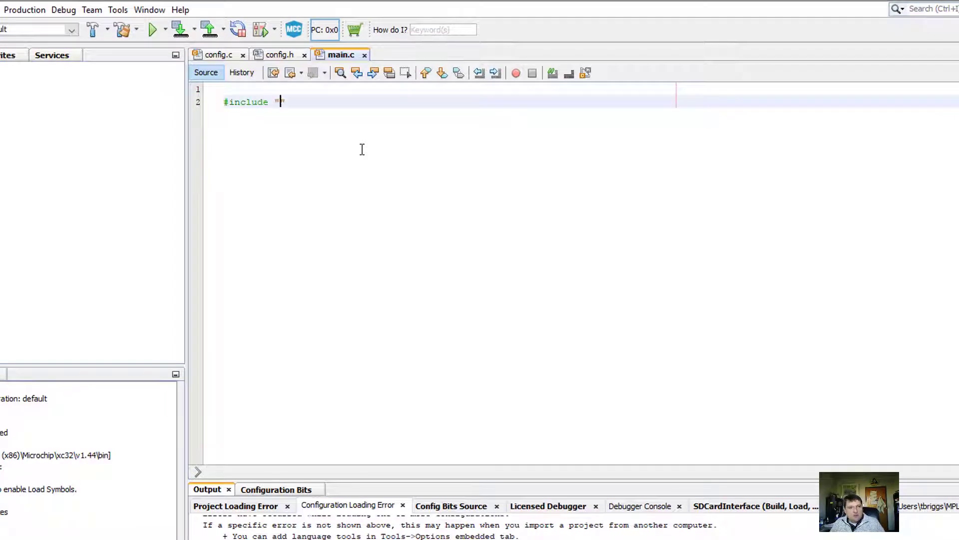
{"action": "type", "text": "cerebot/config.h"}
{"action": "type", "text": "#incl"}
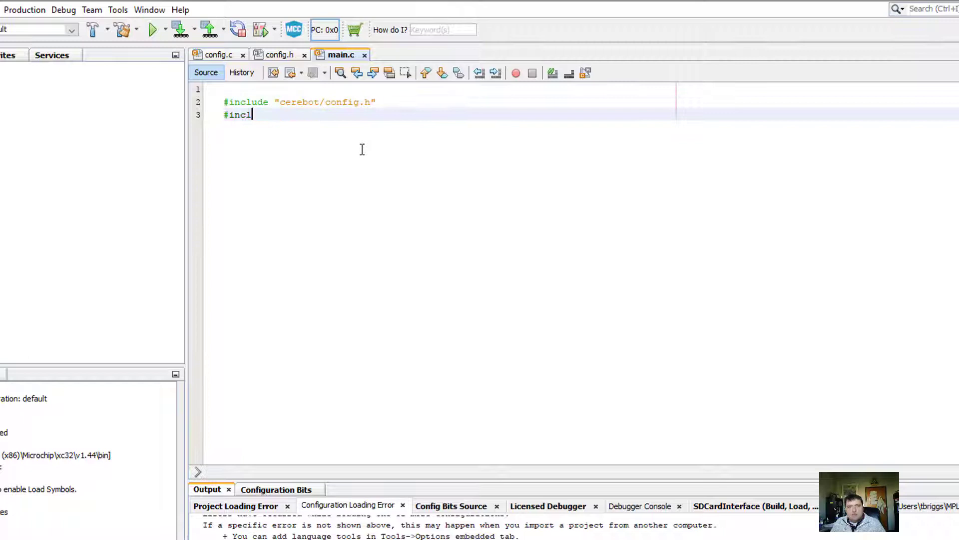
{"action": "type", "text": "ude \"uar\""}
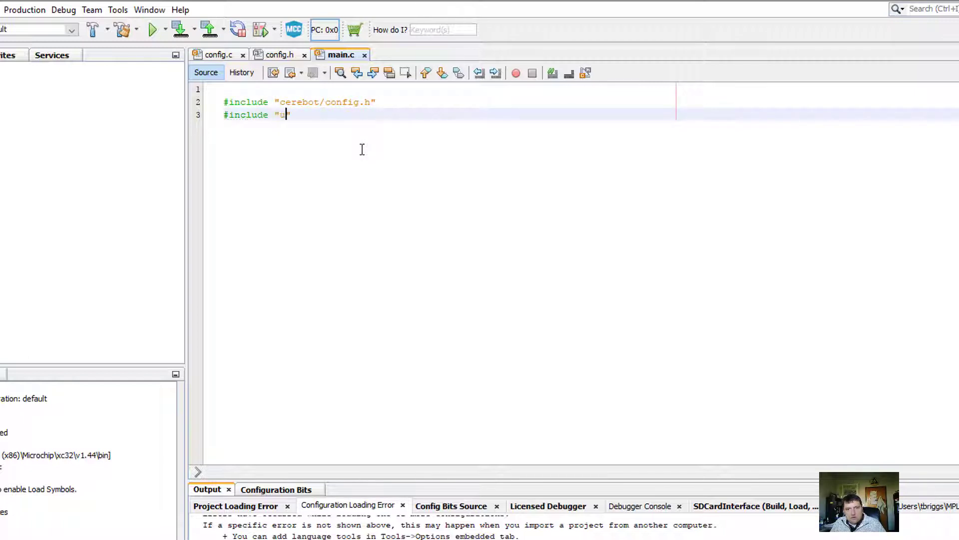
{"action": "type", "text": "uart.h"}
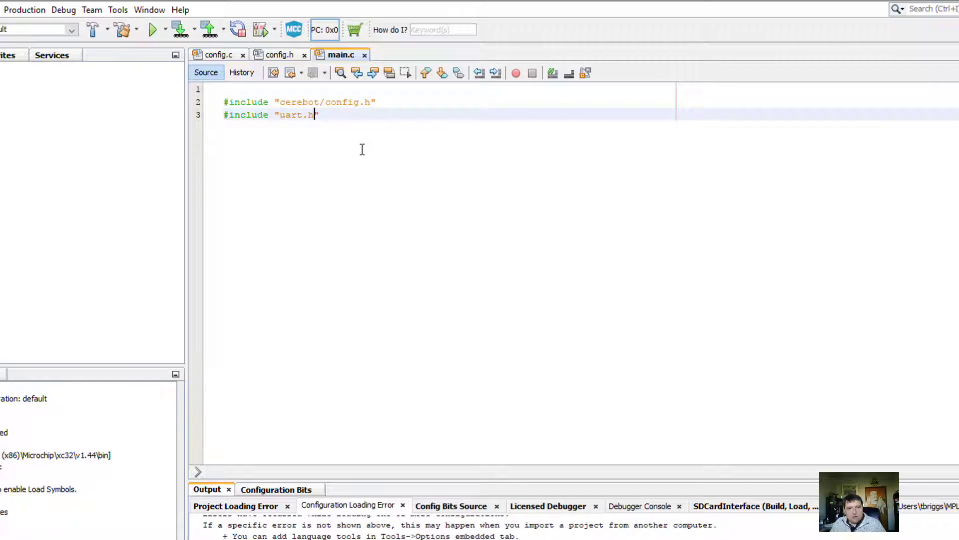
{"action": "type", "text": "int m"}
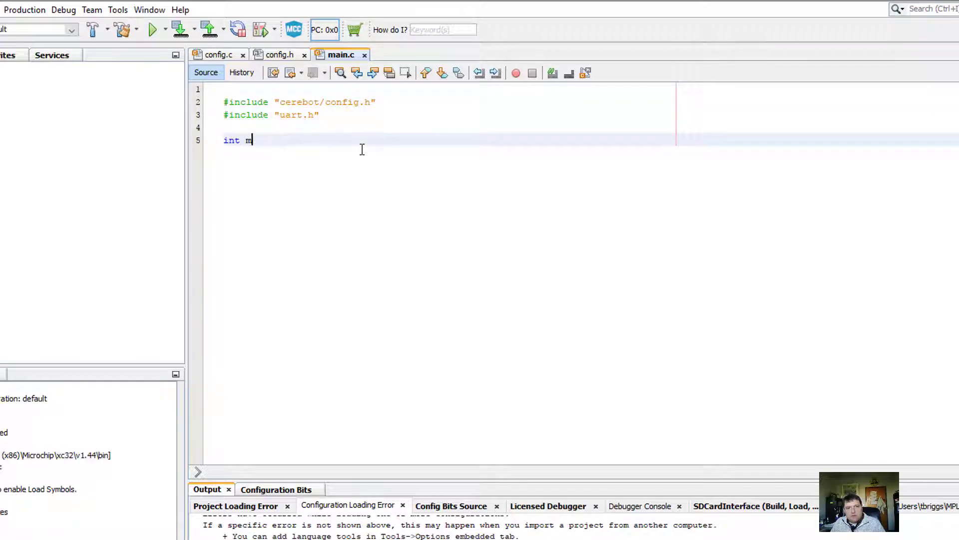
{"action": "type", "text": "ain(){"}
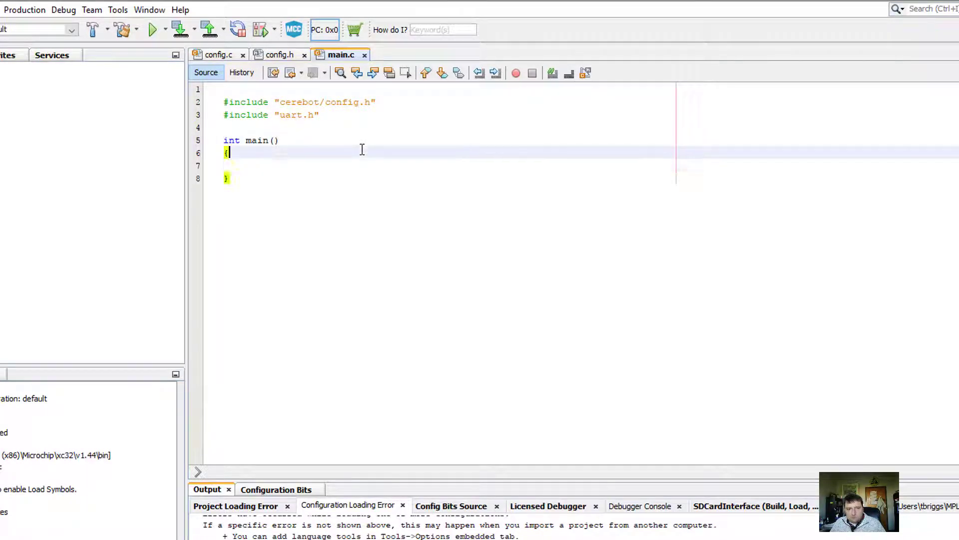
{"action": "type", "text": "#include <stdio.h>"}
{"action": "type", "text": "#include <stdlib.h>"}
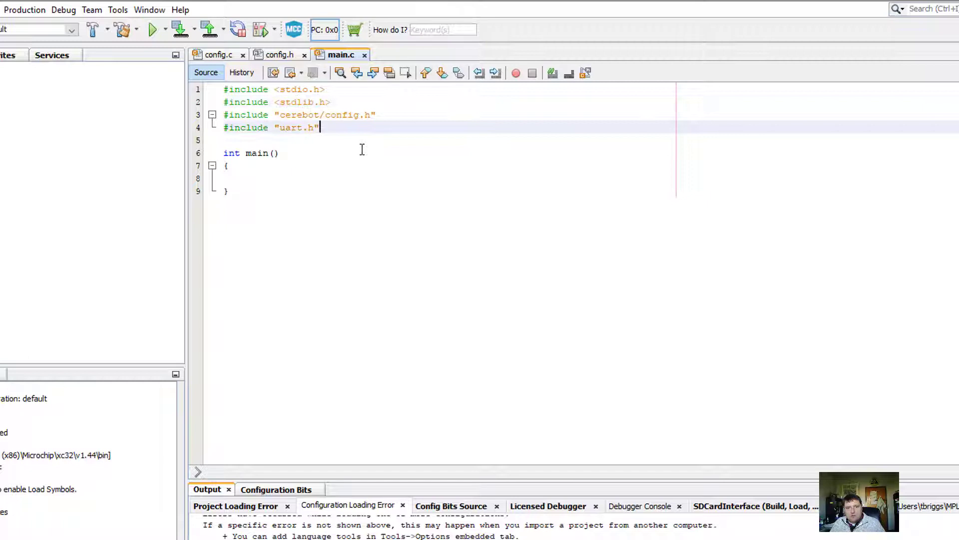
Add uart_init(), include <xc.h>, insert INTEnableSystemMultiVectoredInt() from autocomplete and the Hello World printf loop
{"action": "type", "text": "uart_init();"}
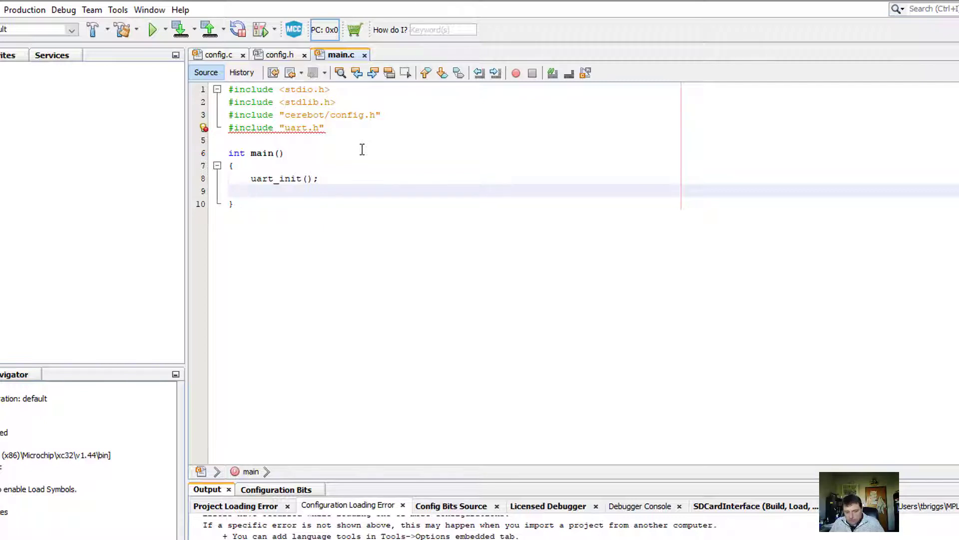
{"action": "type", "text": "INTSystem"}
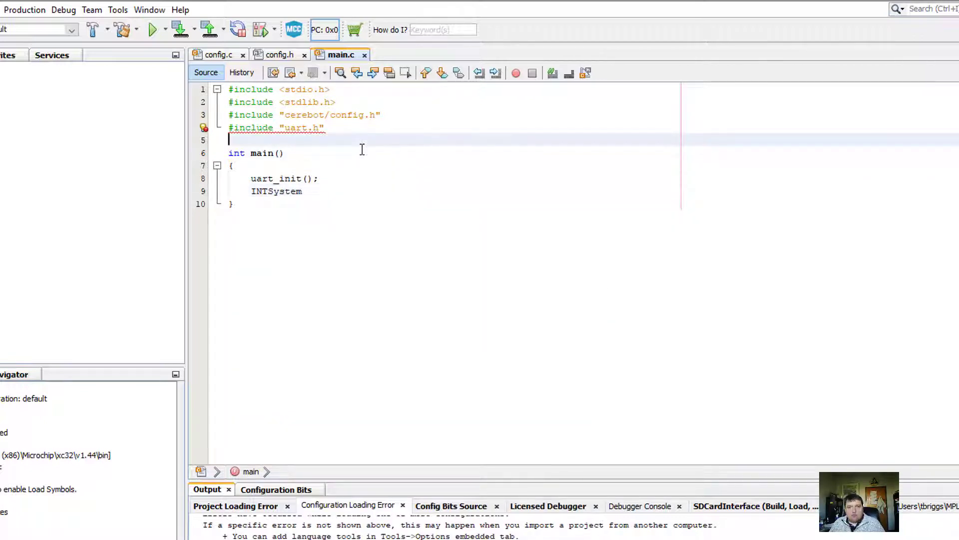
{"action": "type", "text": "#include <xc.h>"}
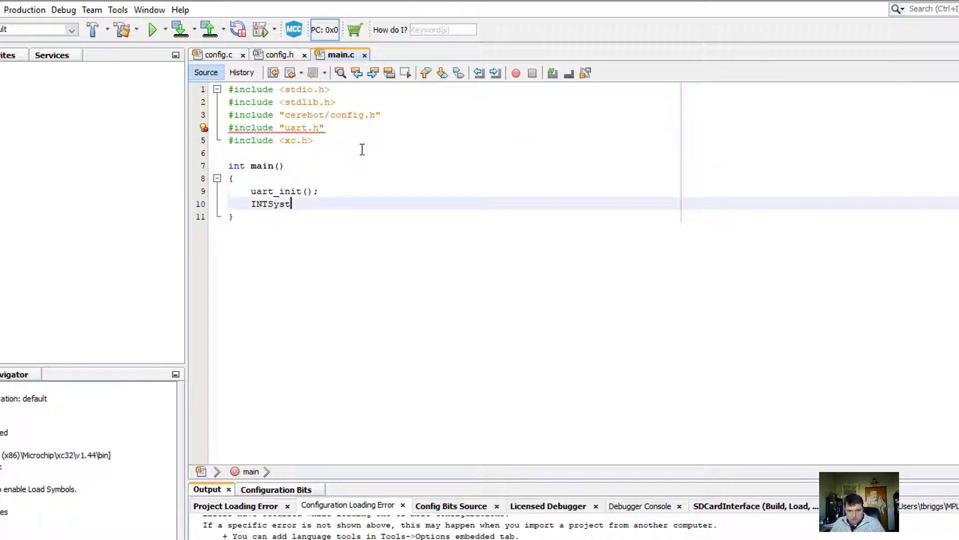
{"action": "type", "text": "En"}
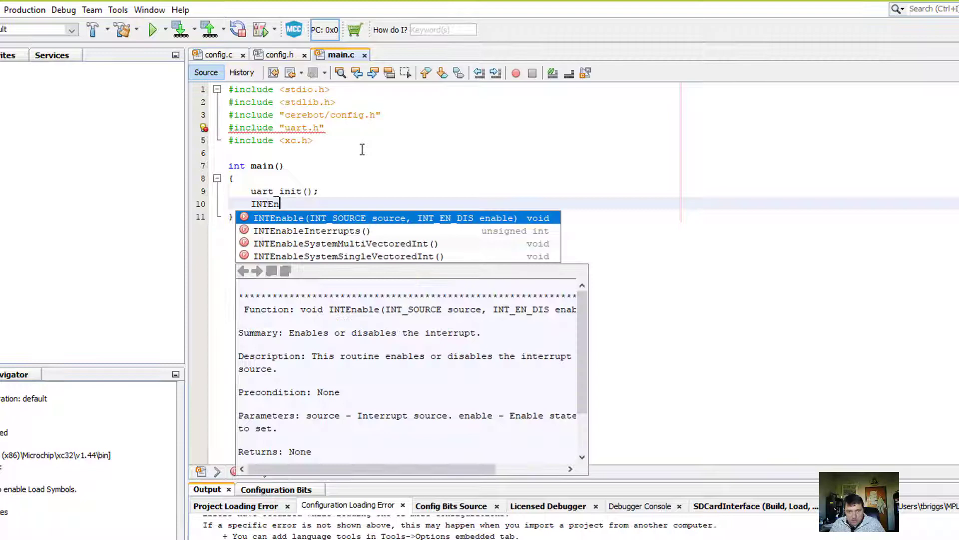
{"action": "double_click", "coordinate": [346, 243]}
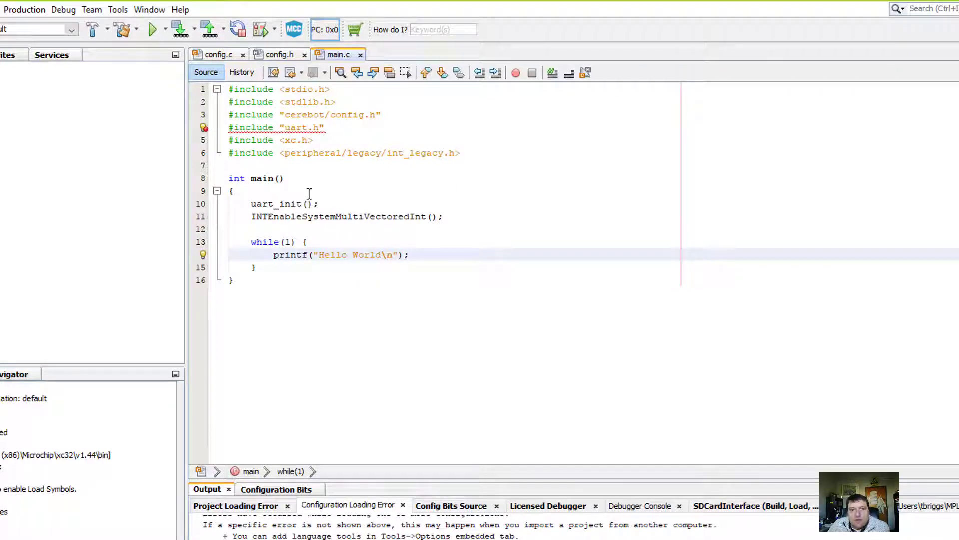
{"action": "left_click", "coordinate": [324, 128]}
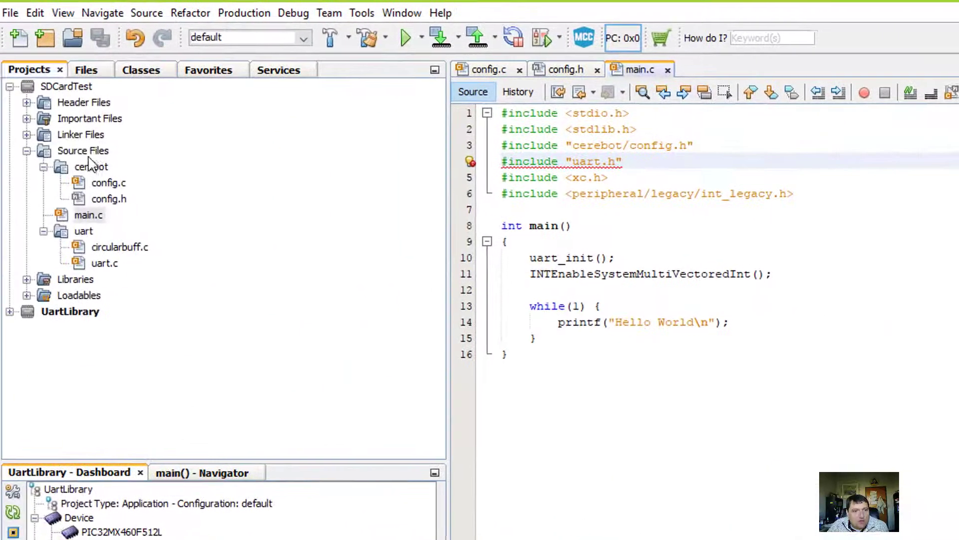
Open the XC32 global options and edit the Common include dirs list
{"action": "left_click", "coordinate": [83, 150]}
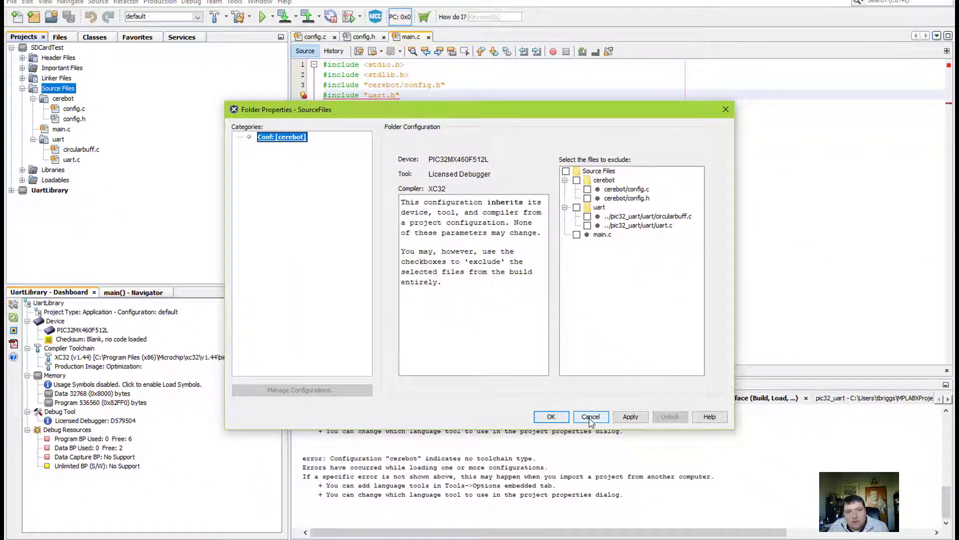
{"action": "left_click", "coordinate": [591, 417]}
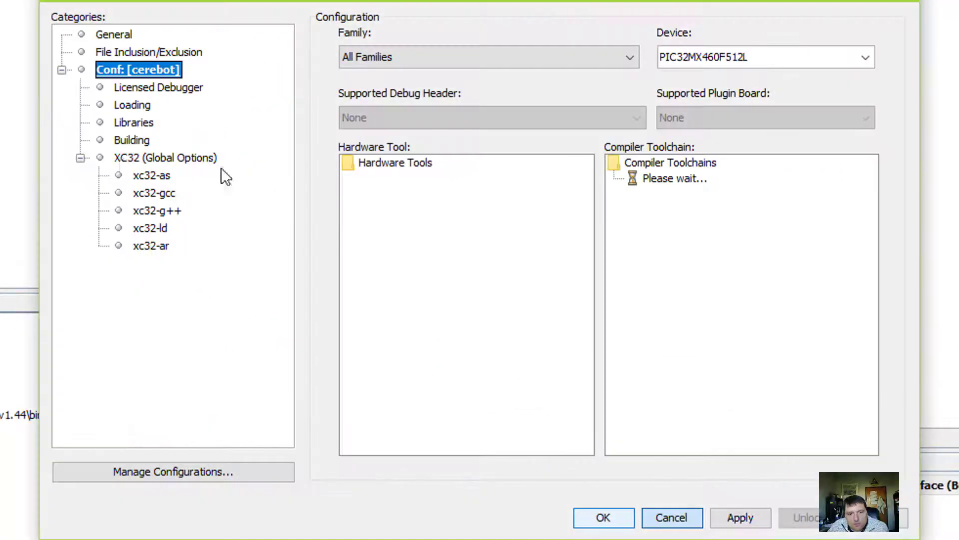
{"action": "left_click", "coordinate": [165, 158]}
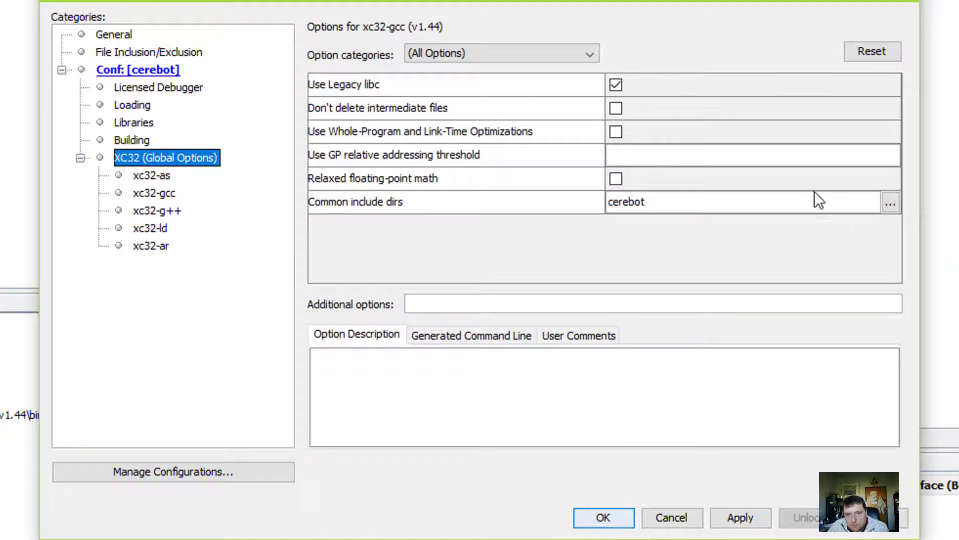
{"action": "left_click", "coordinate": [892, 202]}
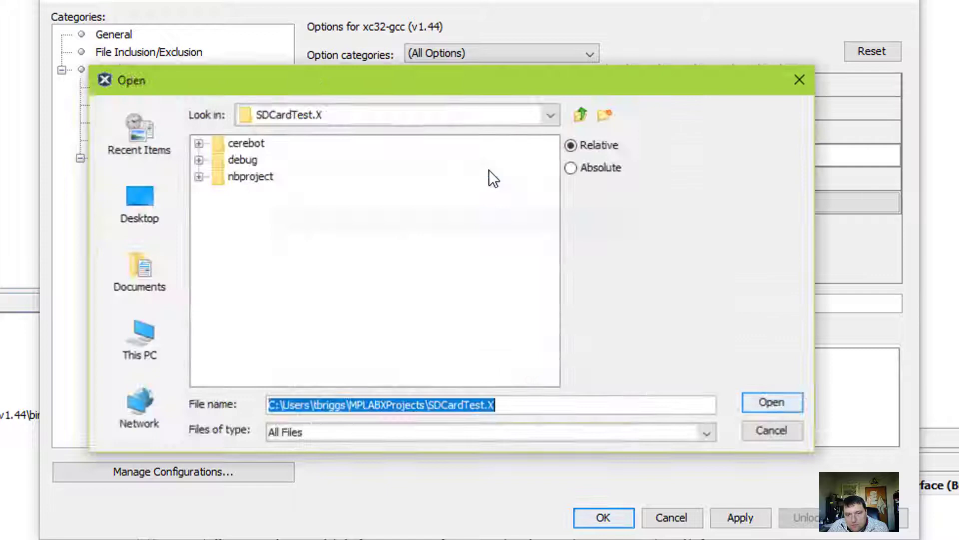
Browse up to MPLABXProjects and add pic32_uart\uart as a second include directory
{"action": "left_click", "coordinate": [580, 114]}
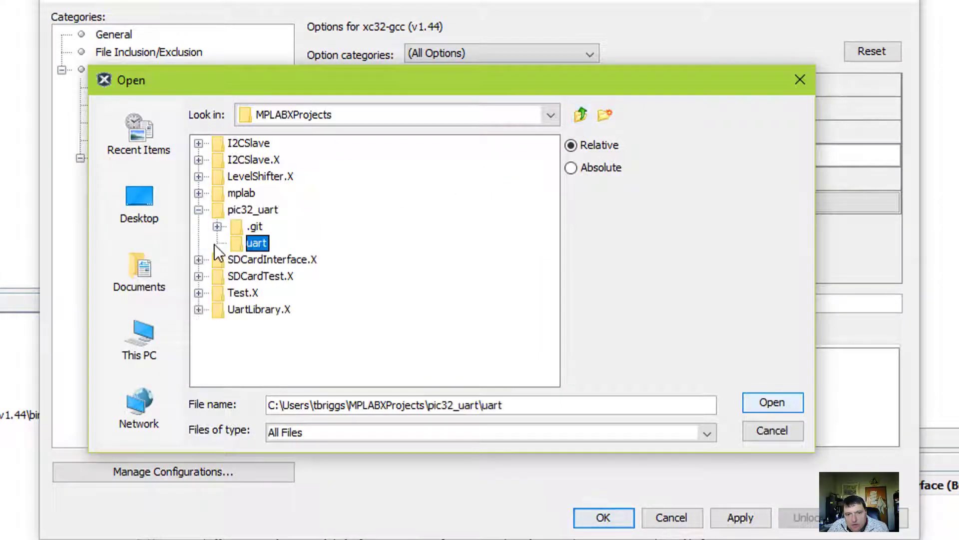
{"action": "left_click", "coordinate": [772, 402]}
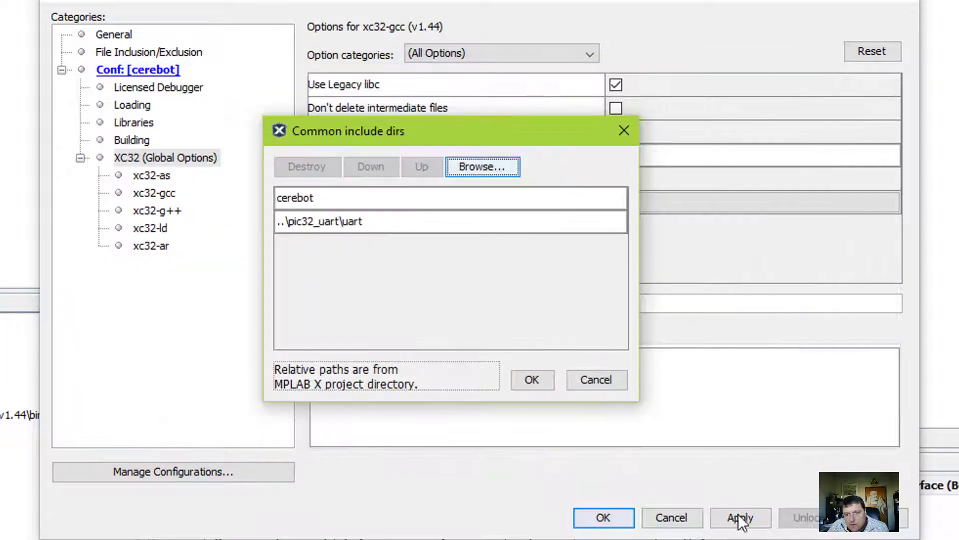
{"action": "left_click", "coordinate": [532, 380]}
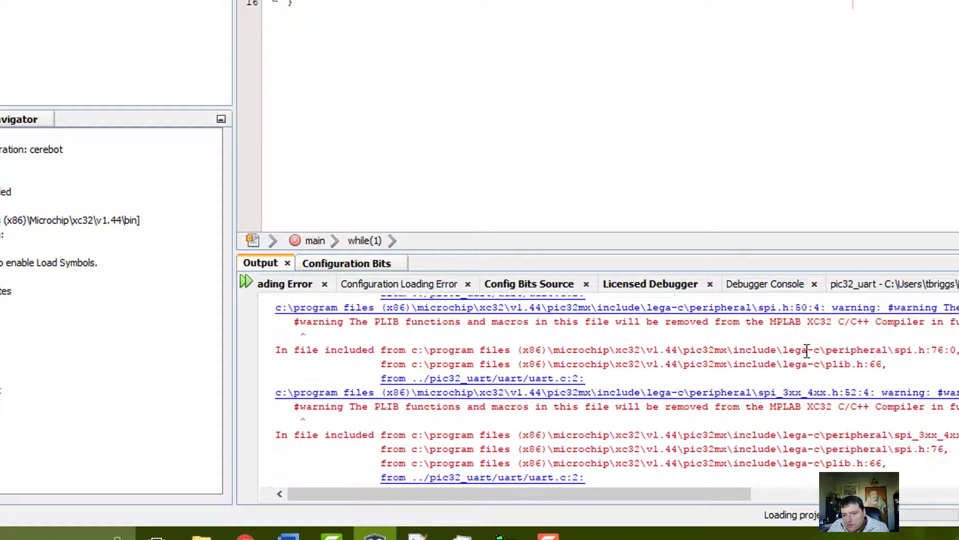
Define SUPPRESS_PLIB_WARNING in the xc32-gcc preprocessor macros and save the project properties
{"action": "scroll", "scroll_direction": "down", "scroll_amount": 3}
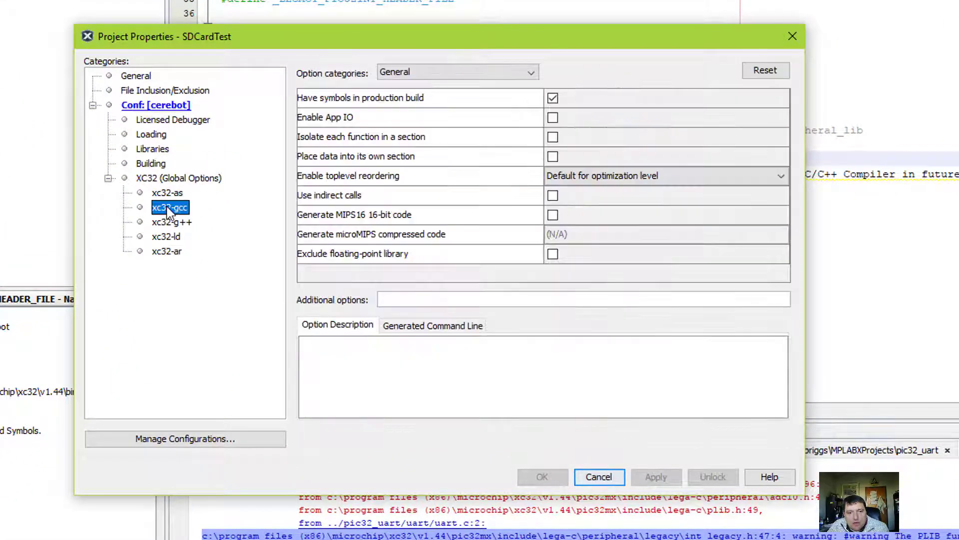
{"action": "left_click", "coordinate": [457, 72]}
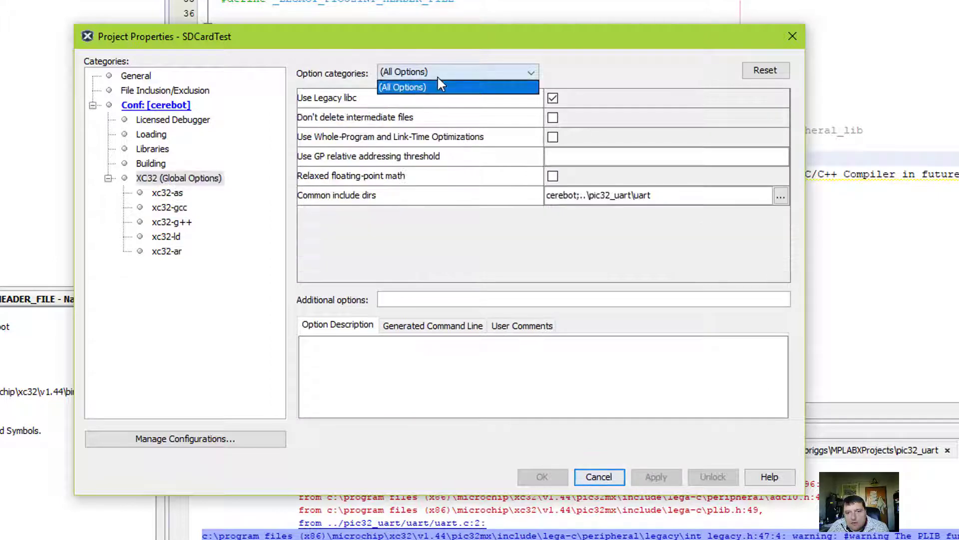
{"action": "left_click", "coordinate": [168, 206]}
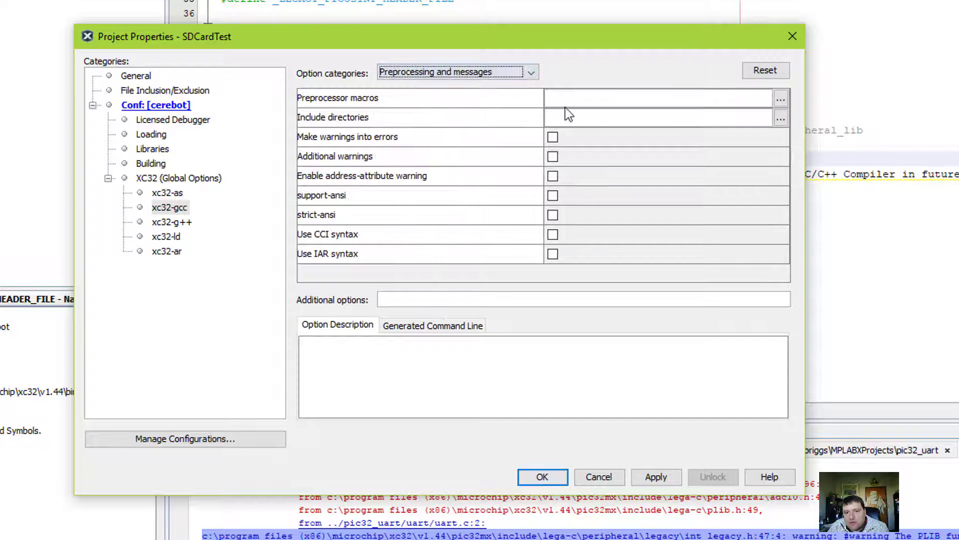
{"action": "left_click", "coordinate": [781, 98]}
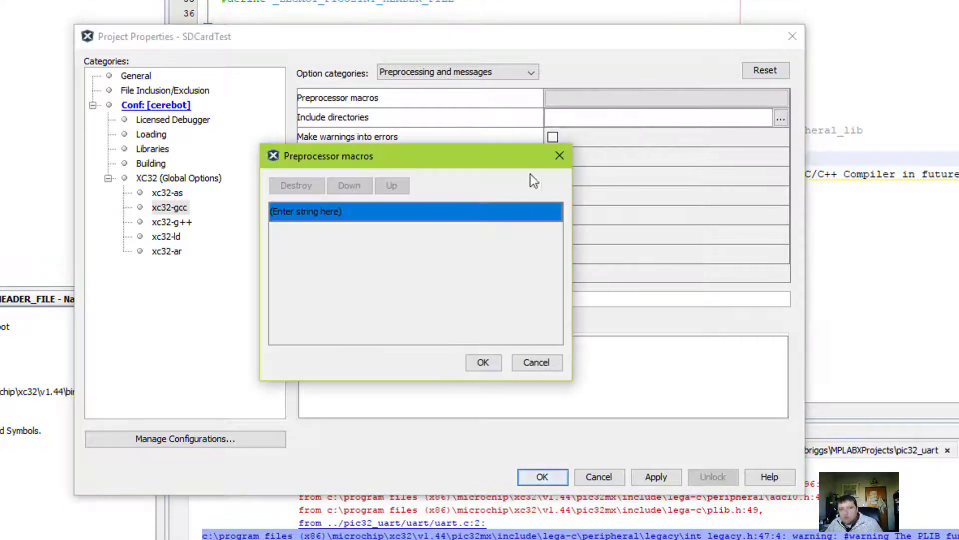
{"action": "type", "text": "SUPPRESS_PLIB_WARNING"}
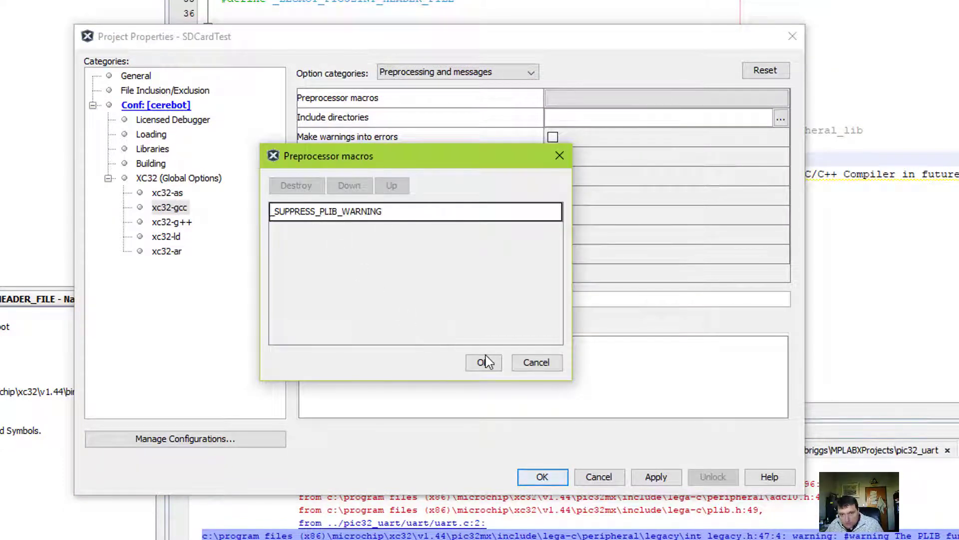
{"action": "left_click", "coordinate": [484, 363]}
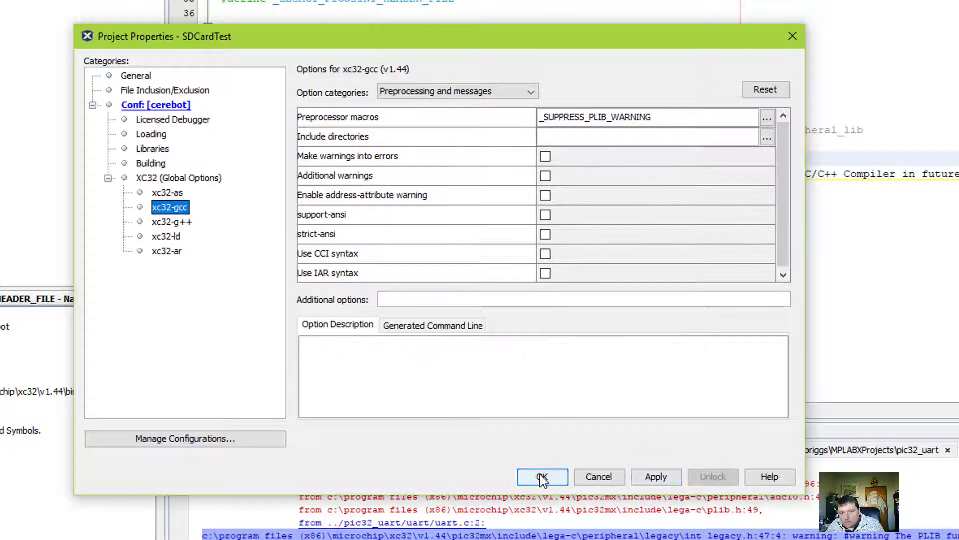
{"action": "left_click", "coordinate": [542, 477]}
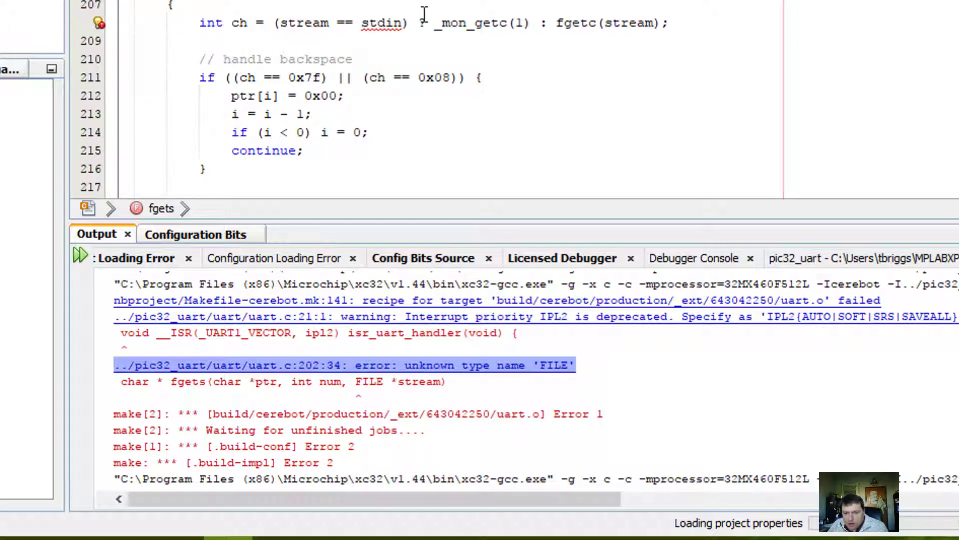
{"action": "mouse_move", "coordinate": [586, 104]}
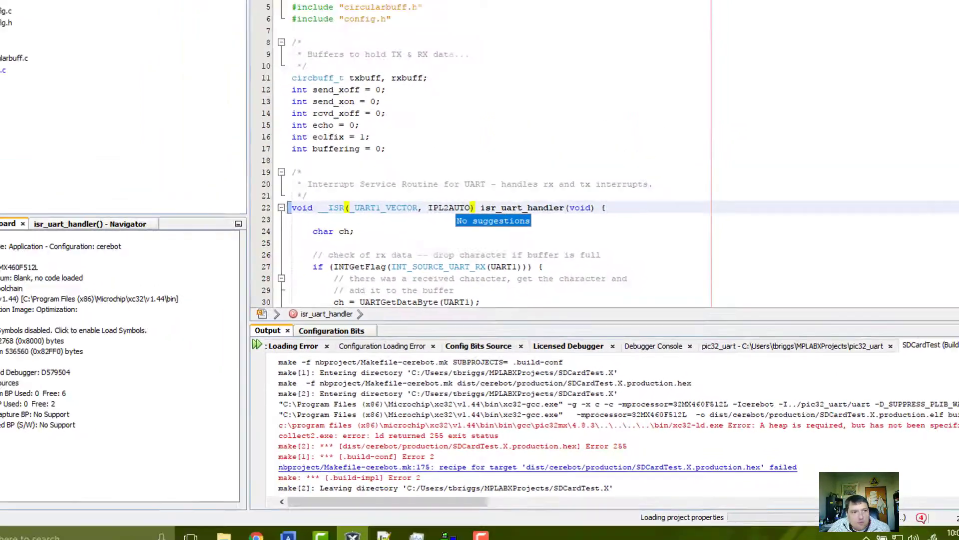
Set the xc32-ld linker heap size to 2000 bytes in SDCardTest's properties
{"action": "right_click", "coordinate": [120, 61]}
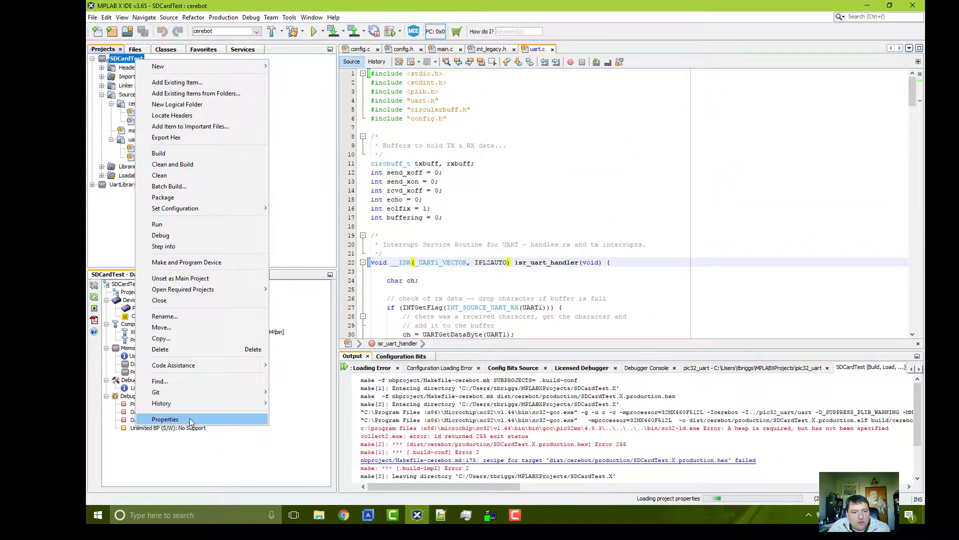
{"action": "left_click", "coordinate": [165, 418]}
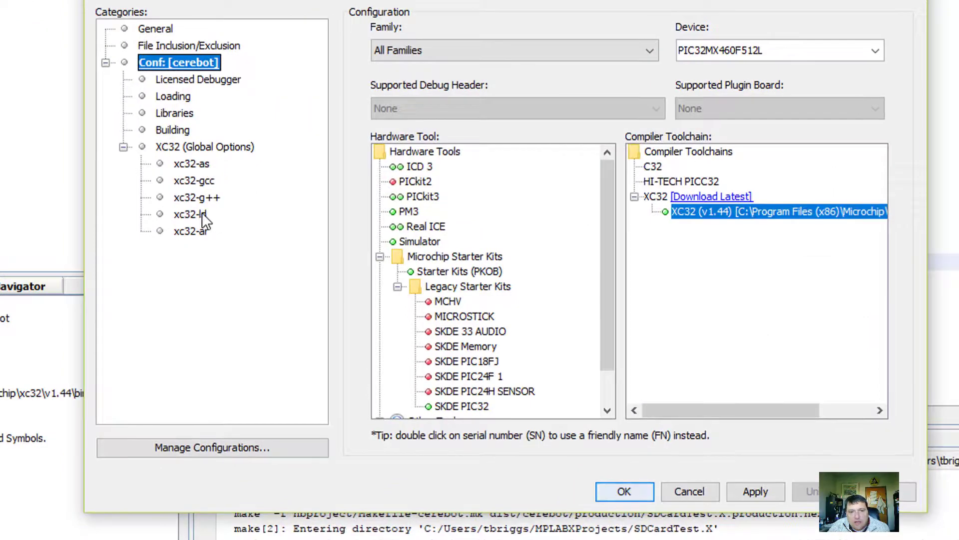
{"action": "mouse_move", "coordinate": [234, 275]}
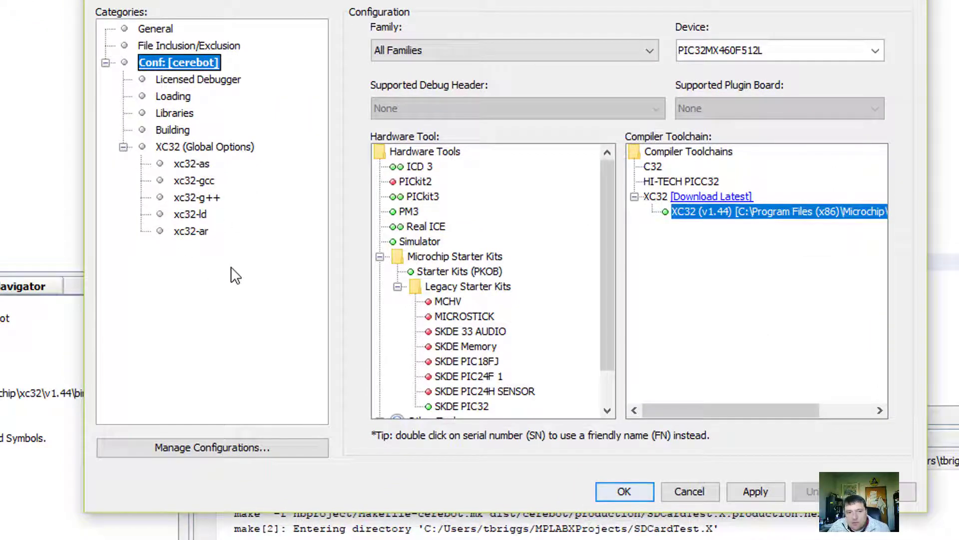
{"action": "left_click", "coordinate": [190, 214]}
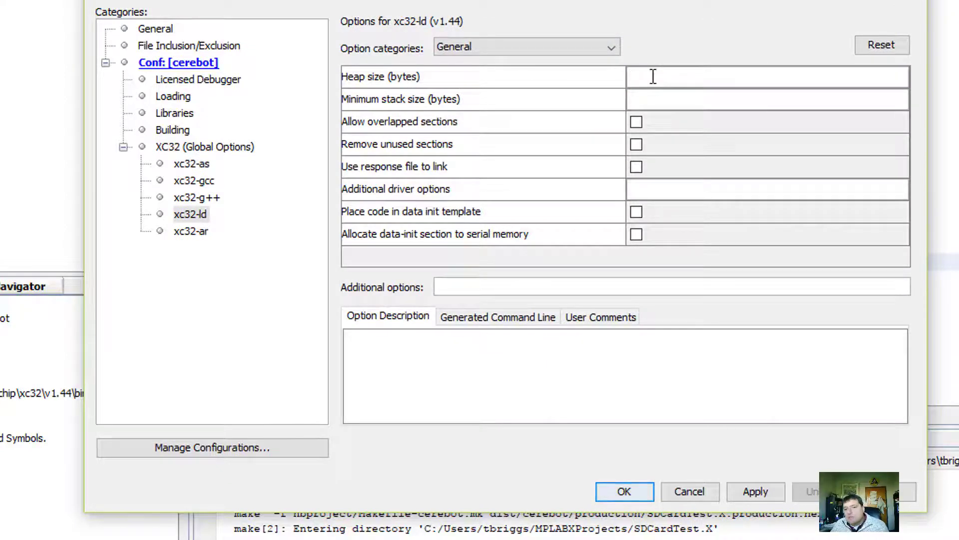
{"action": "type", "text": "2000"}
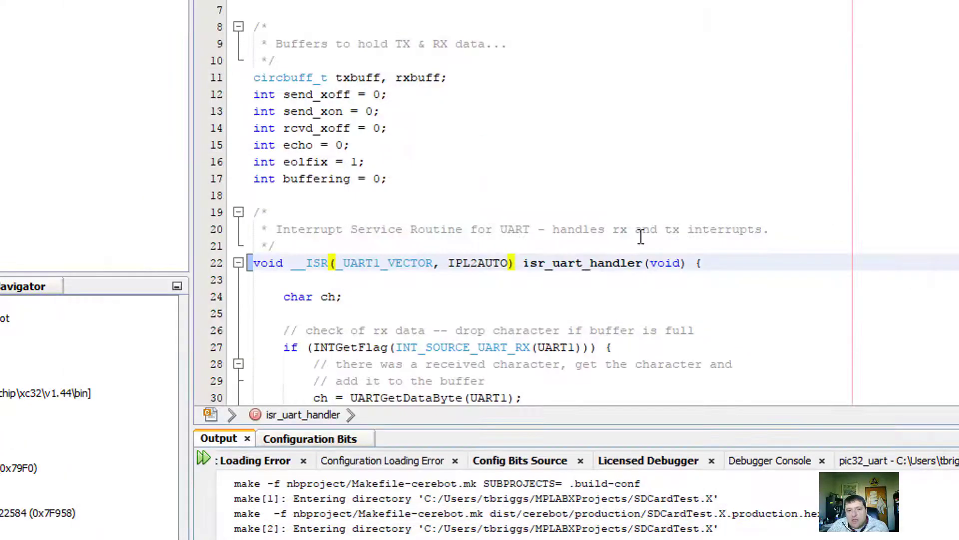
Scroll uart.c down to uart_init and jump to the BAUDRATE definition
{"action": "scroll", "scroll_direction": "down", "scroll_amount": 3}
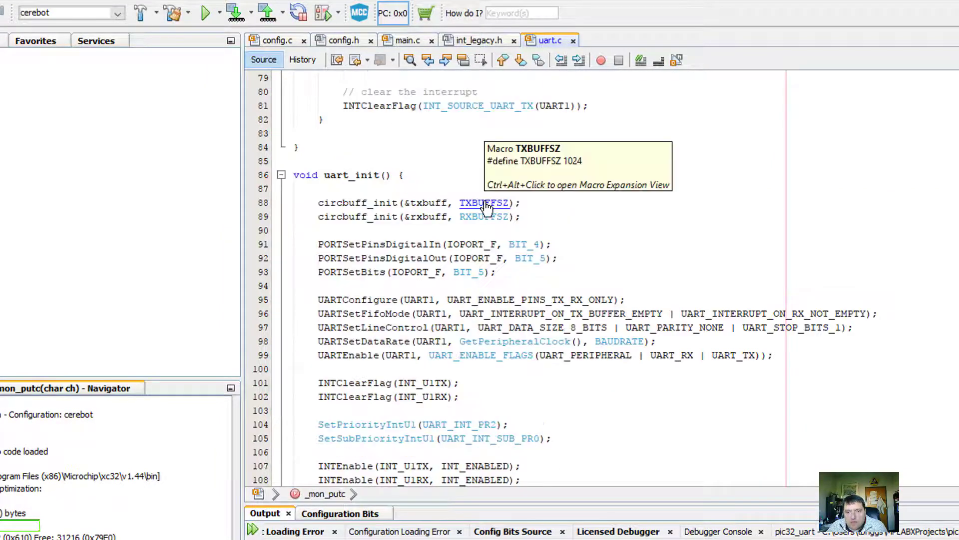
{"action": "mouse_move", "coordinate": [483, 218]}
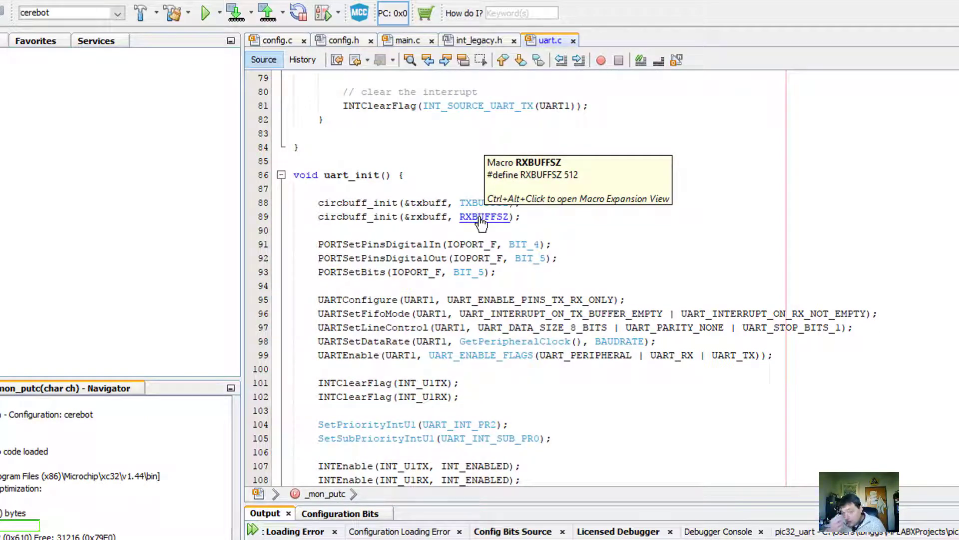
{"action": "mouse_move", "coordinate": [345, 175]}
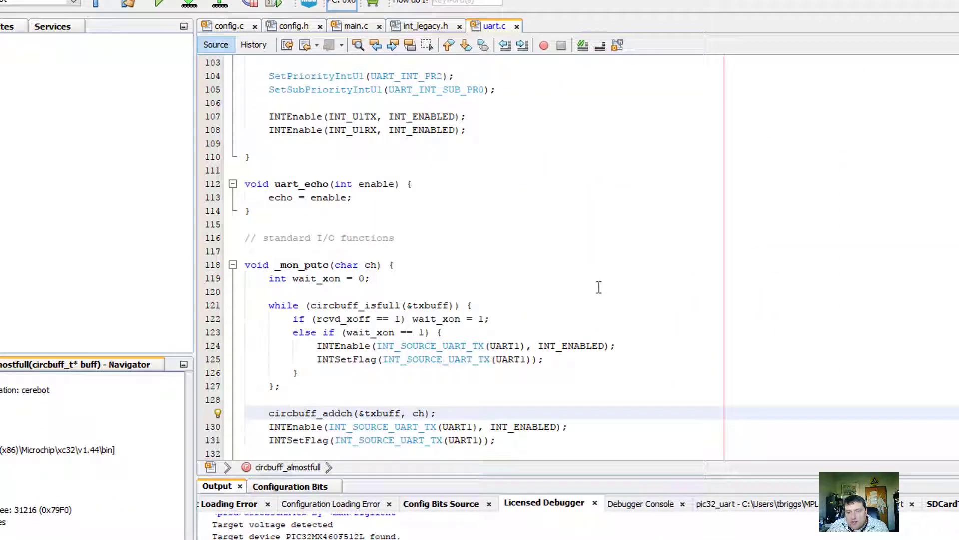
{"action": "scroll", "scroll_direction": "down", "scroll_amount": 3}
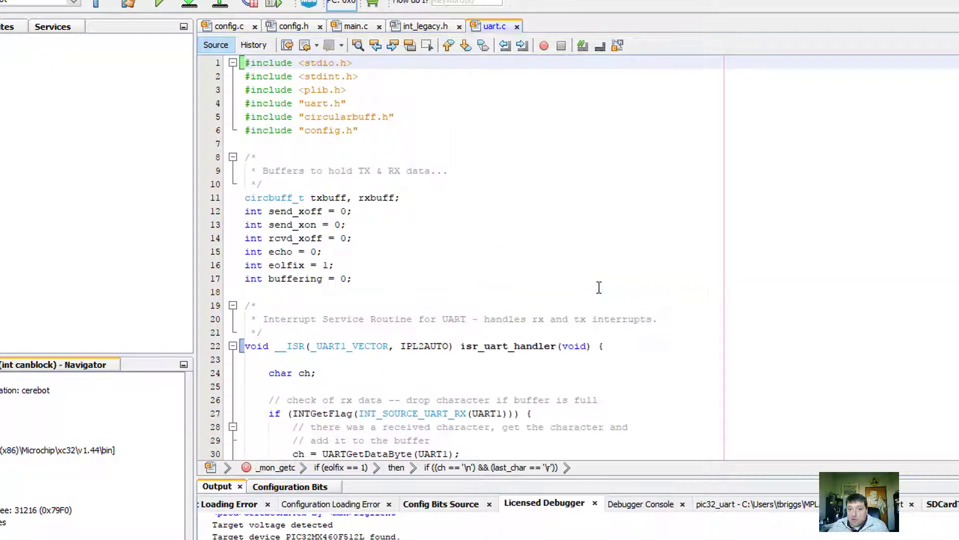
{"action": "scroll", "scroll_direction": "down", "scroll_amount": 3}
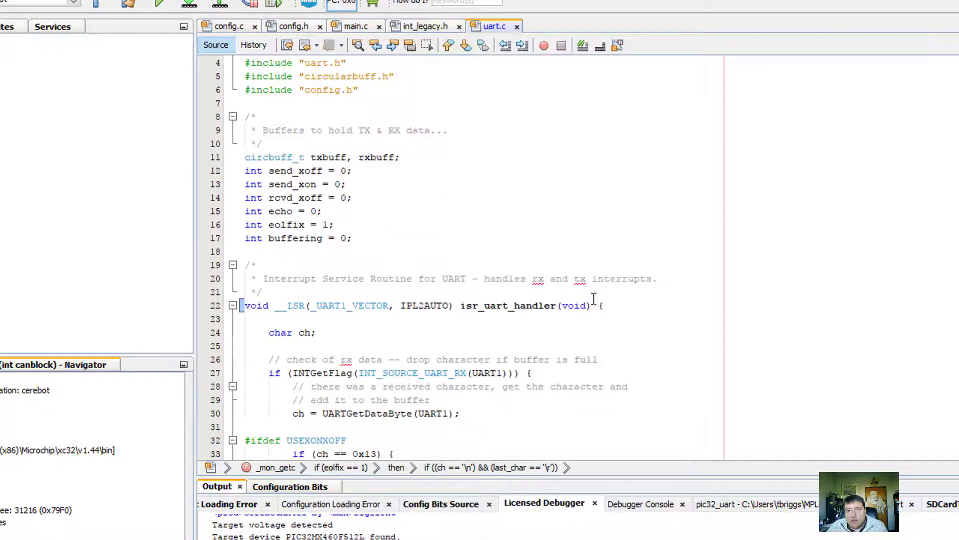
{"action": "scroll", "scroll_direction": "down", "scroll_amount": 3}
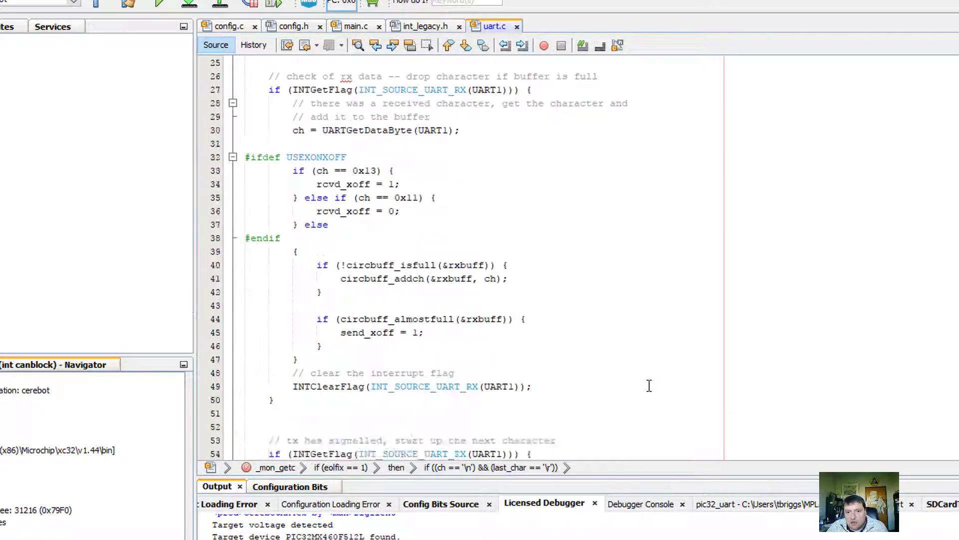
{"action": "scroll", "scroll_direction": "down", "scroll_amount": 3}
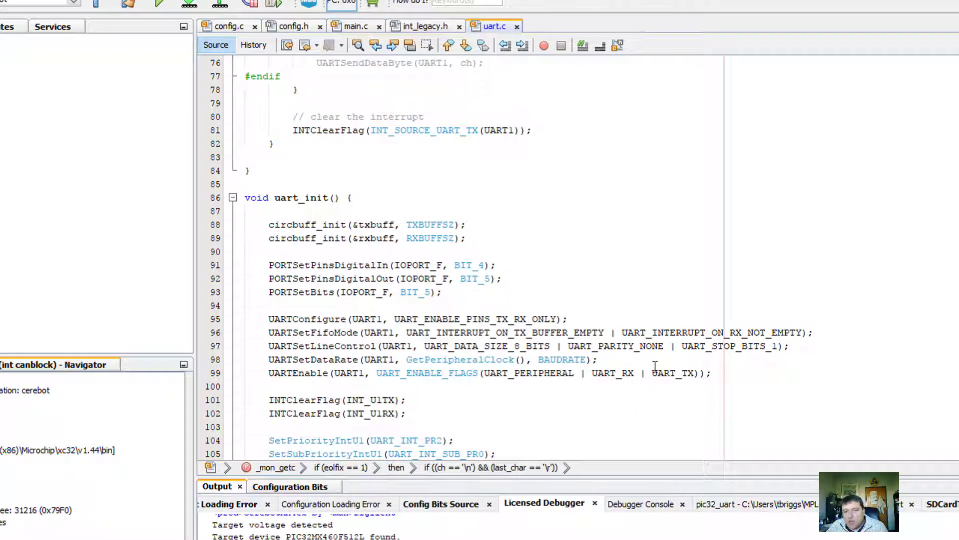
{"action": "left_click", "coordinate": [550, 26]}
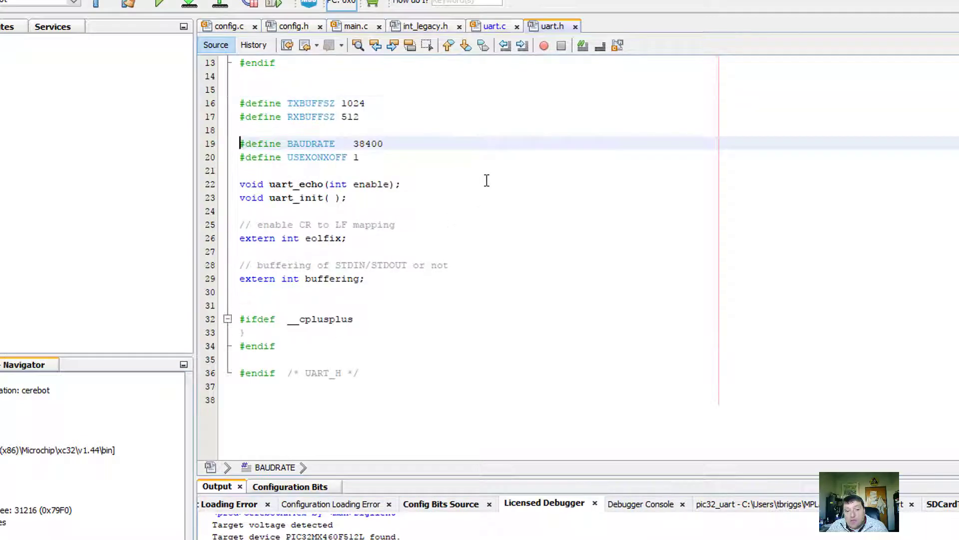
Replace the BAUDRATE value 38400 with 115200 in uart.h
{"action": "double_click", "coordinate": [368, 144]}
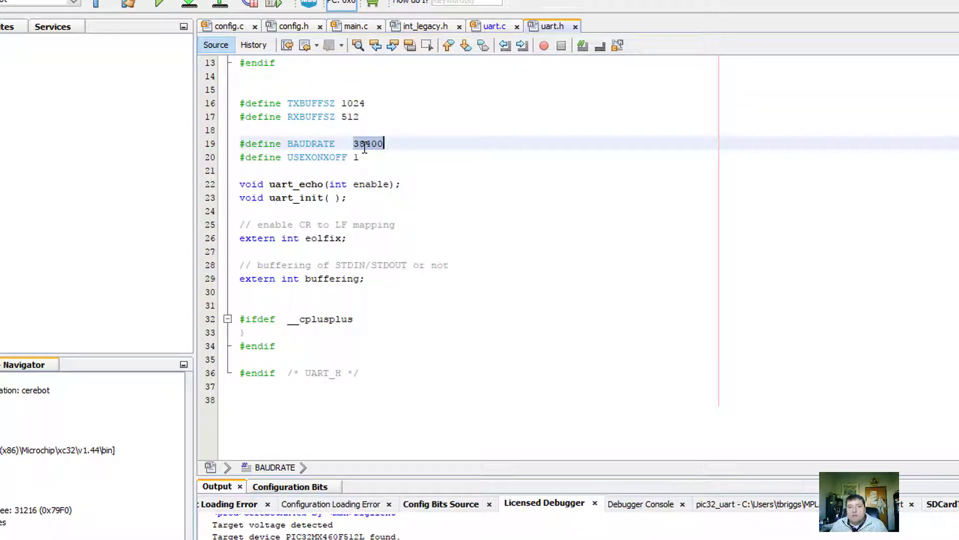
{"action": "type", "text": "115200"}
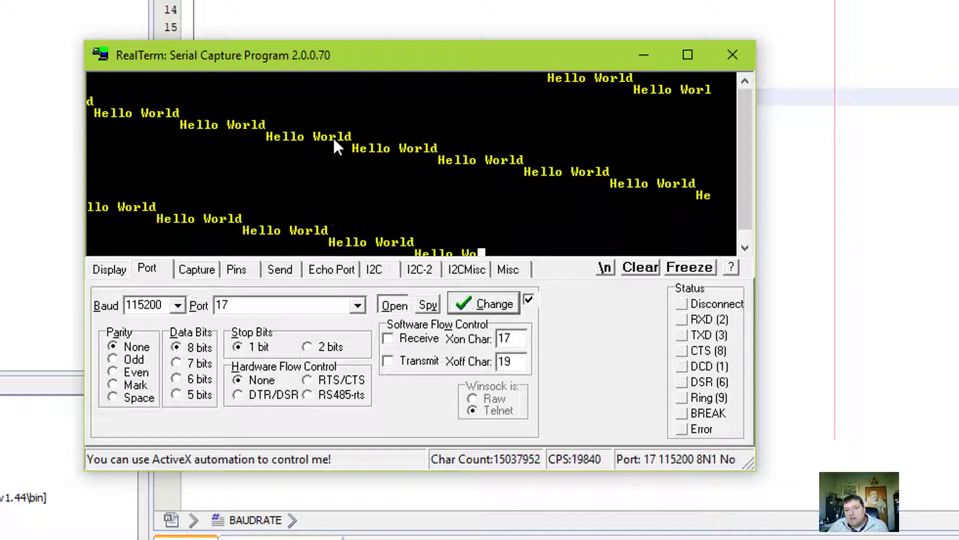
Enable newLine mode in RealTerm's Display settings so each Hello World gets its own row
{"action": "left_click", "coordinate": [109, 269]}
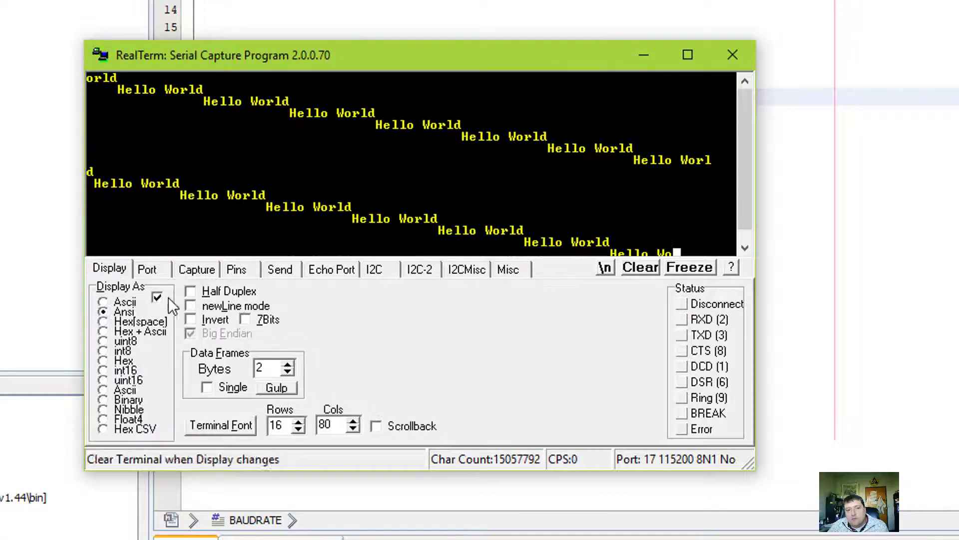
{"action": "left_click", "coordinate": [190, 306]}
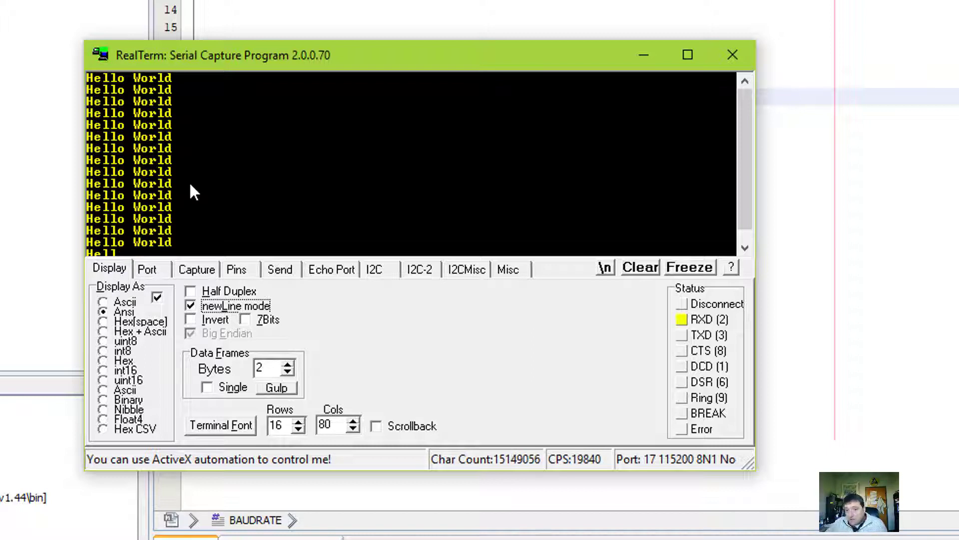
{"action": "mouse_move", "coordinate": [390, 269]}
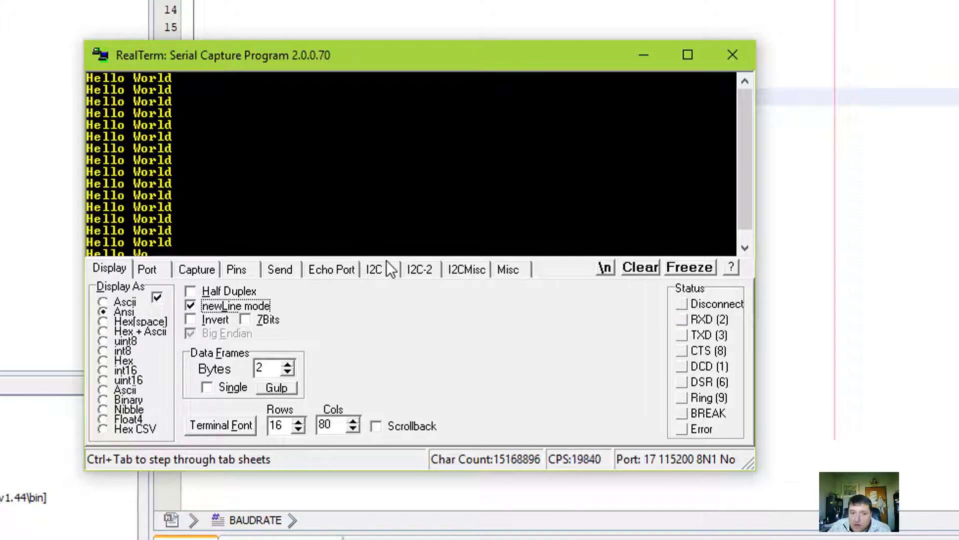